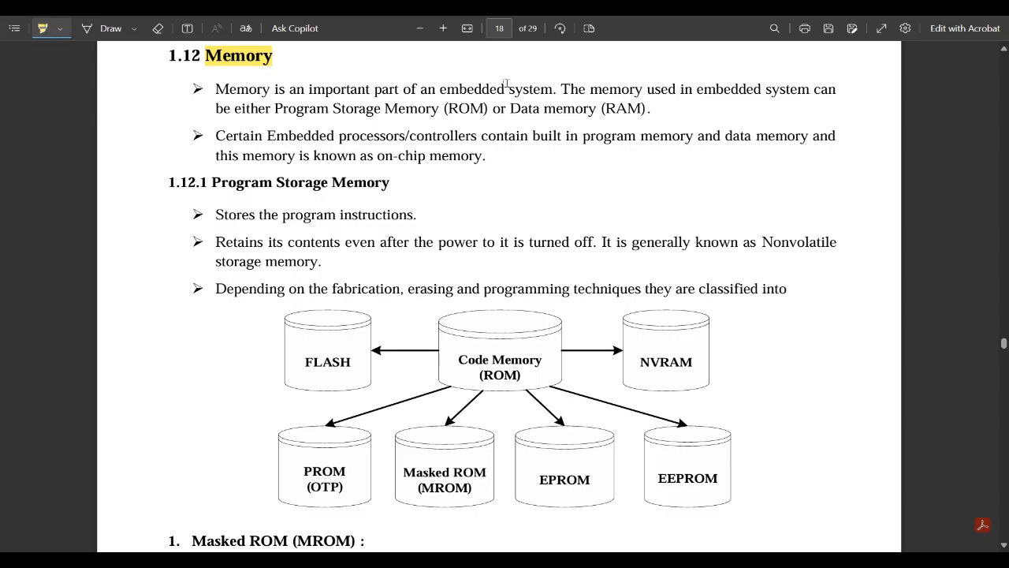
mouse_move(707, 110)
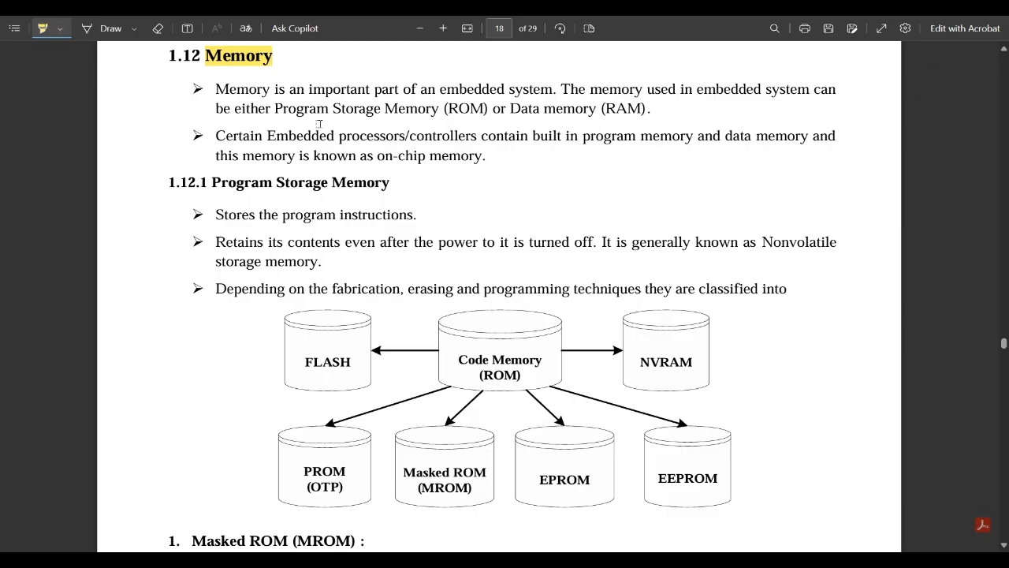
mouse_move(505, 113)
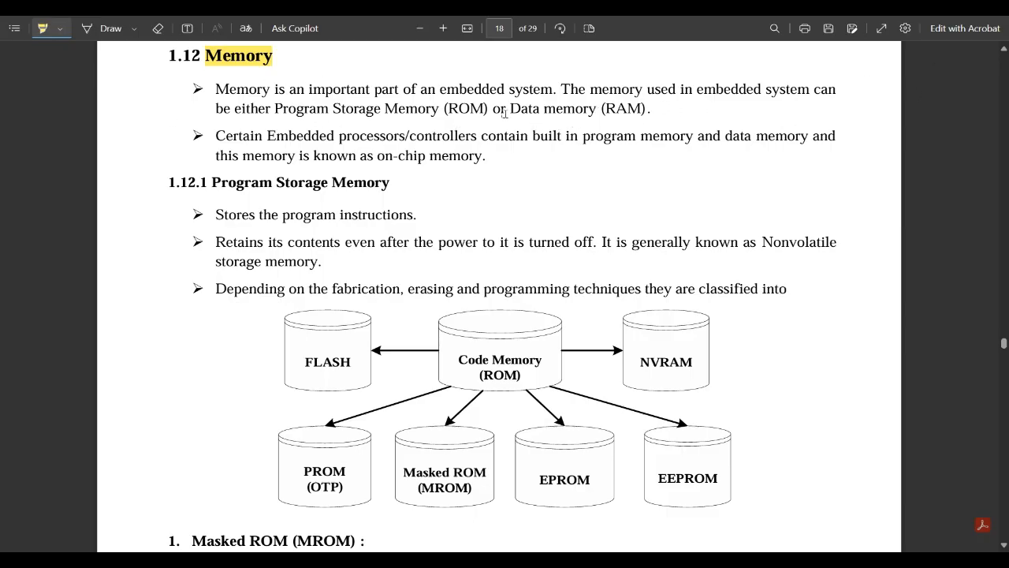
Step: Highlight 'ROM' in the first bullet and the phrase 'Nonvolatile storage memory' in yellow
double_click(623, 107)
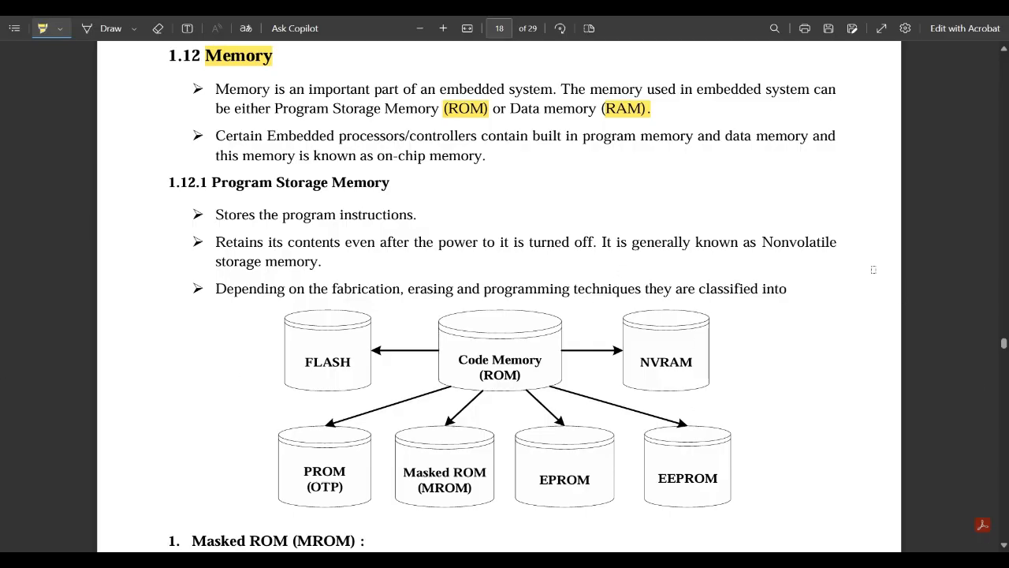
mouse_move(298, 278)
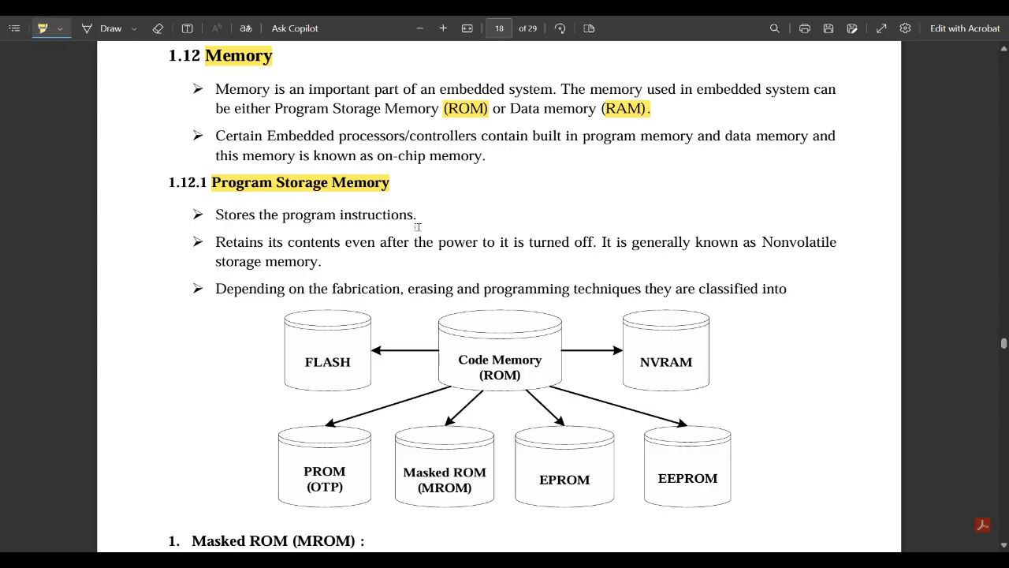
mouse_move(299, 243)
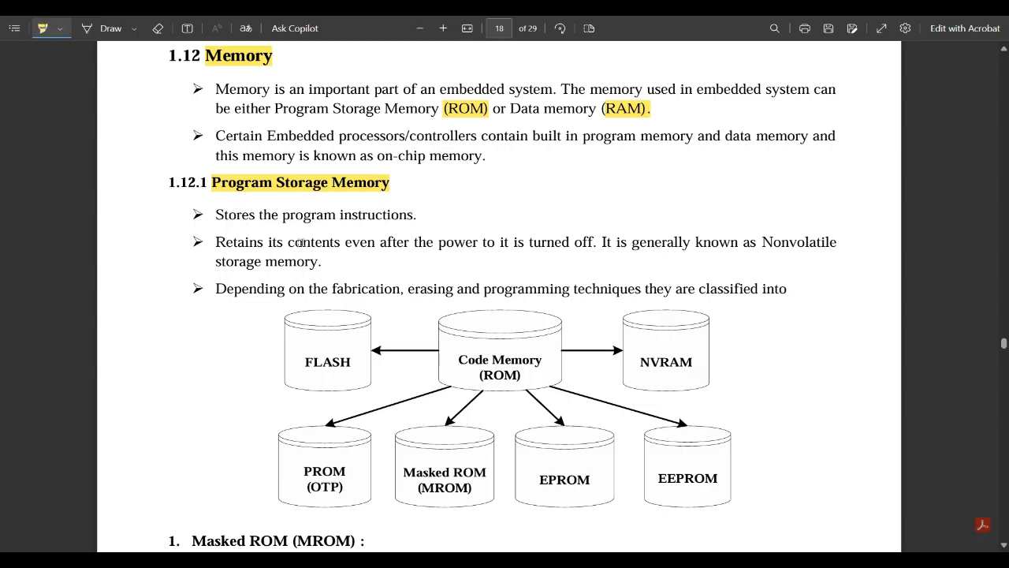
mouse_move(530, 257)
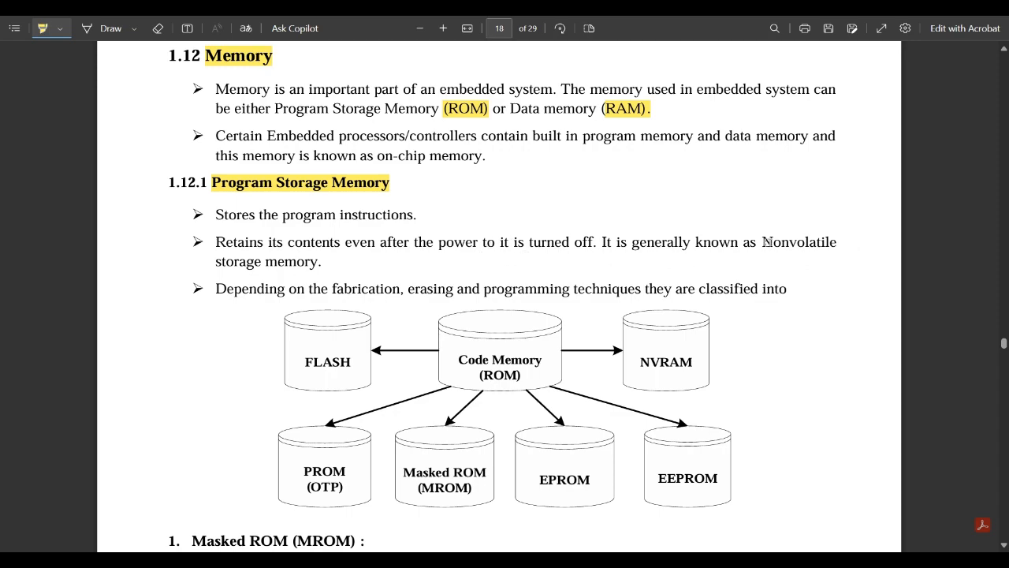
double_click(798, 243)
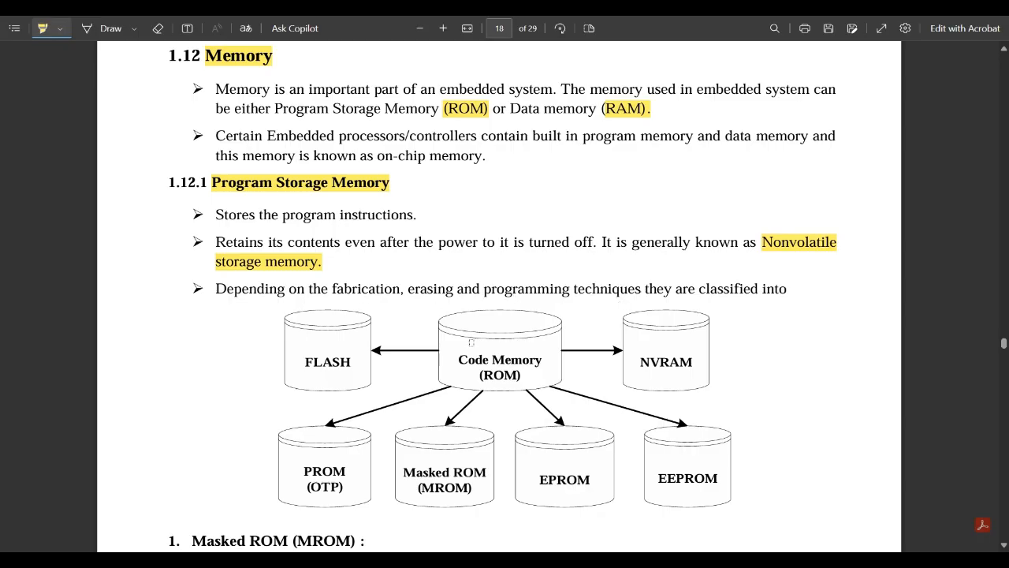
mouse_move(335, 350)
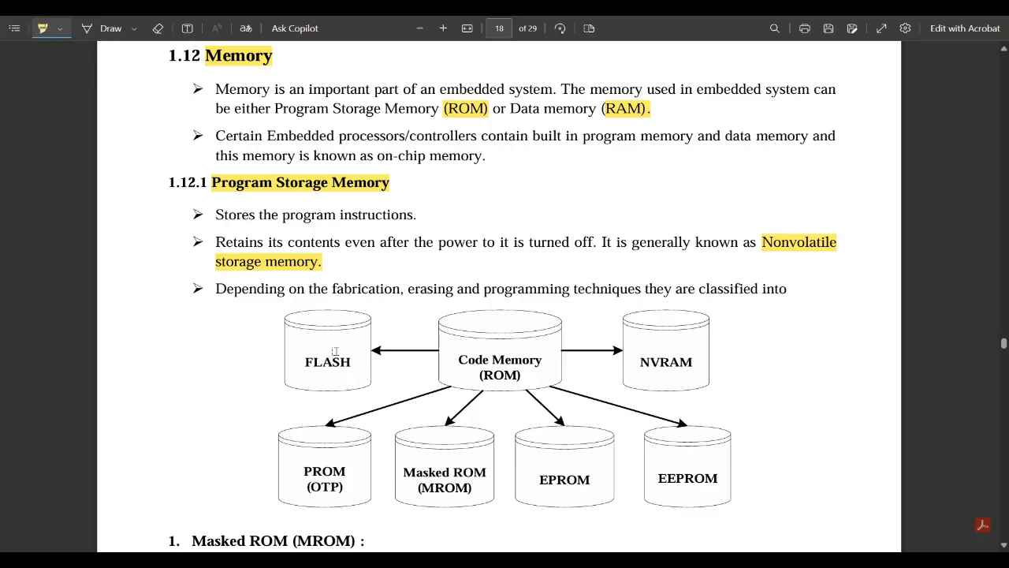
Step: Scroll to Masked ROM and highlight 'off' and the MROM firmware-upgrade limitation sentence
scroll(down, 3)
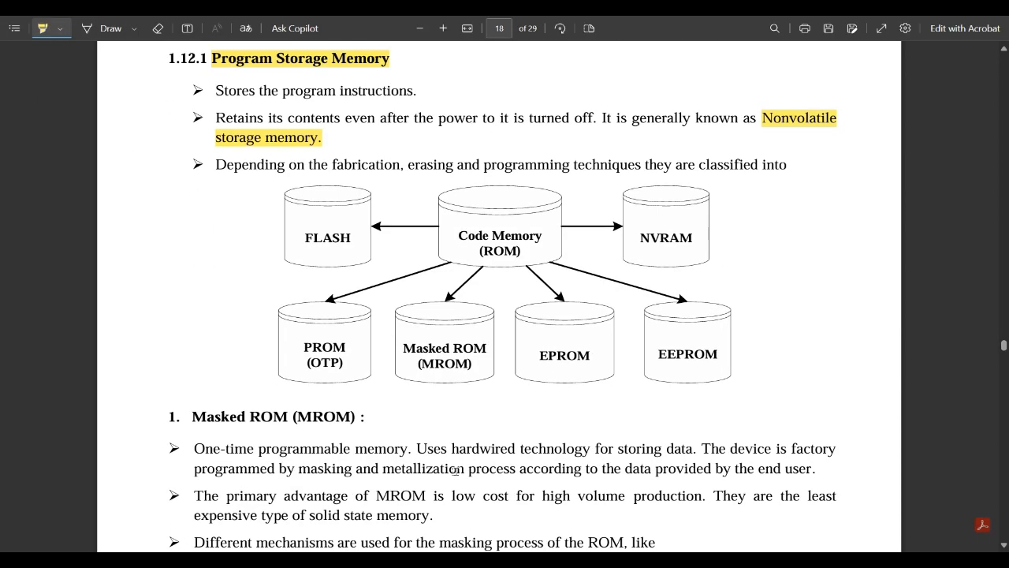
scroll(down, 3)
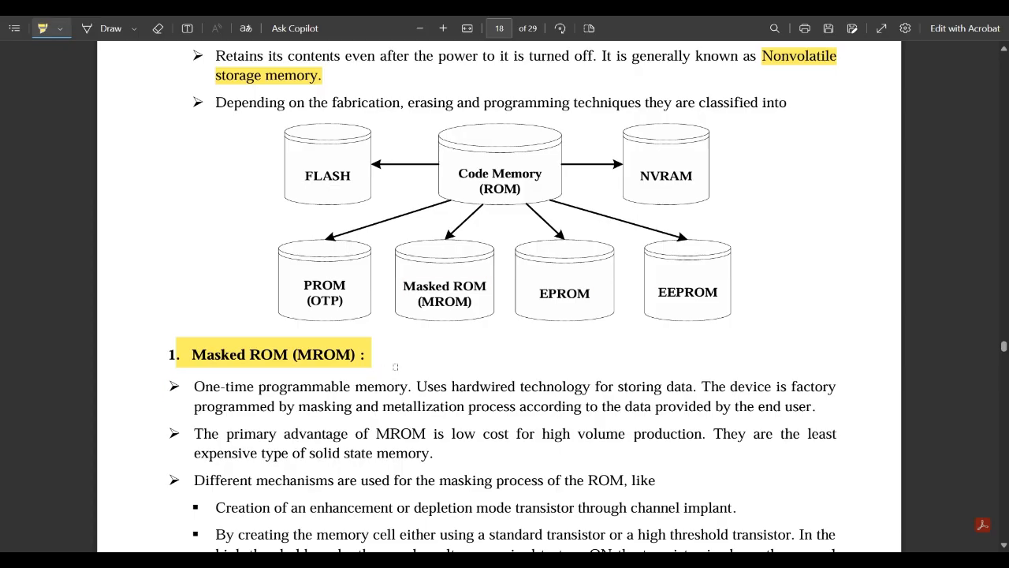
scroll(down, 3)
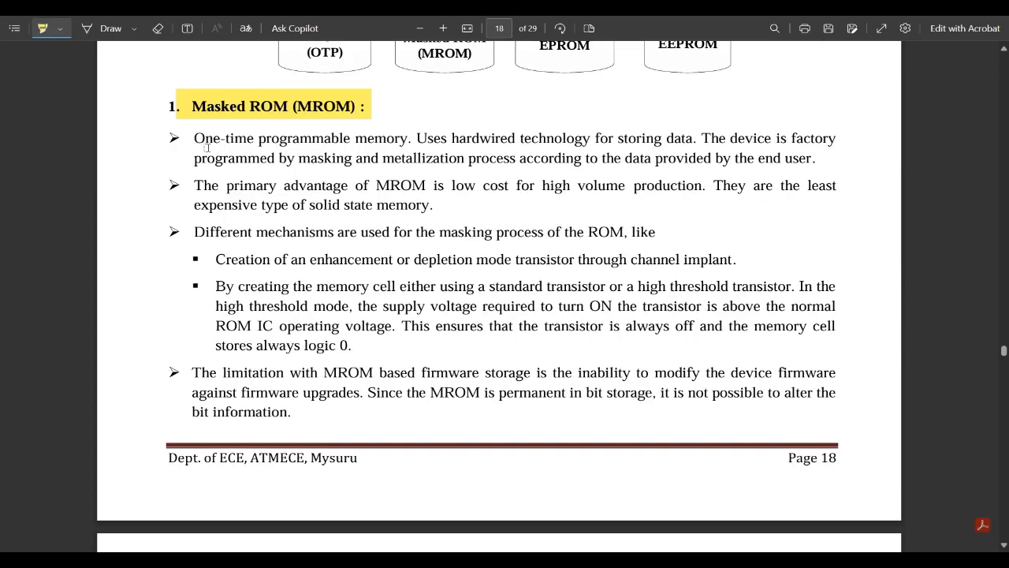
mouse_move(505, 151)
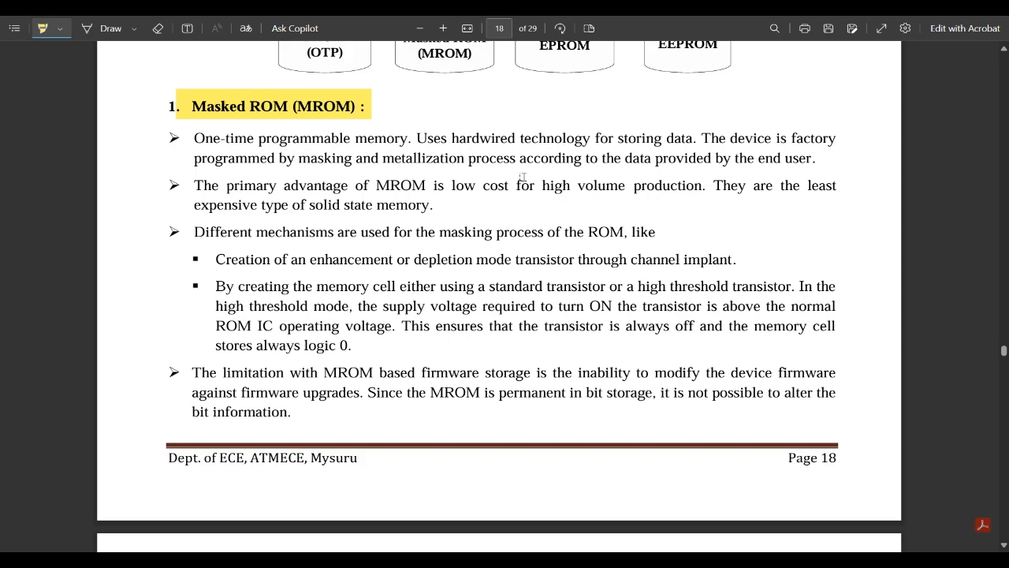
mouse_move(785, 196)
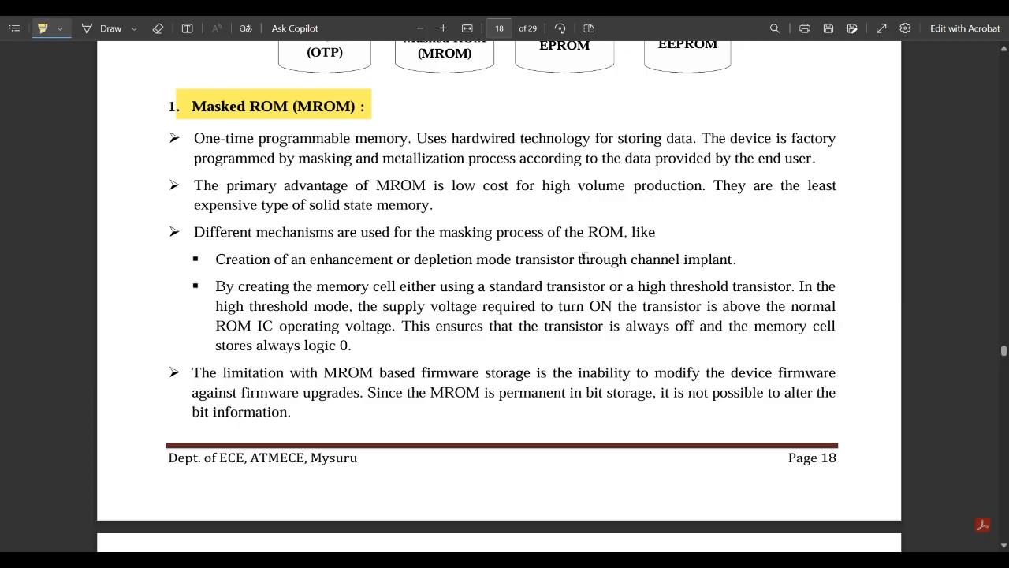
mouse_move(314, 174)
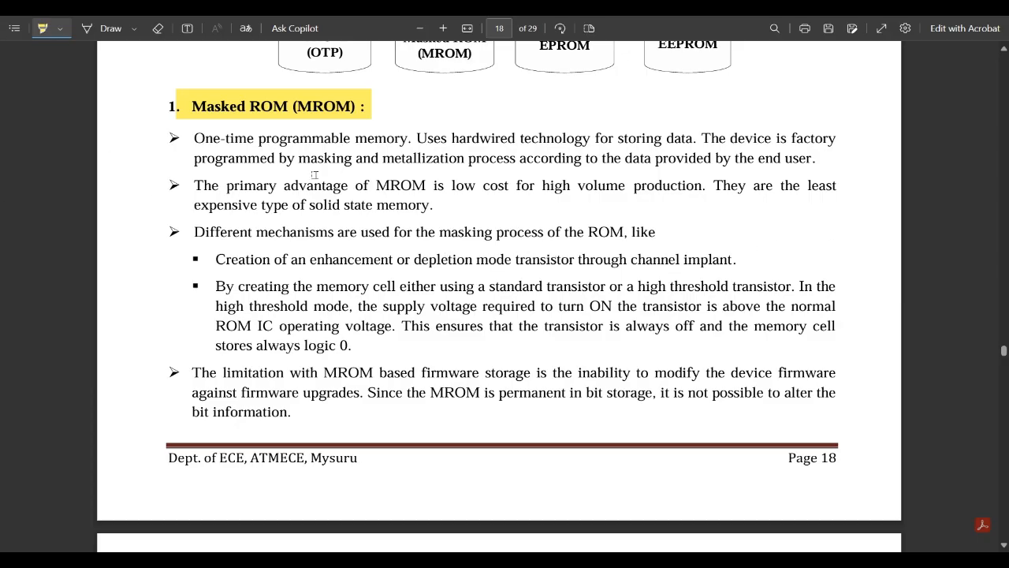
mouse_move(426, 287)
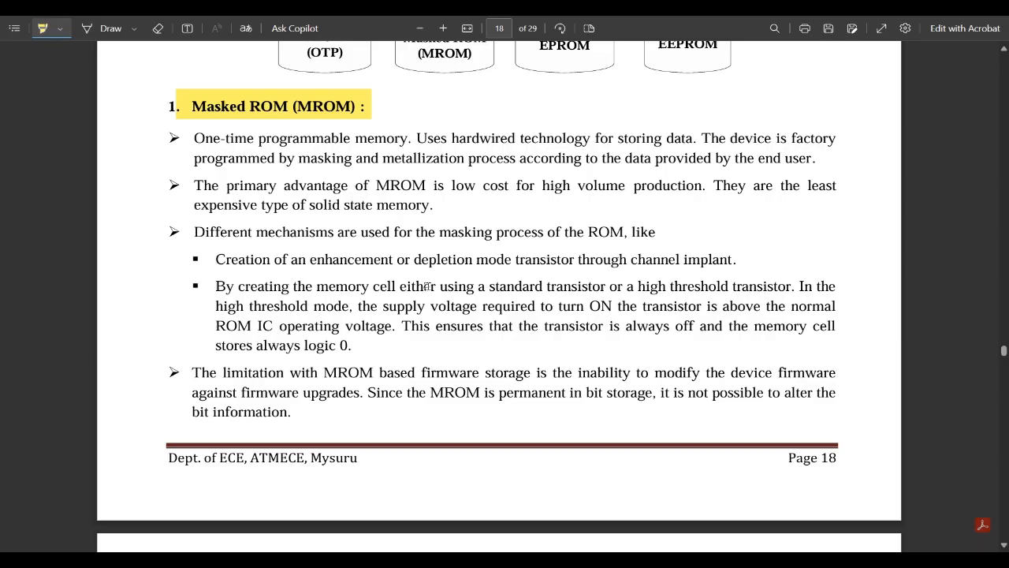
mouse_move(669, 290)
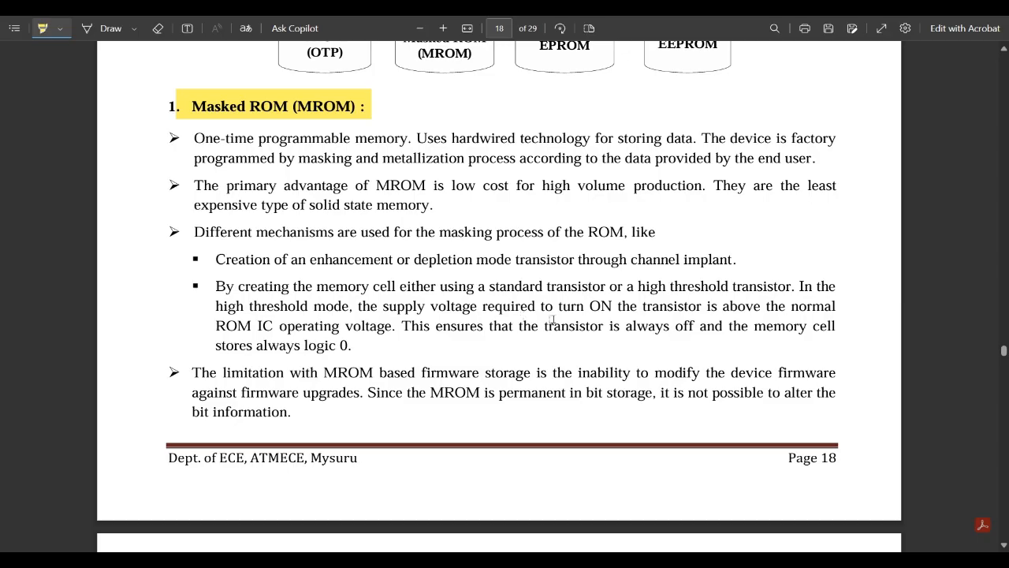
mouse_move(116, 384)
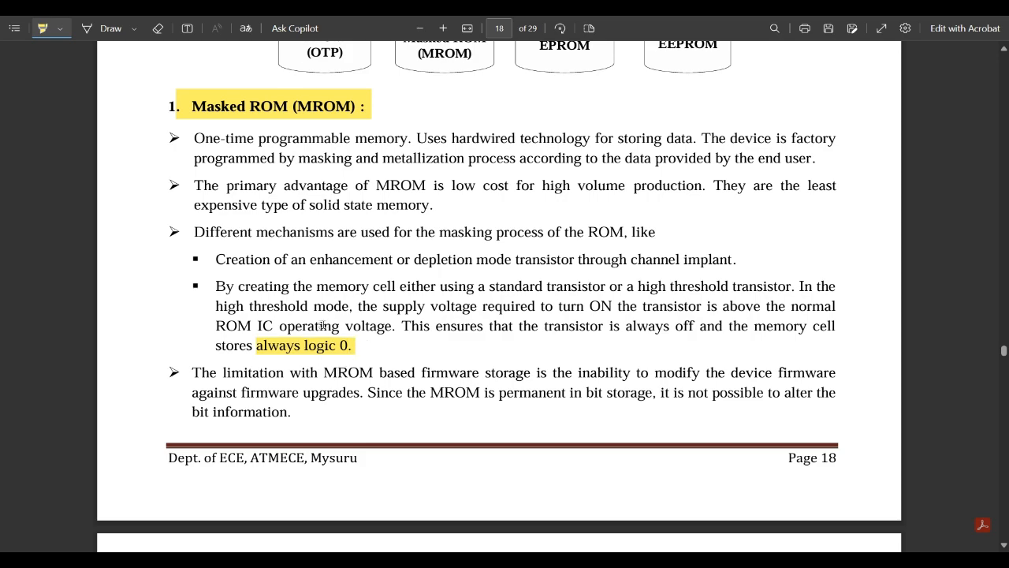
mouse_move(467, 339)
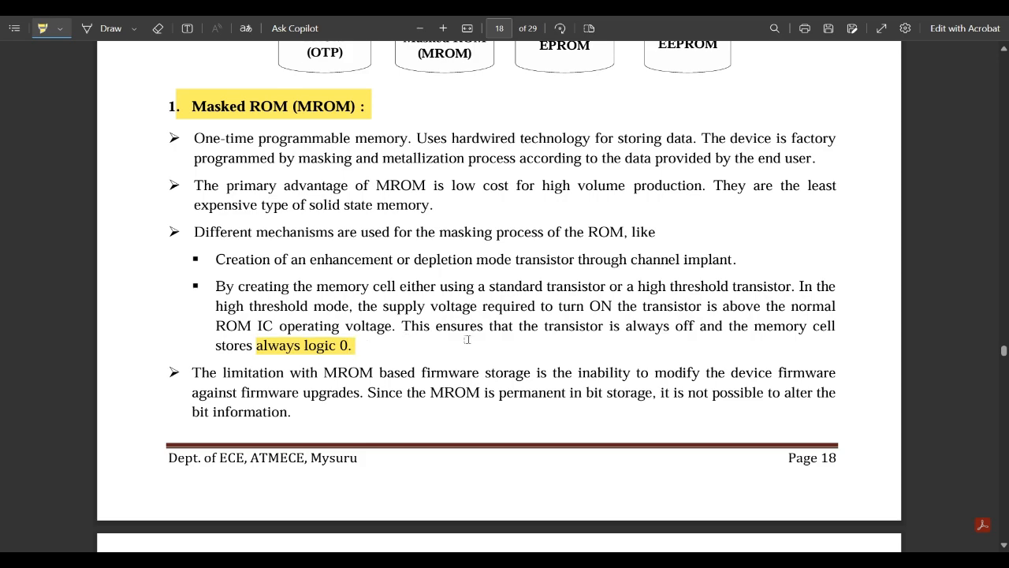
mouse_move(691, 334)
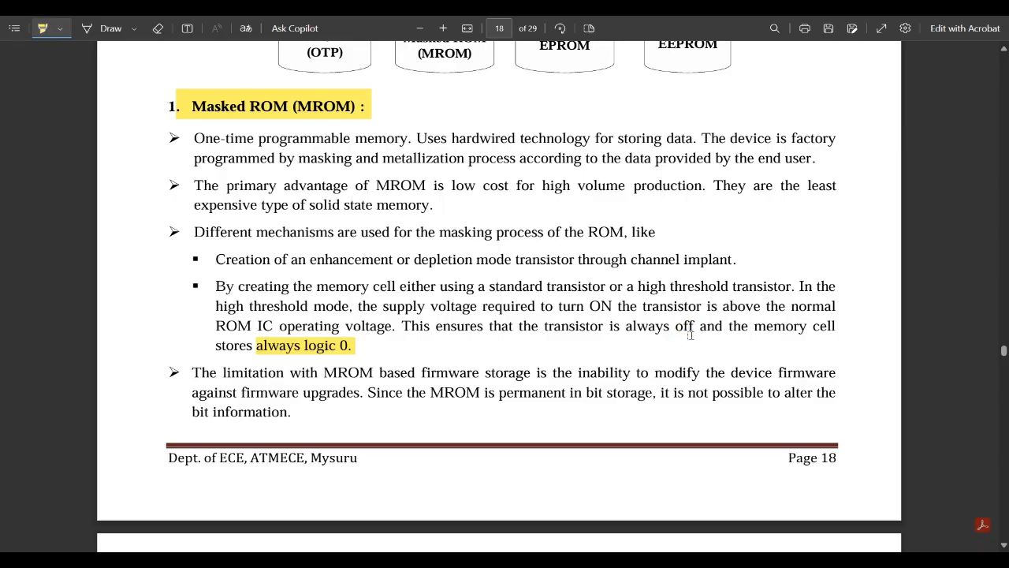
double_click(684, 324)
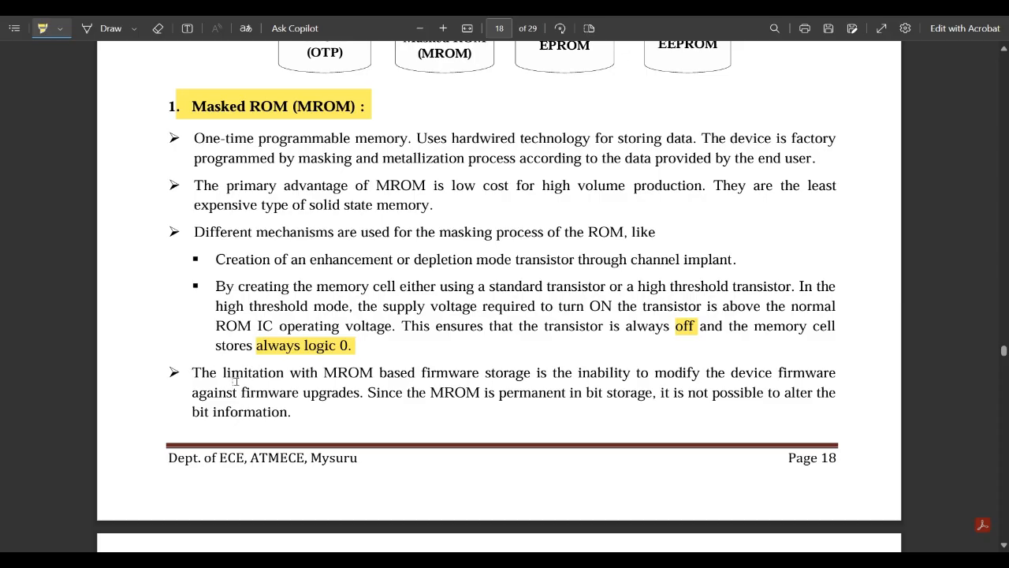
drag(192, 372, 365, 393)
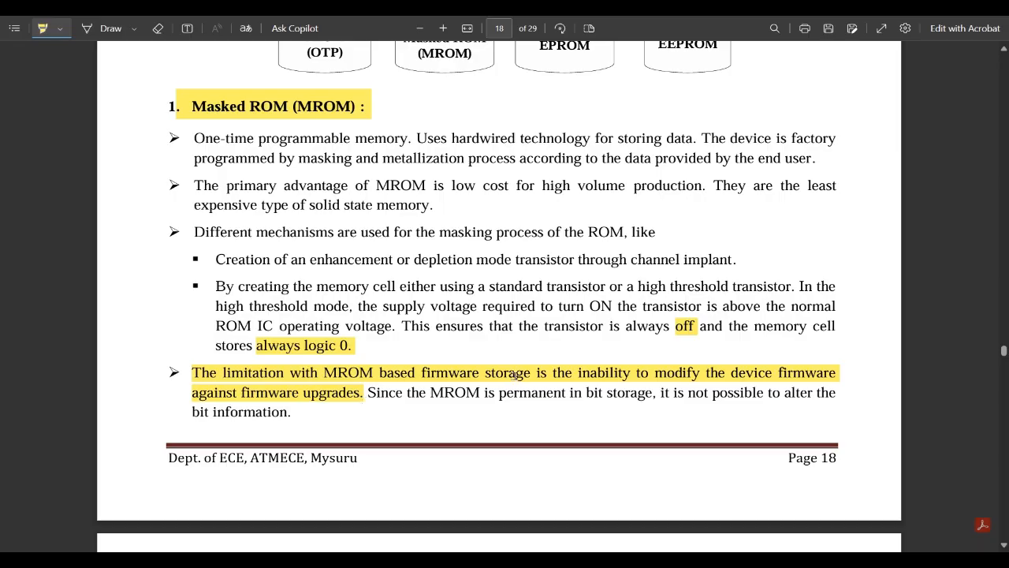
mouse_move(628, 416)
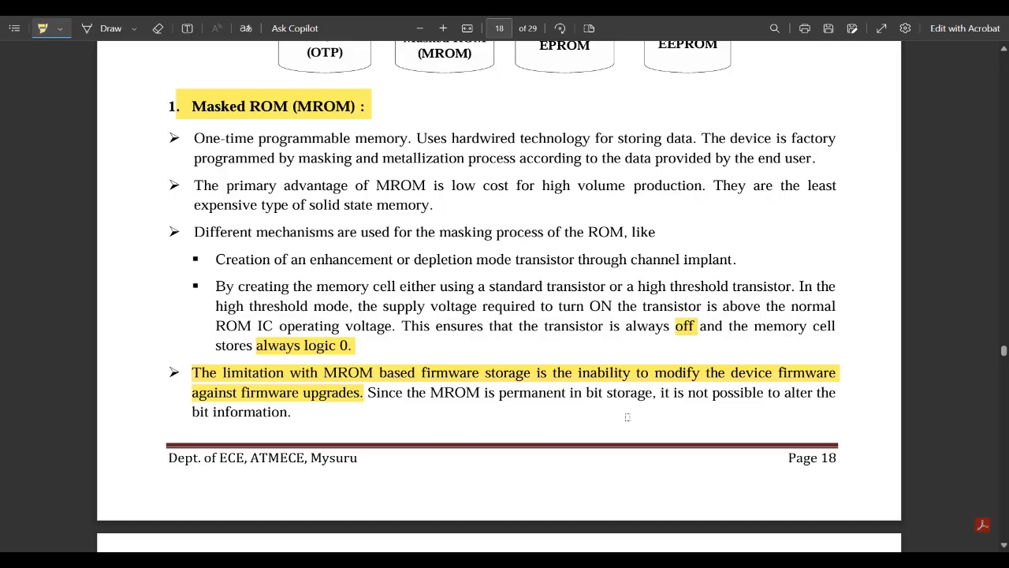
mouse_move(130, 473)
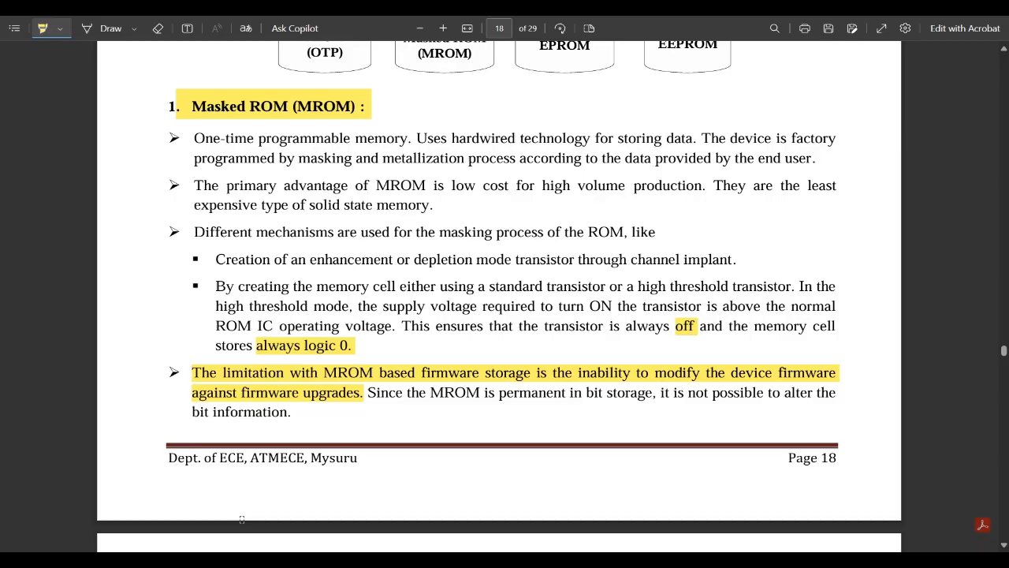
mouse_move(589, 422)
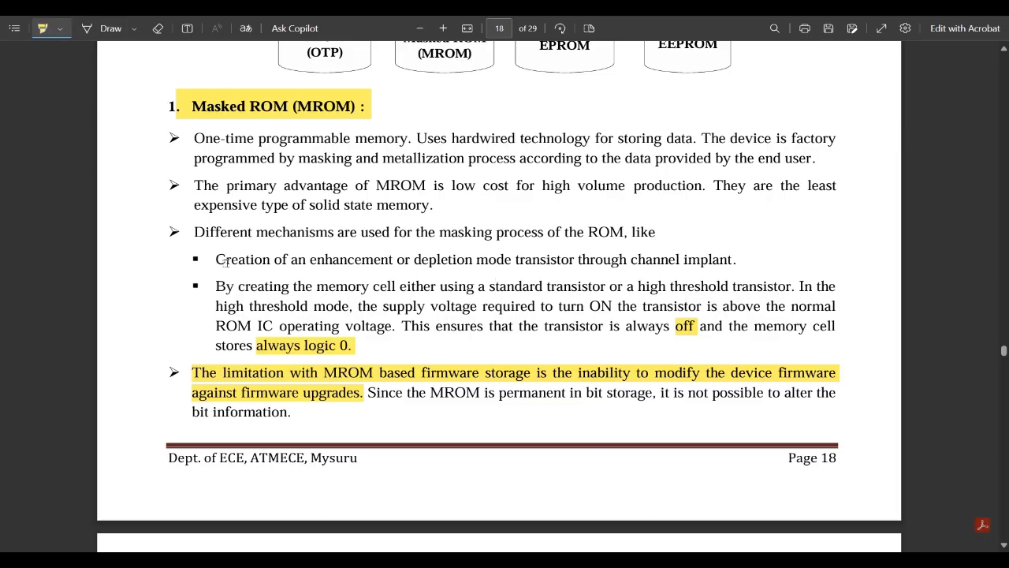
Step: Highlight the PROM/OTP heading, 'nichrome or polysilicon wires arranged in a matrix' and 'OTPs cannot be reprogrammed.'
scroll(down, 3)
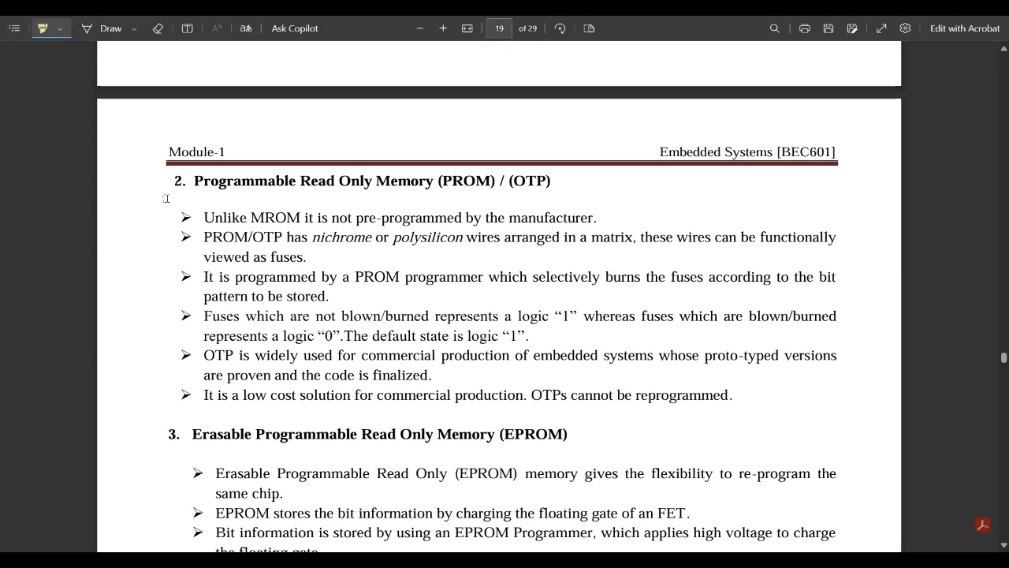
drag(174, 180, 499, 180)
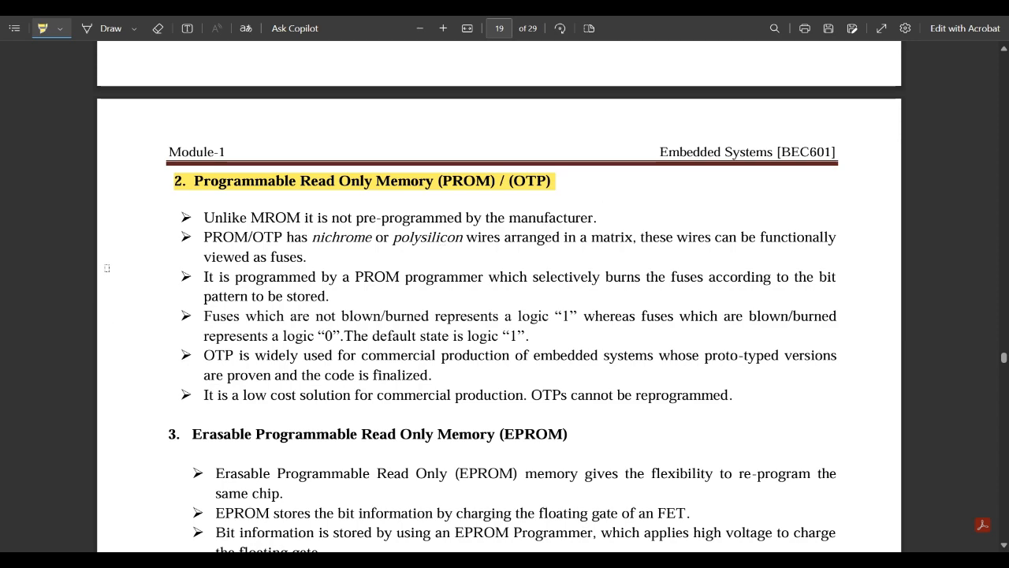
mouse_move(375, 246)
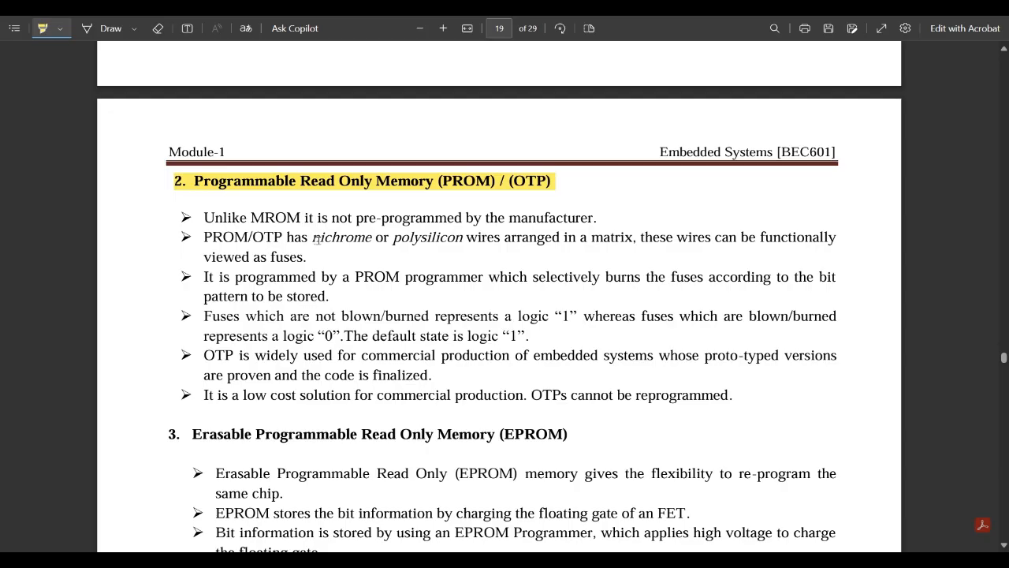
drag(312, 237, 634, 237)
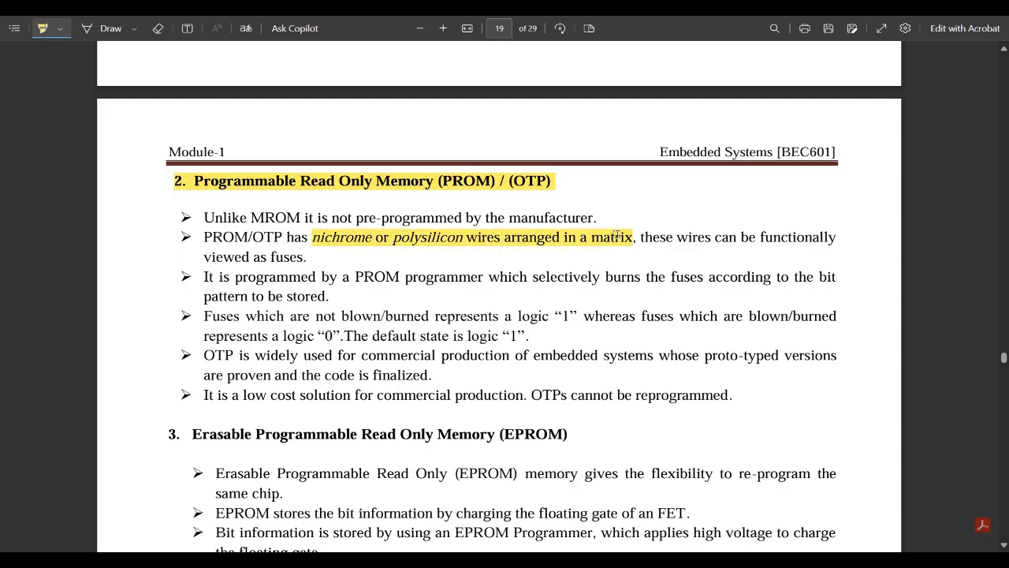
mouse_move(678, 236)
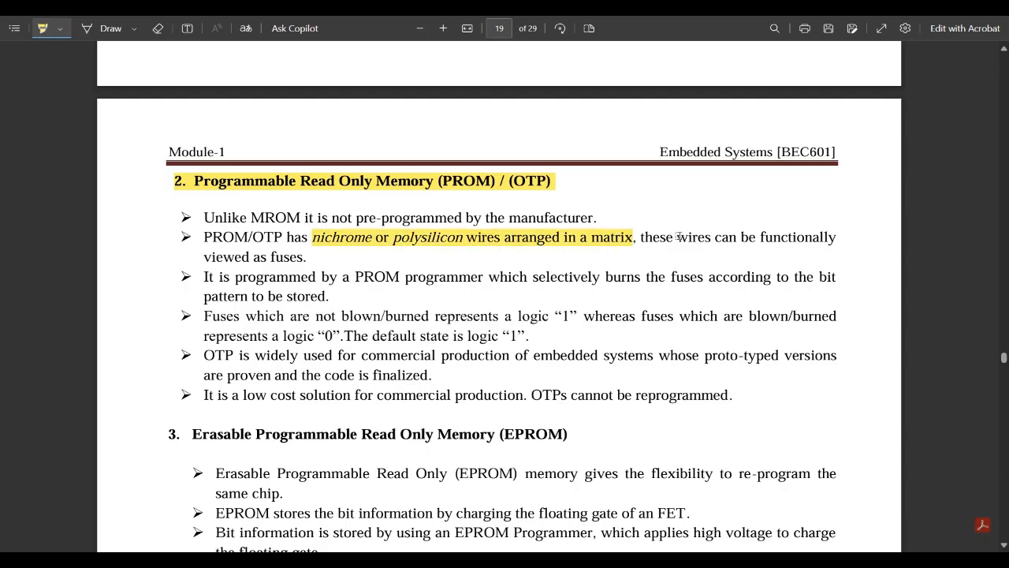
mouse_move(283, 265)
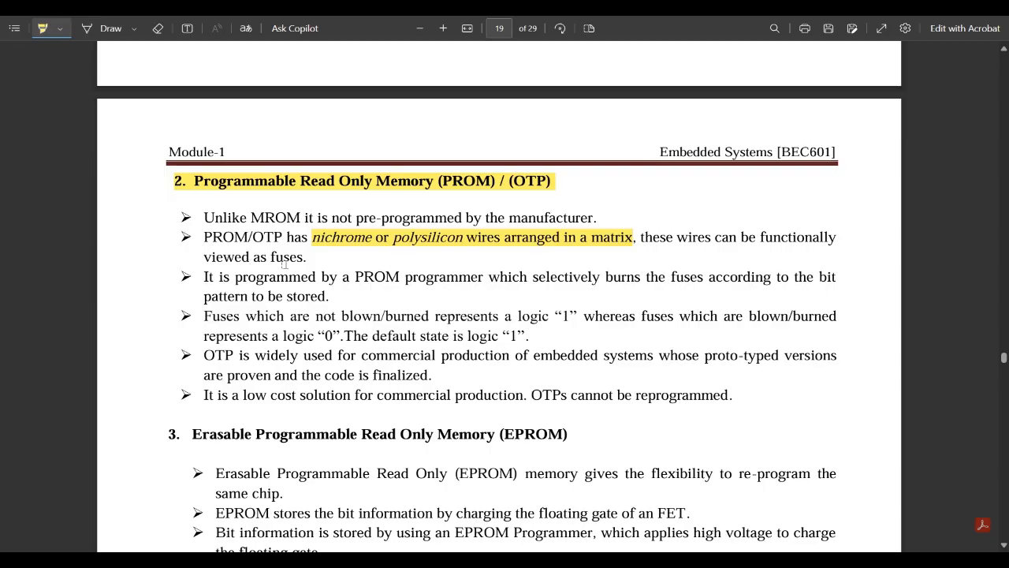
mouse_move(197, 319)
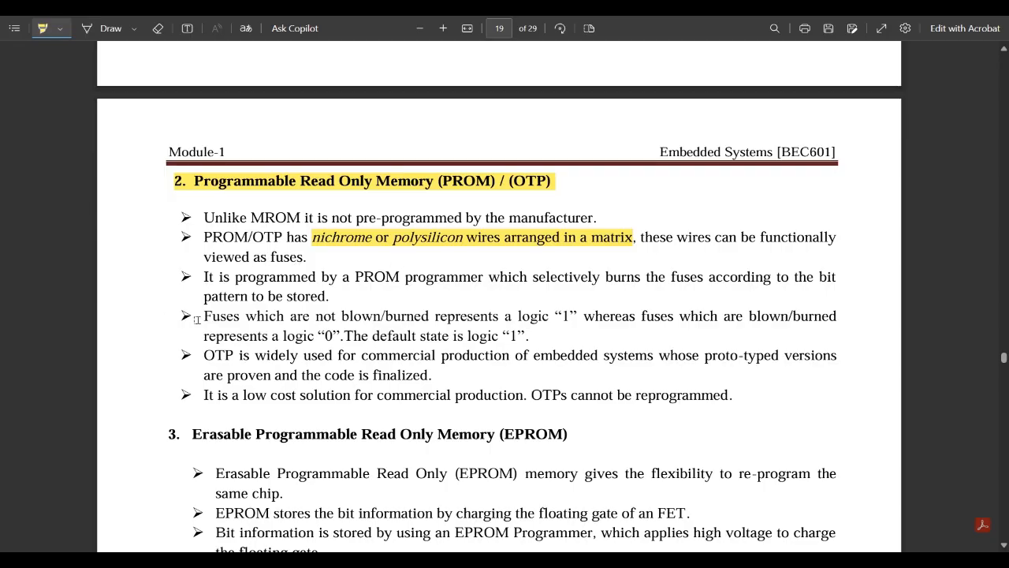
mouse_move(552, 280)
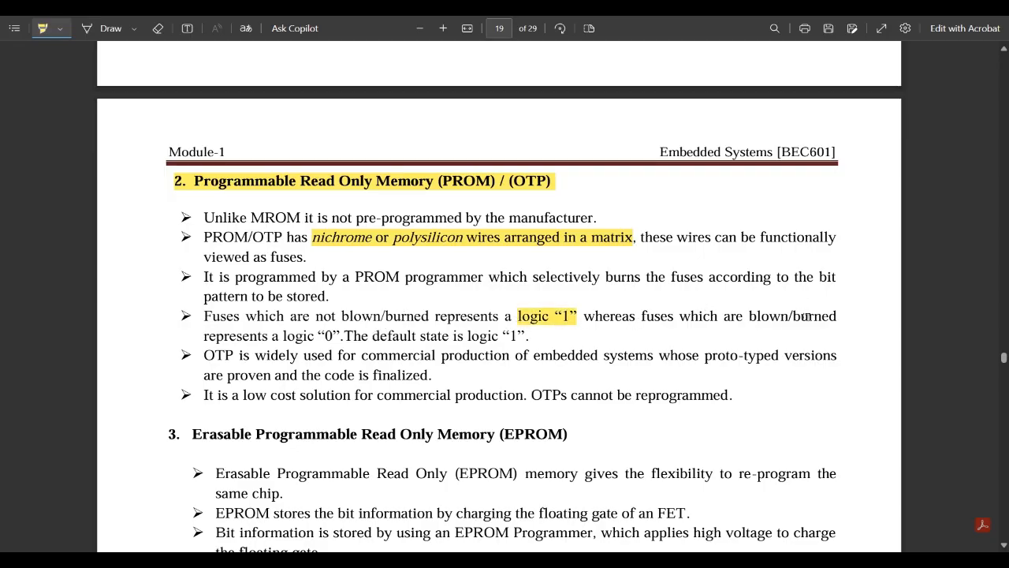
mouse_move(287, 334)
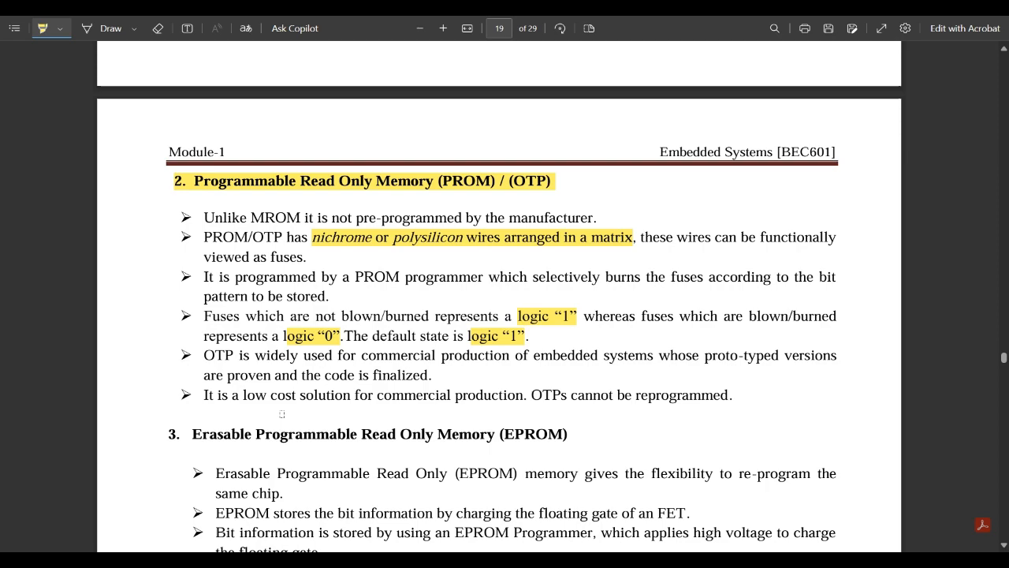
mouse_move(488, 366)
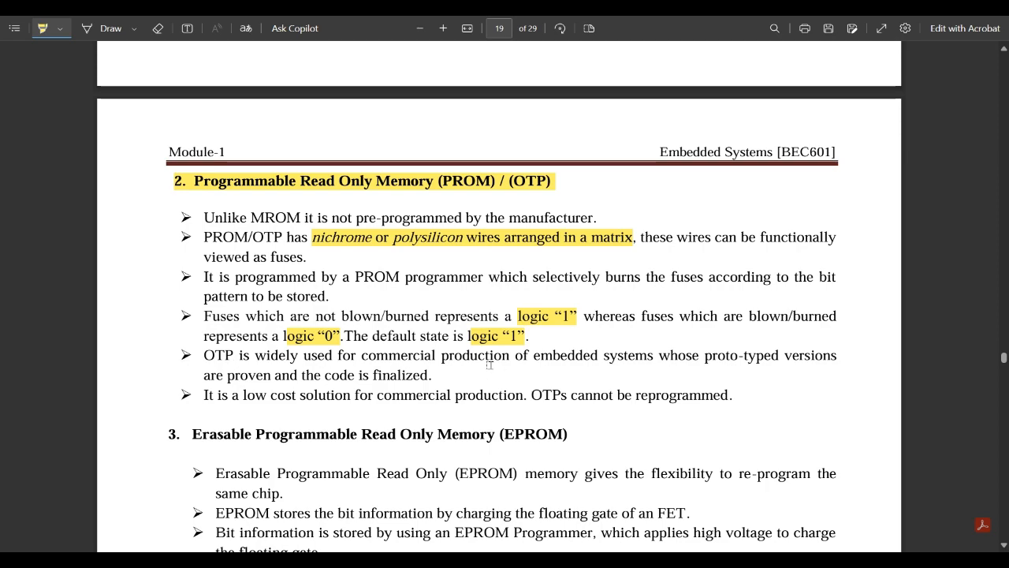
mouse_move(735, 356)
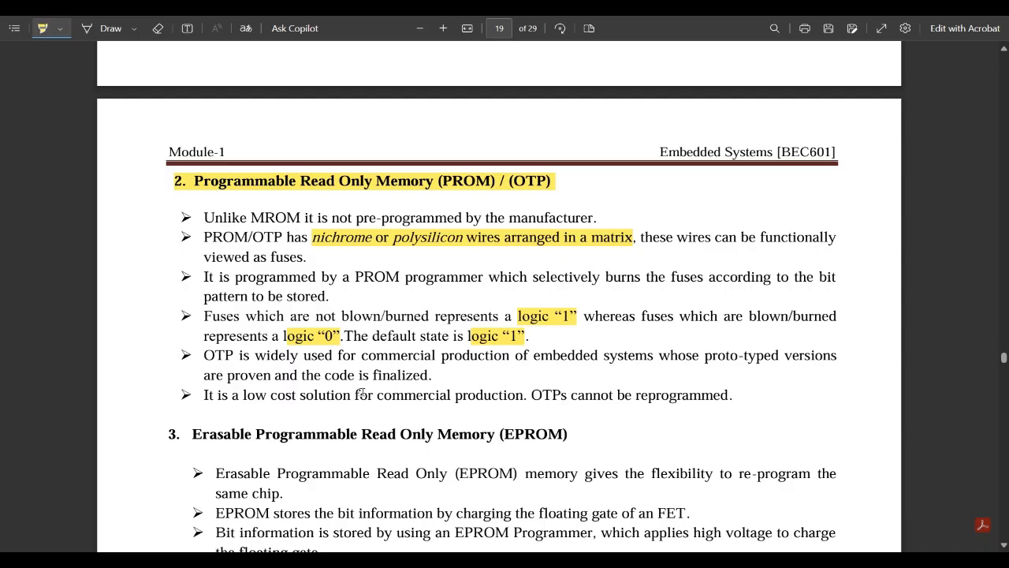
mouse_move(302, 429)
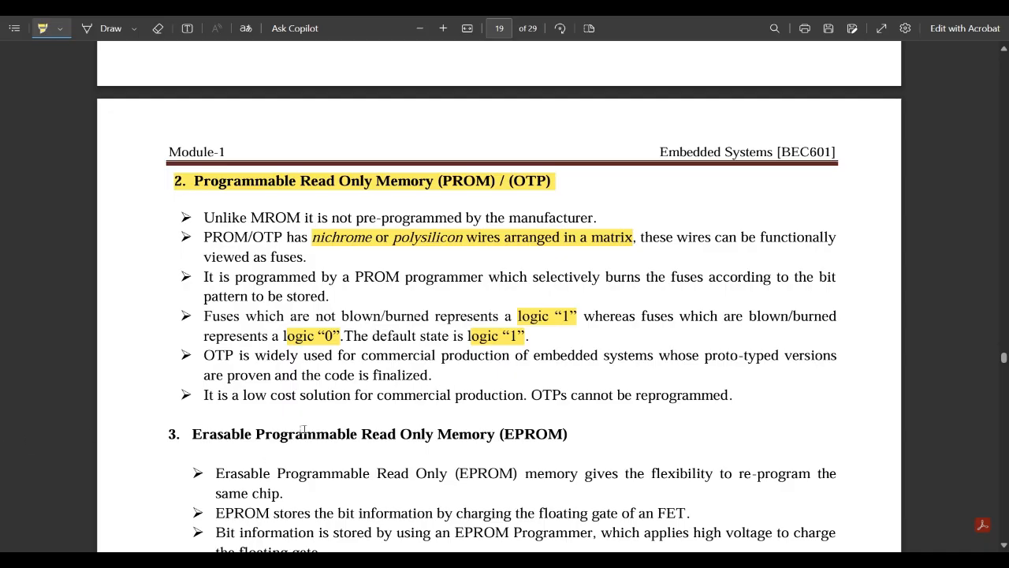
mouse_move(536, 394)
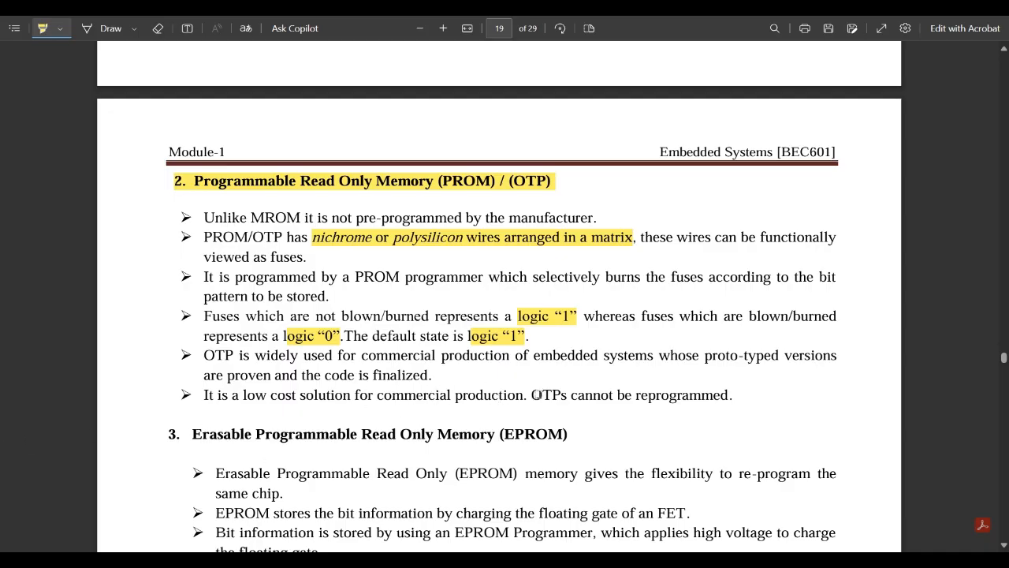
drag(533, 395, 732, 394)
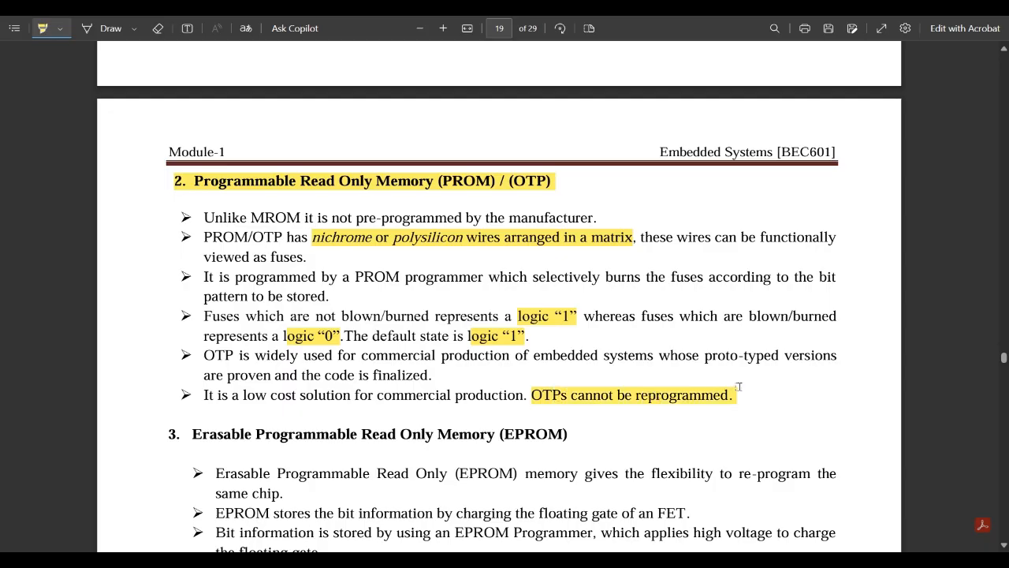
mouse_move(410, 280)
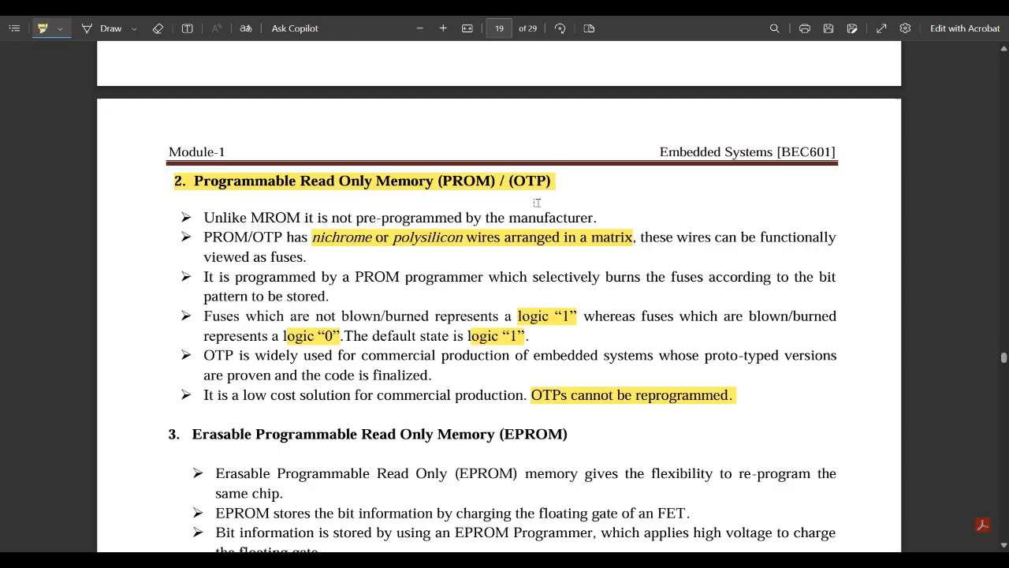
mouse_move(795, 189)
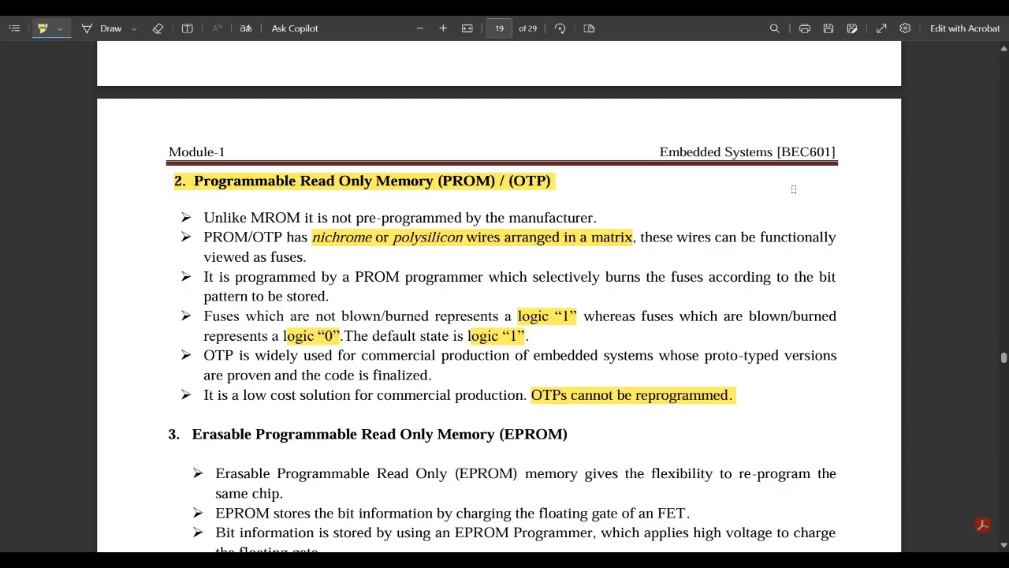
scroll(down, 3)
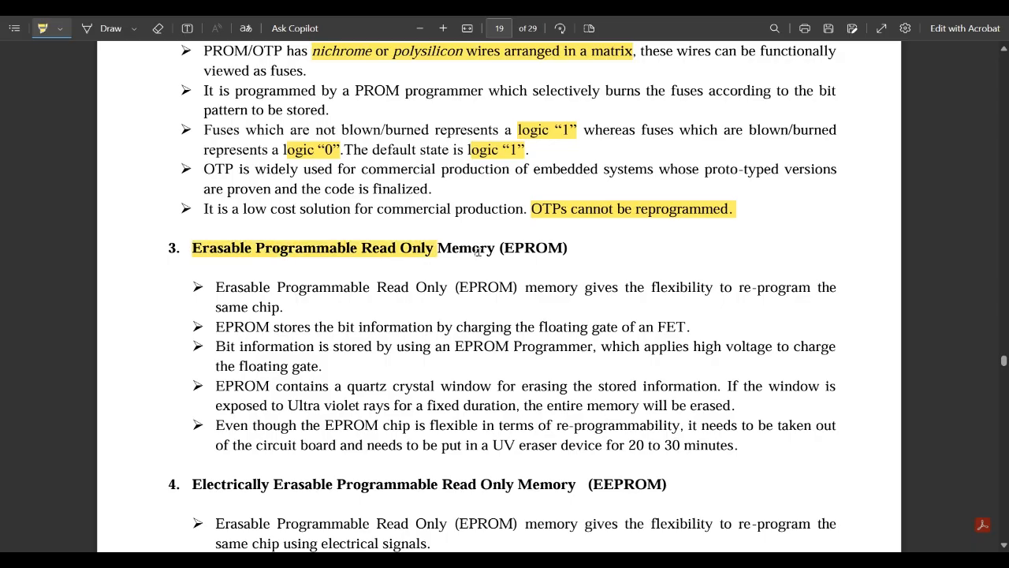
Step: Scroll through the EPROM section while marking its heading and key phrases
scroll(up, 3)
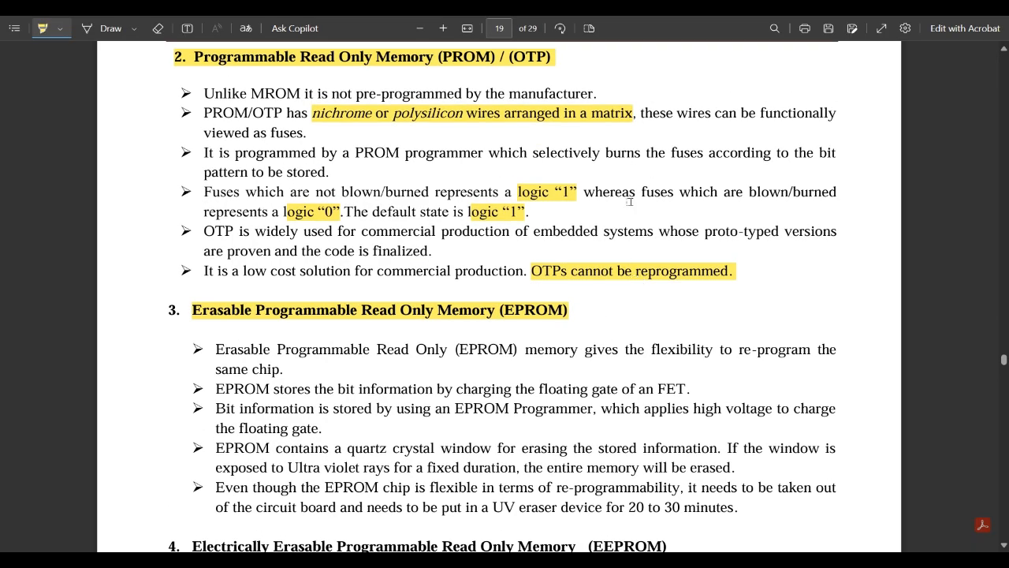
mouse_move(3, 347)
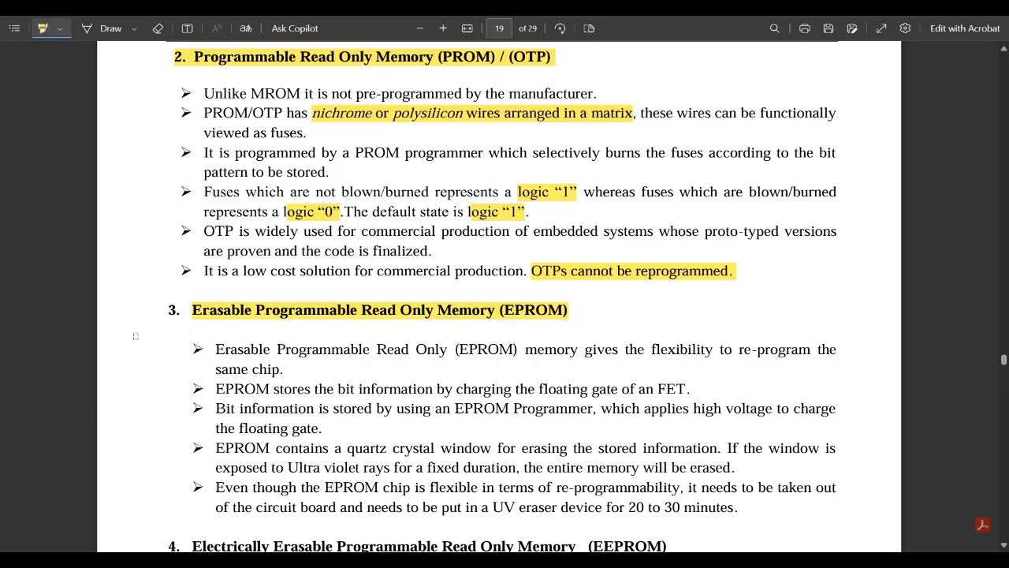
mouse_move(246, 307)
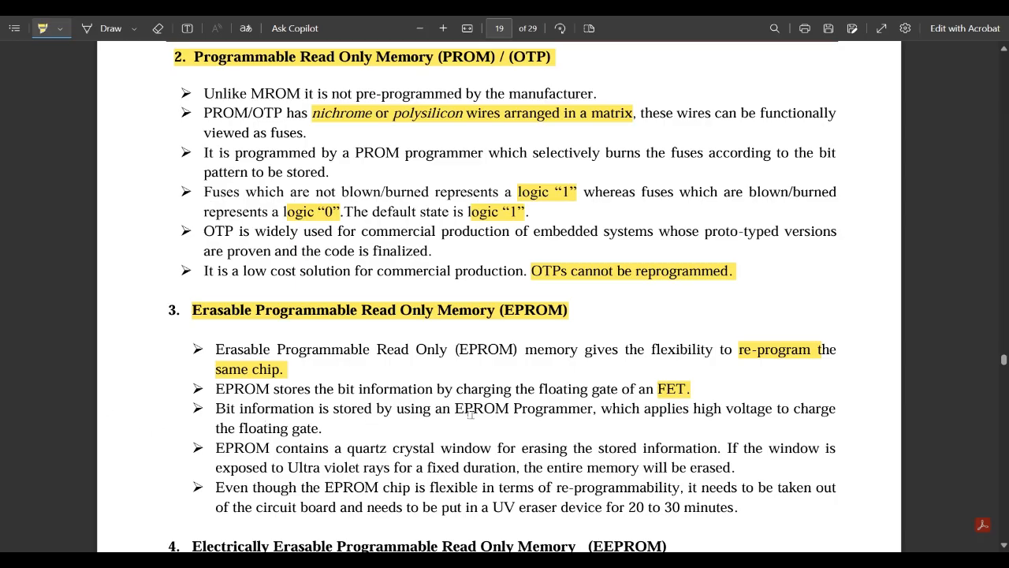
mouse_move(634, 416)
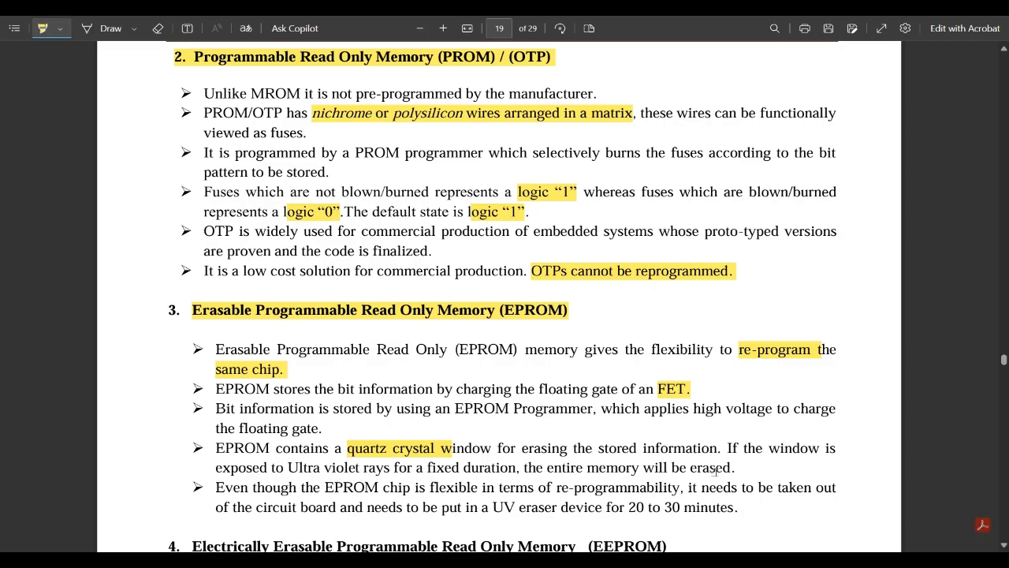
scroll(down, 3)
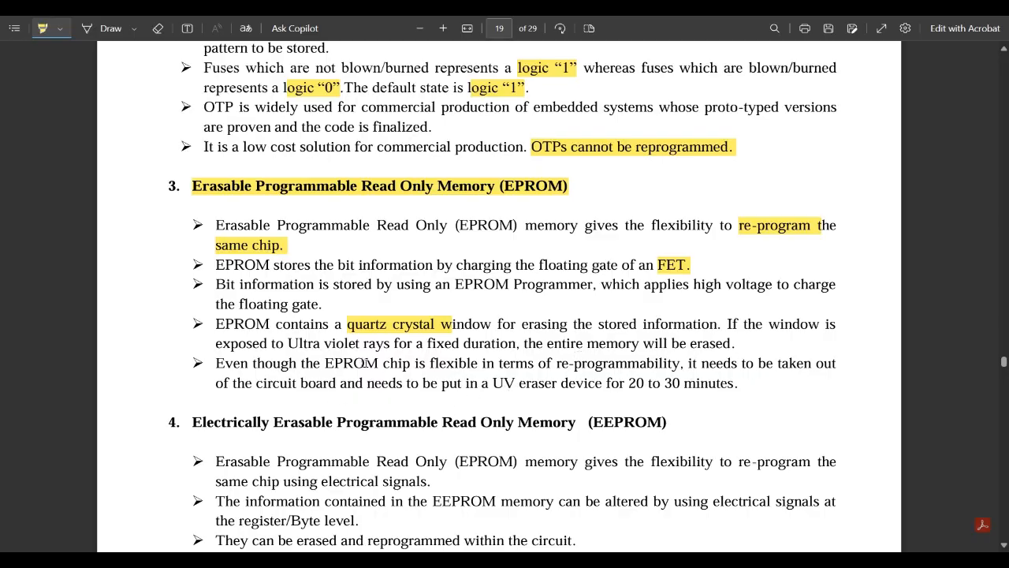
mouse_move(537, 387)
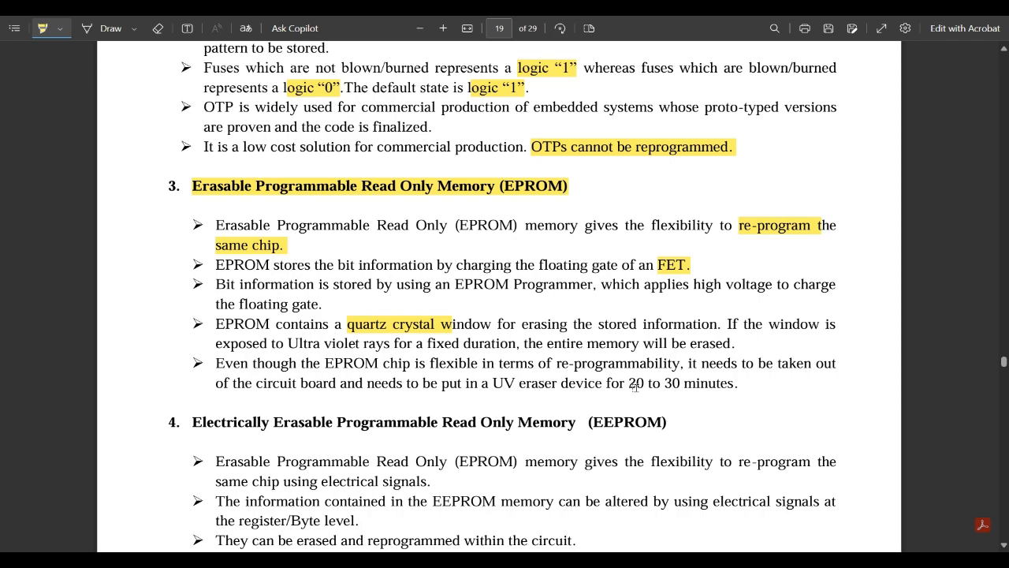
scroll(down, 3)
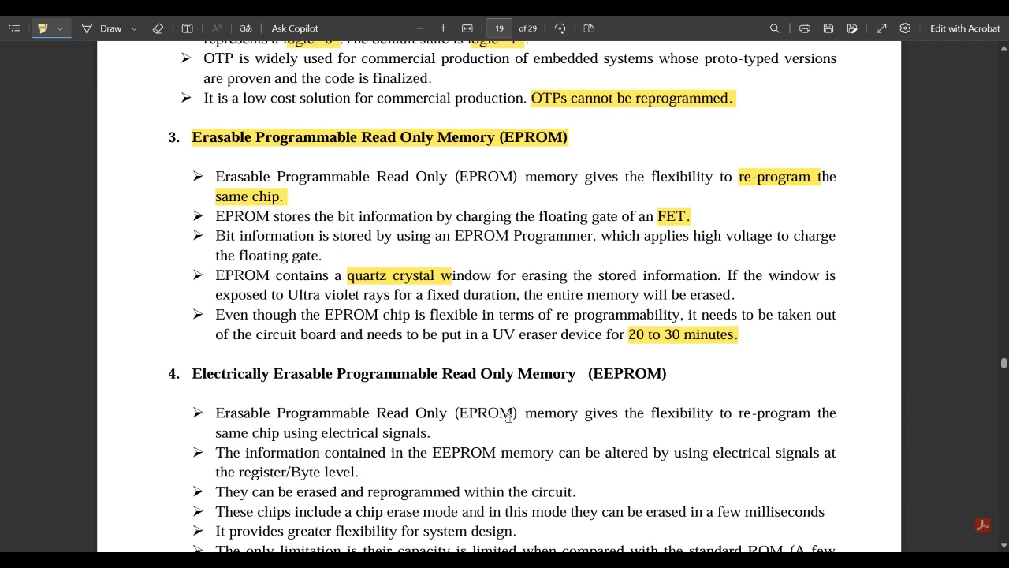
Step: Highlight both 'electrical signals' mentions and 'greater flexibility for system design.' in the EEPROM section
scroll(up, 3)
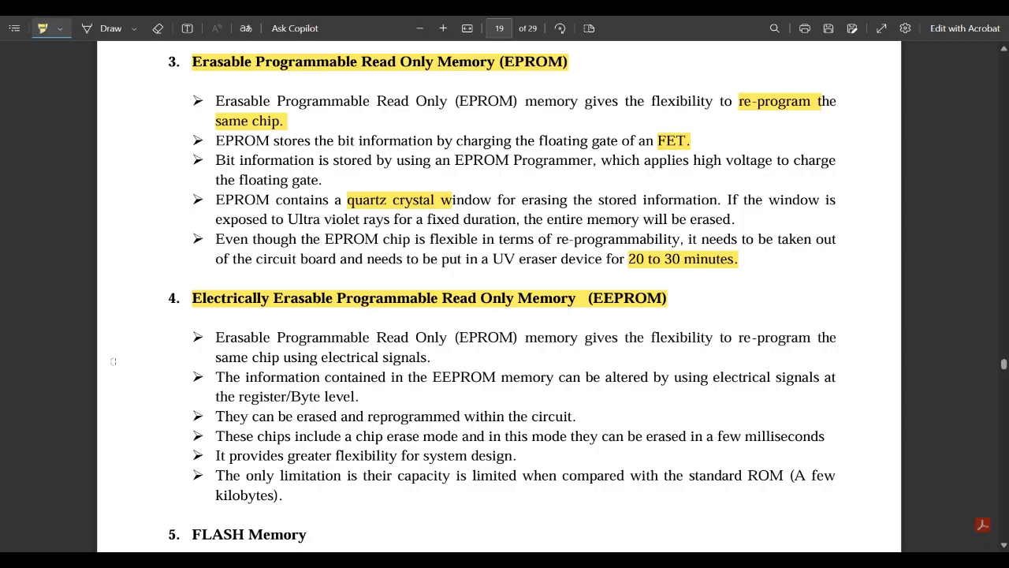
mouse_move(586, 370)
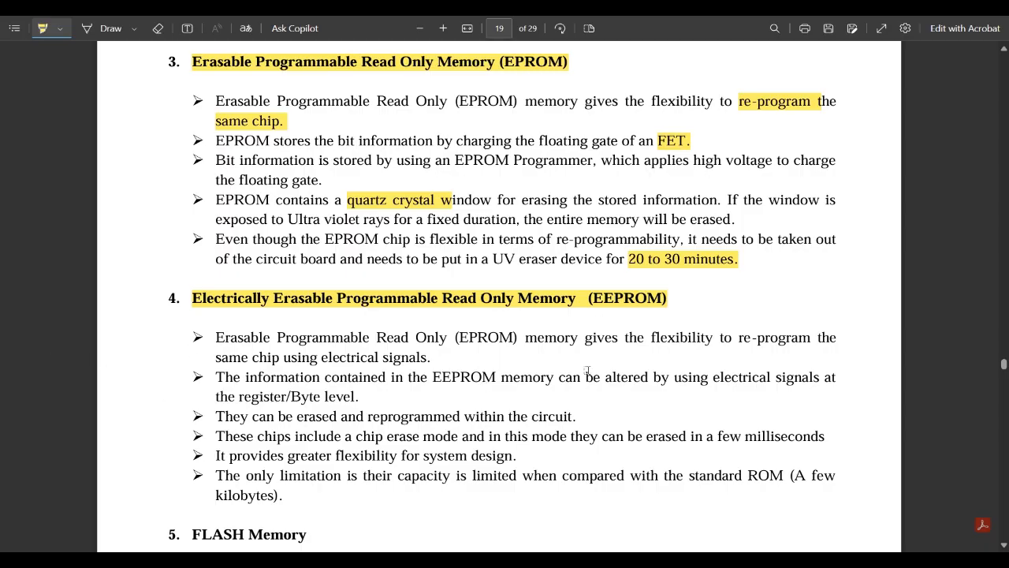
mouse_move(495, 386)
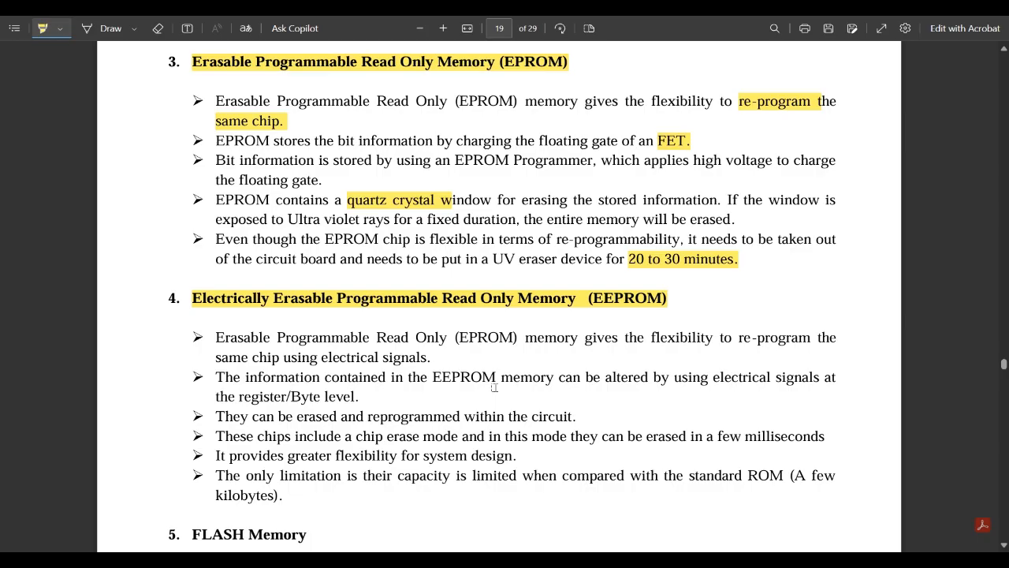
mouse_move(724, 349)
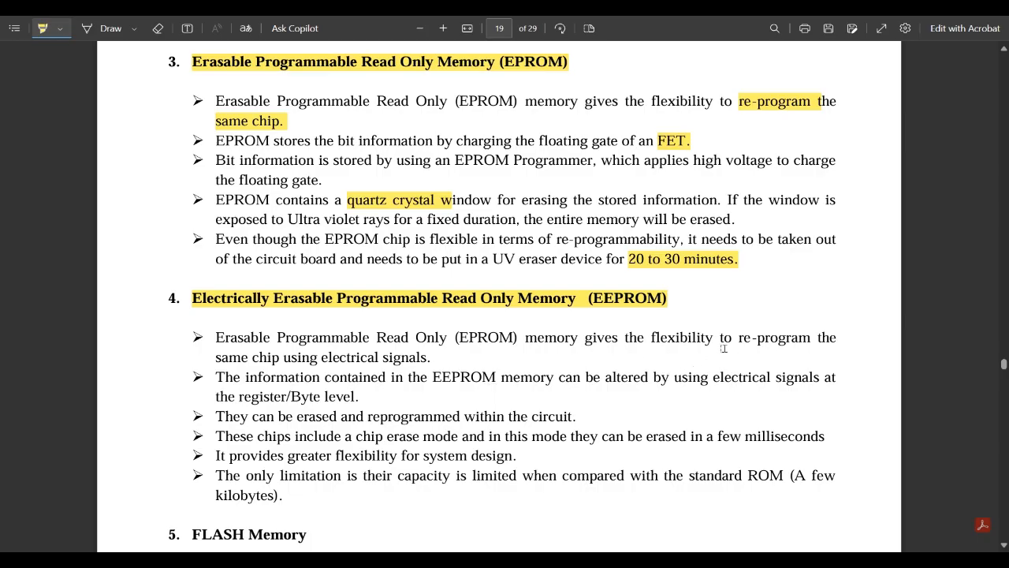
mouse_move(327, 355)
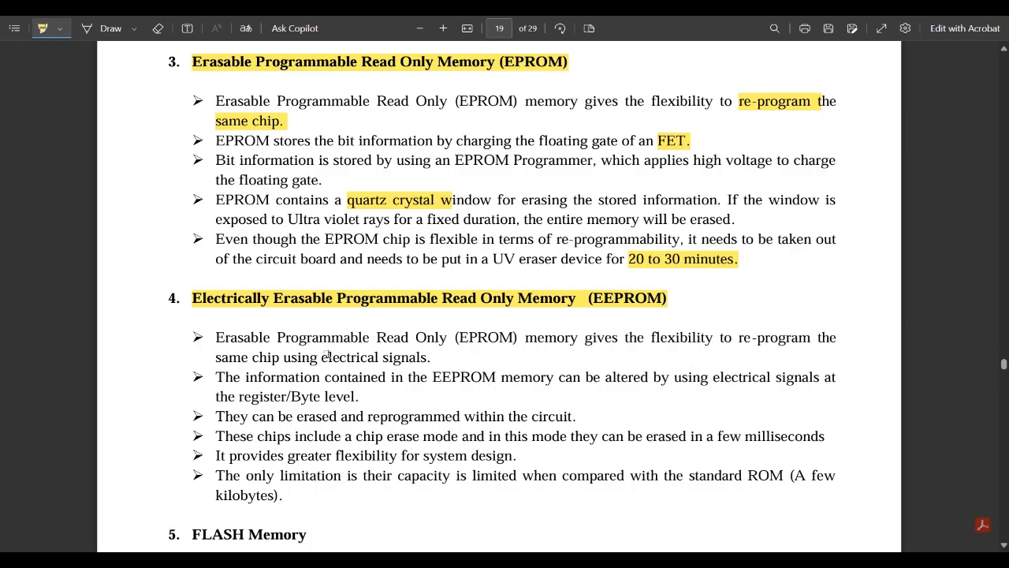
drag(320, 356, 432, 356)
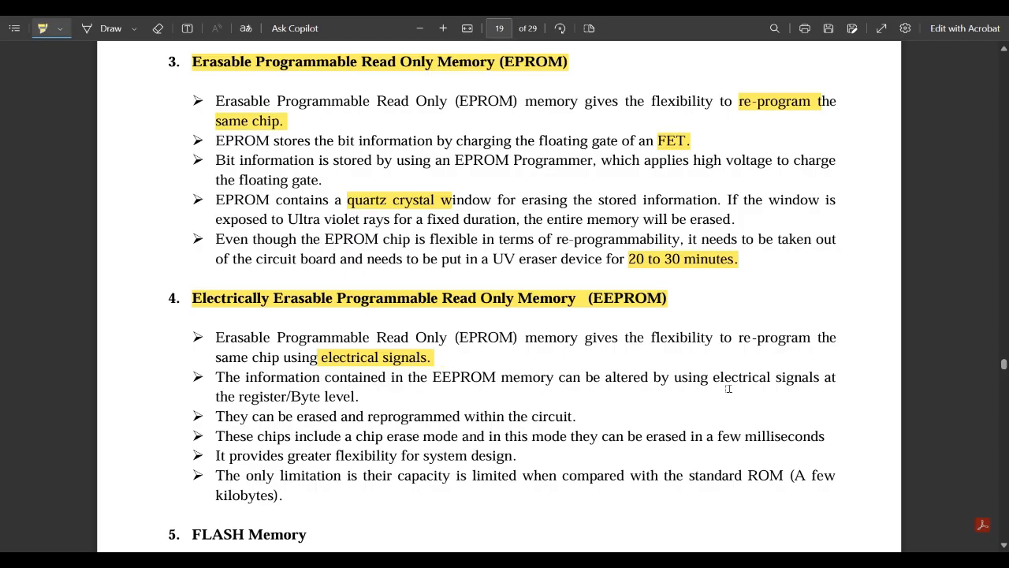
double_click(765, 377)
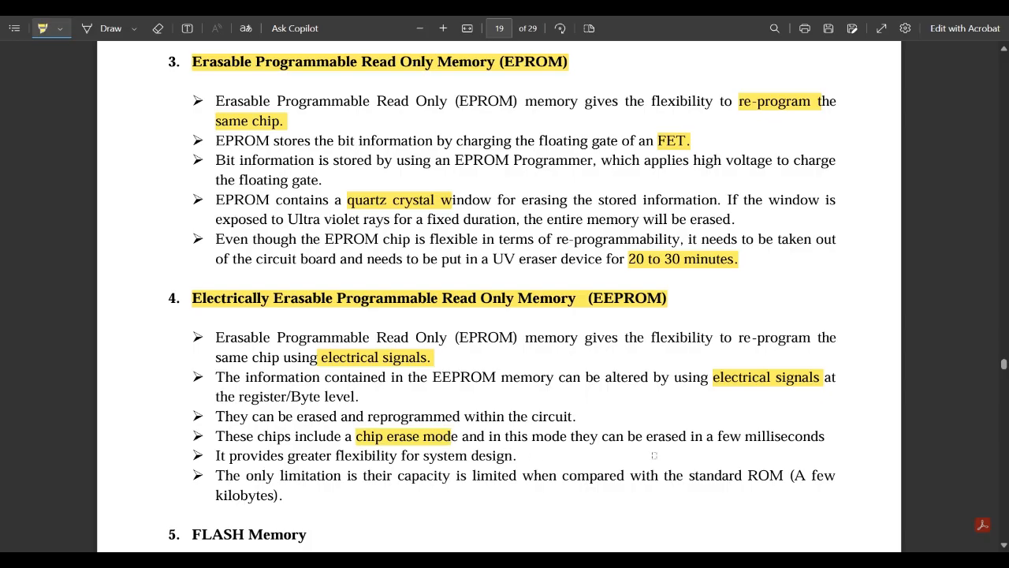
mouse_move(771, 457)
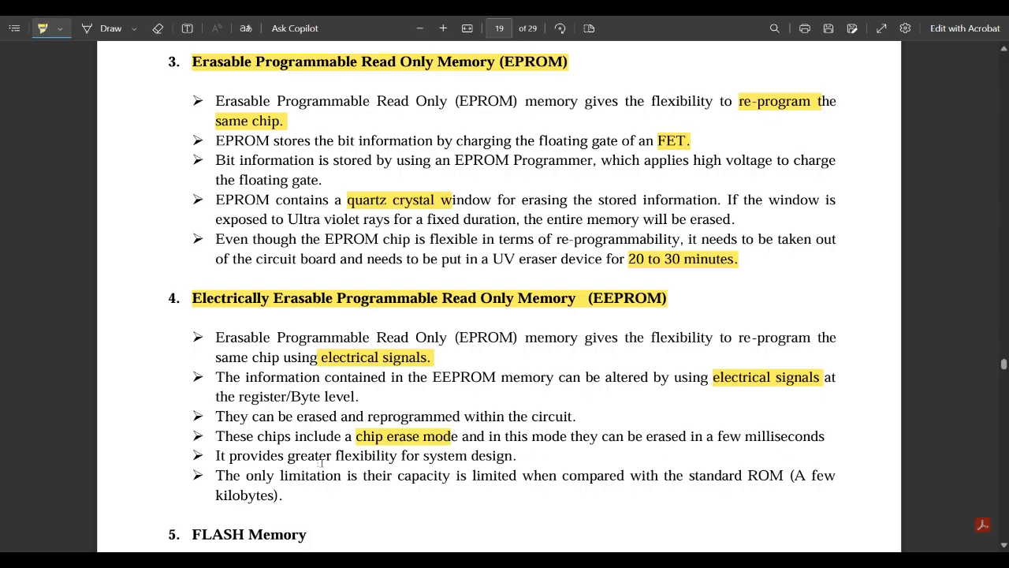
drag(287, 455, 517, 455)
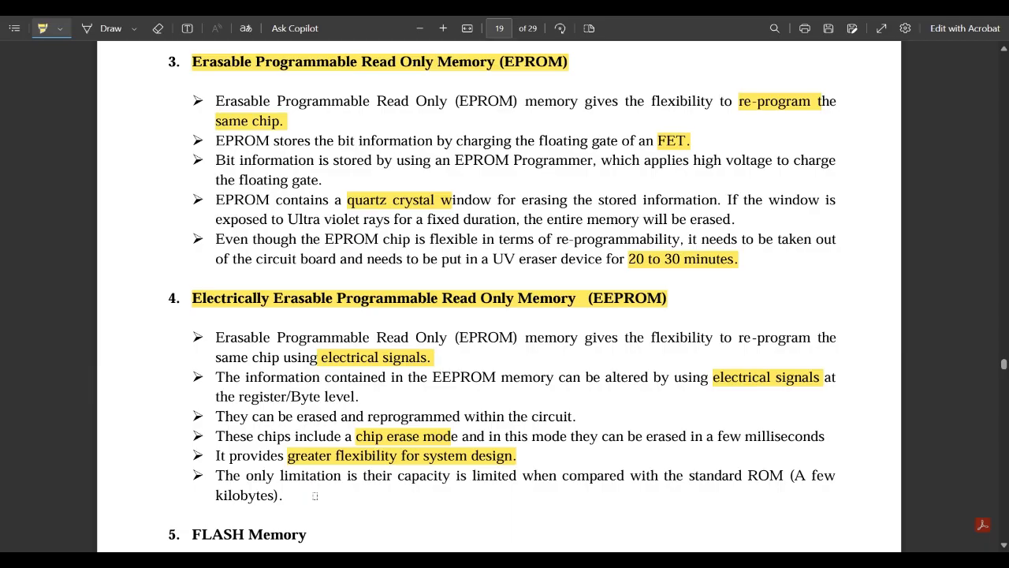
mouse_move(467, 479)
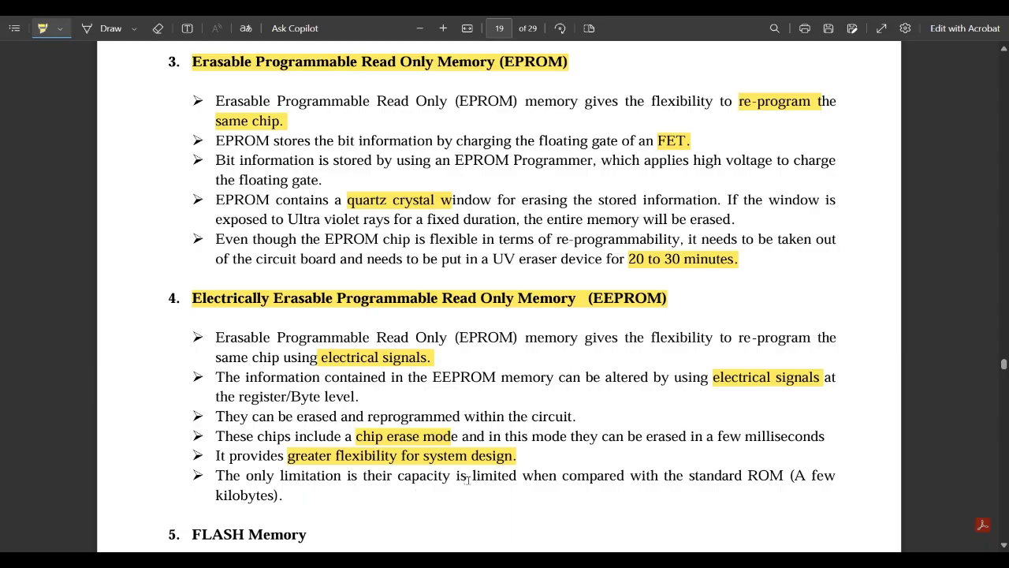
mouse_move(722, 488)
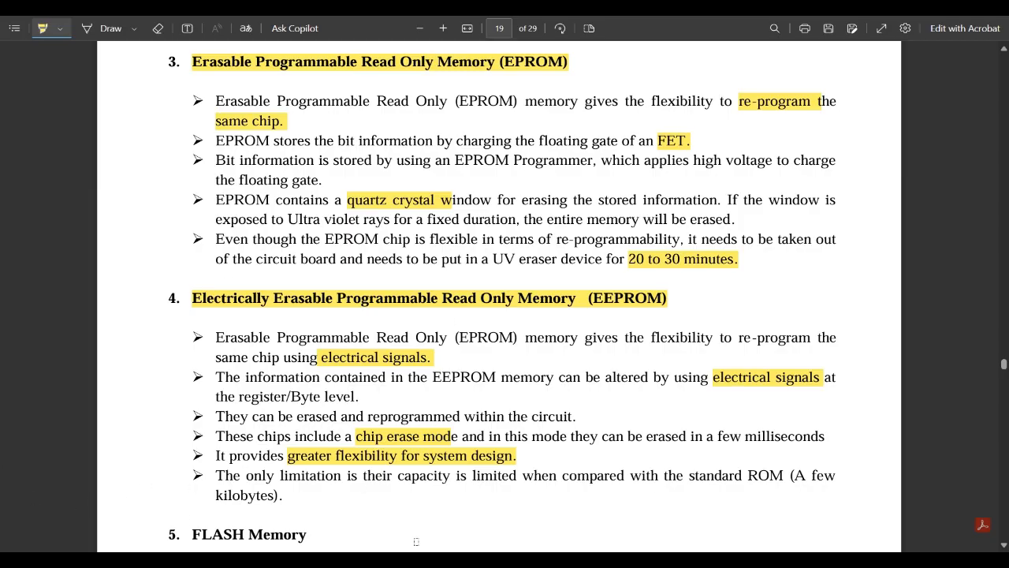
scroll(down, 3)
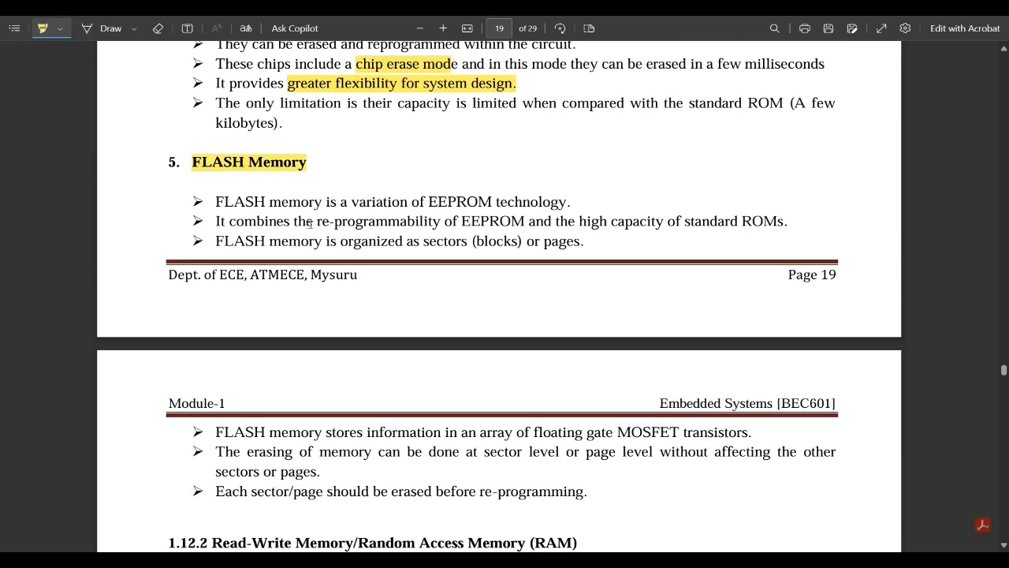
mouse_move(19, 261)
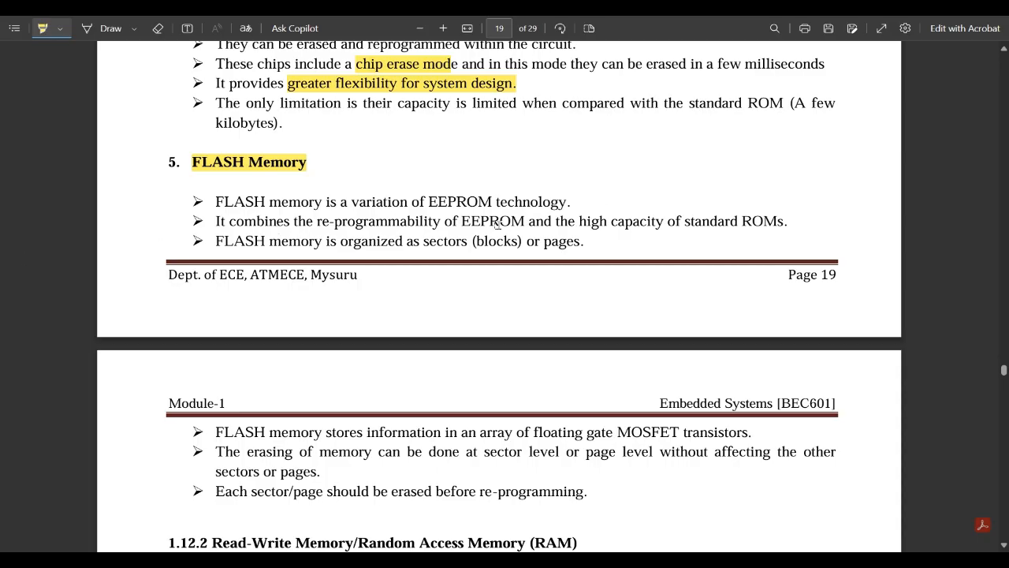
mouse_move(655, 241)
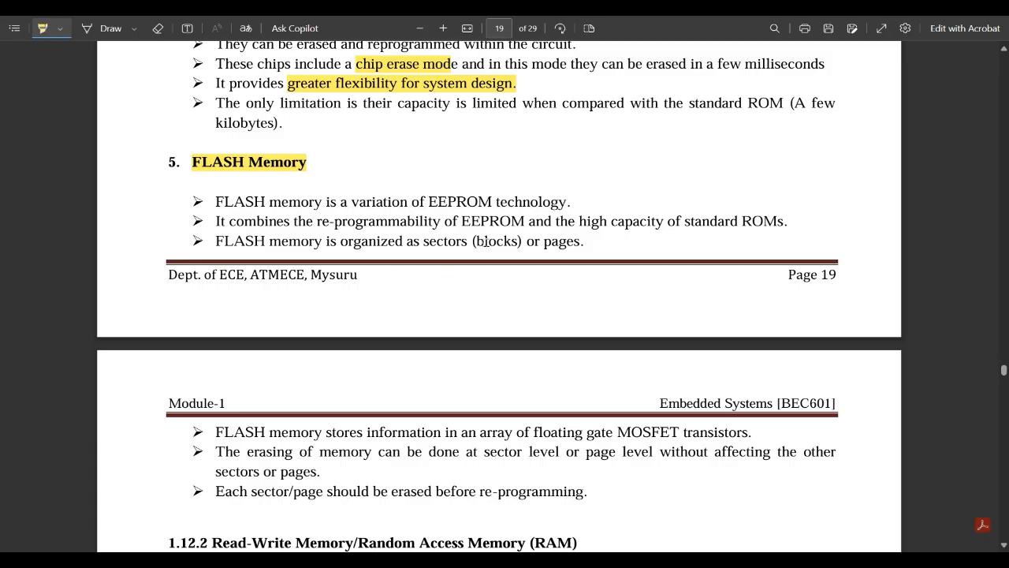
Step: Highlight 'blocks) or pages.' in the third FLASH memory bullet
drag(479, 239, 583, 239)
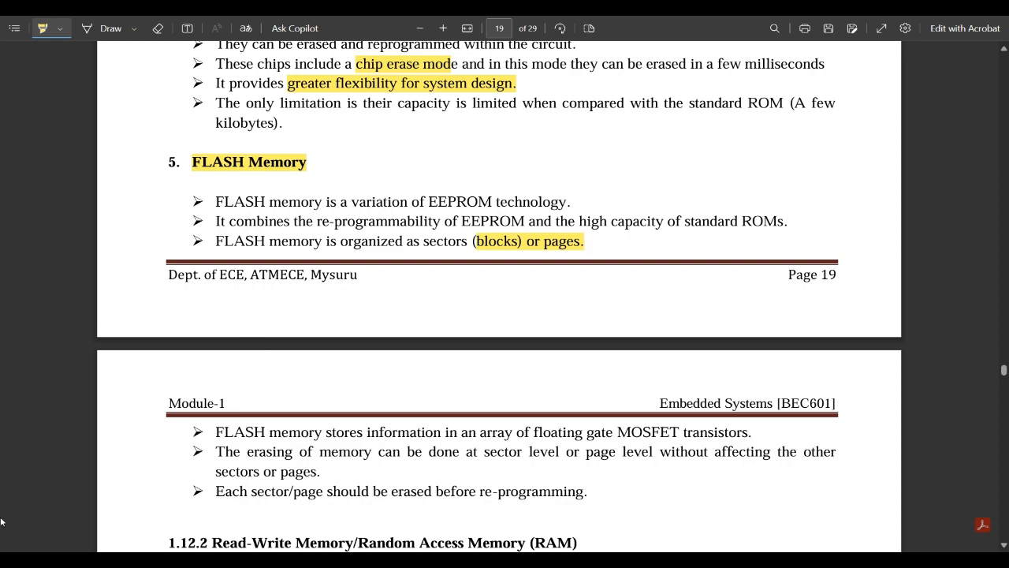
mouse_move(422, 414)
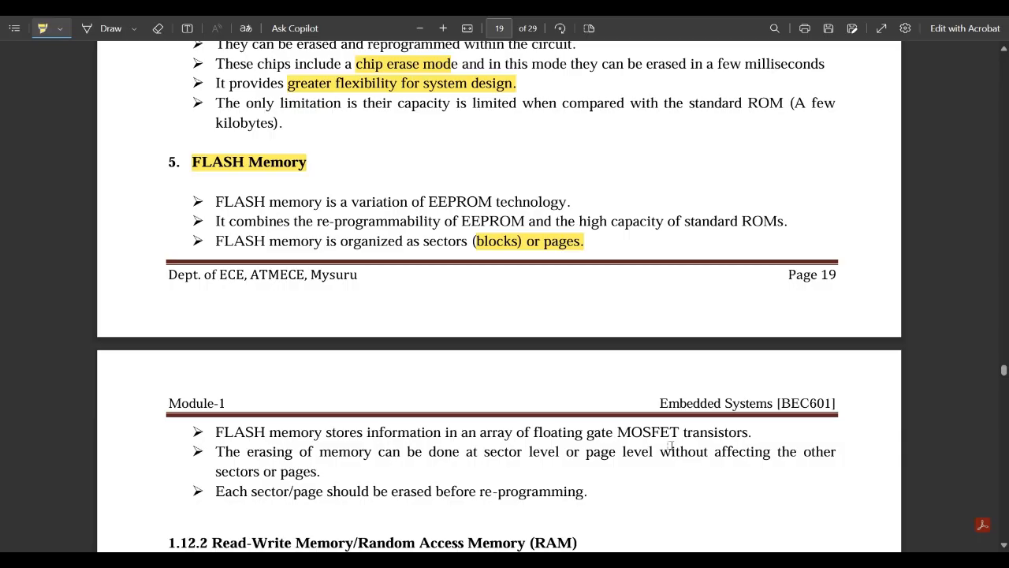
mouse_move(487, 452)
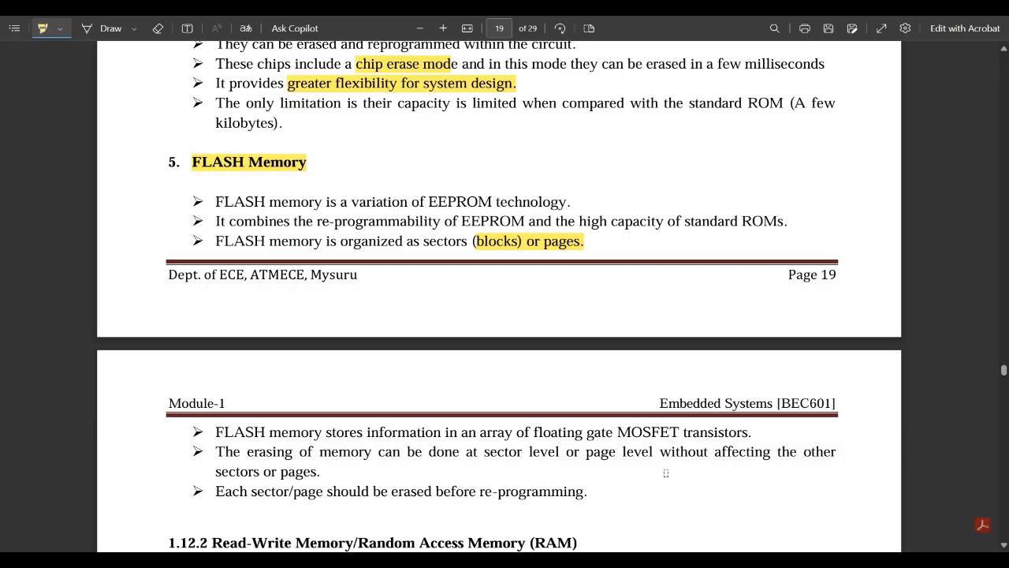
mouse_move(199, 476)
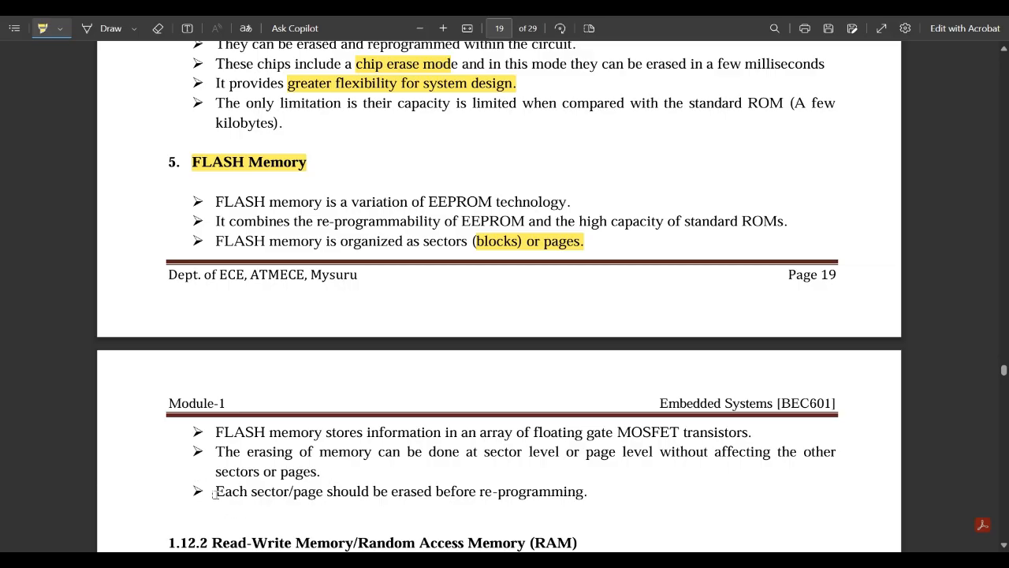
mouse_move(508, 505)
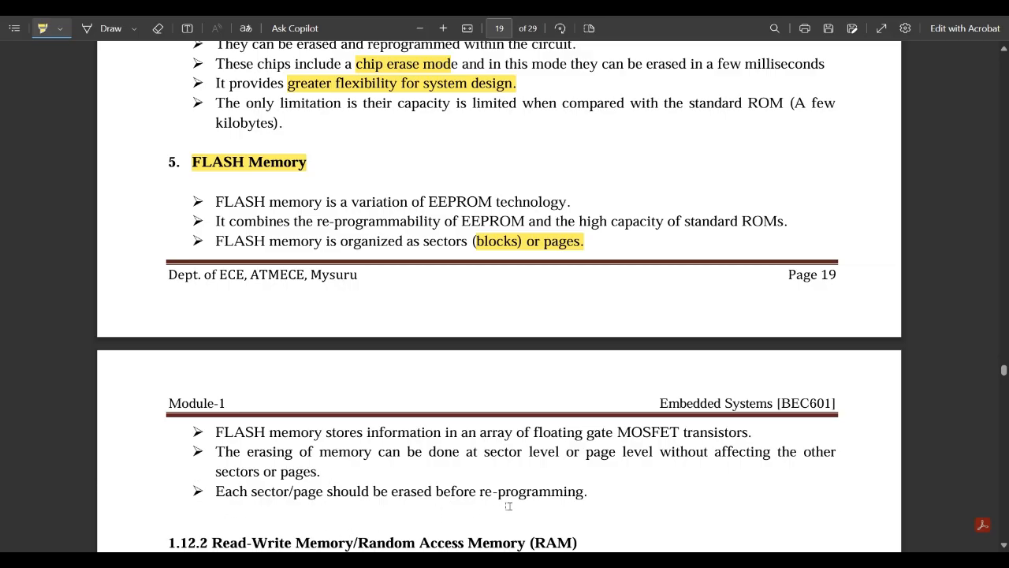
mouse_move(2, 194)
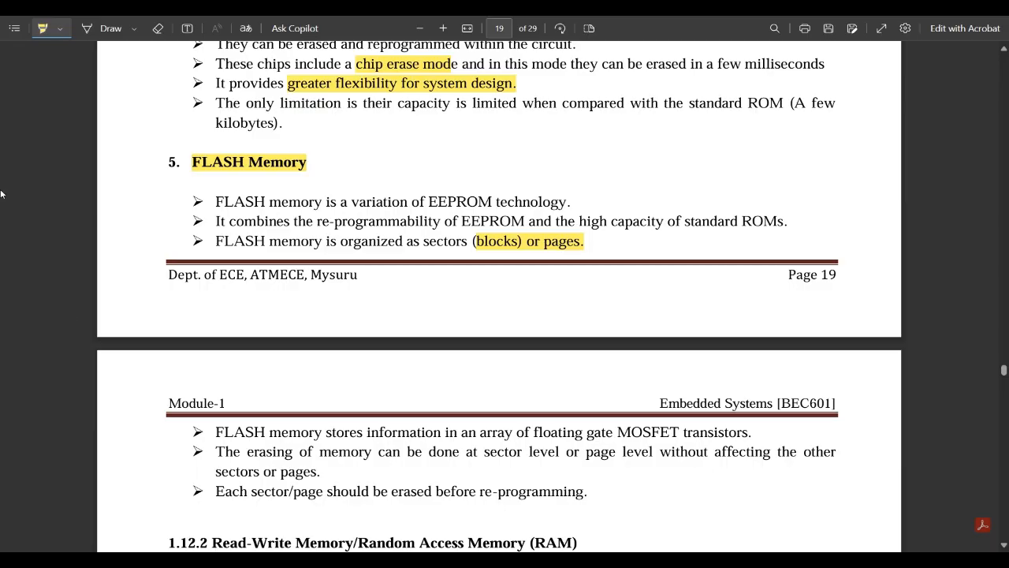
scroll(down, 3)
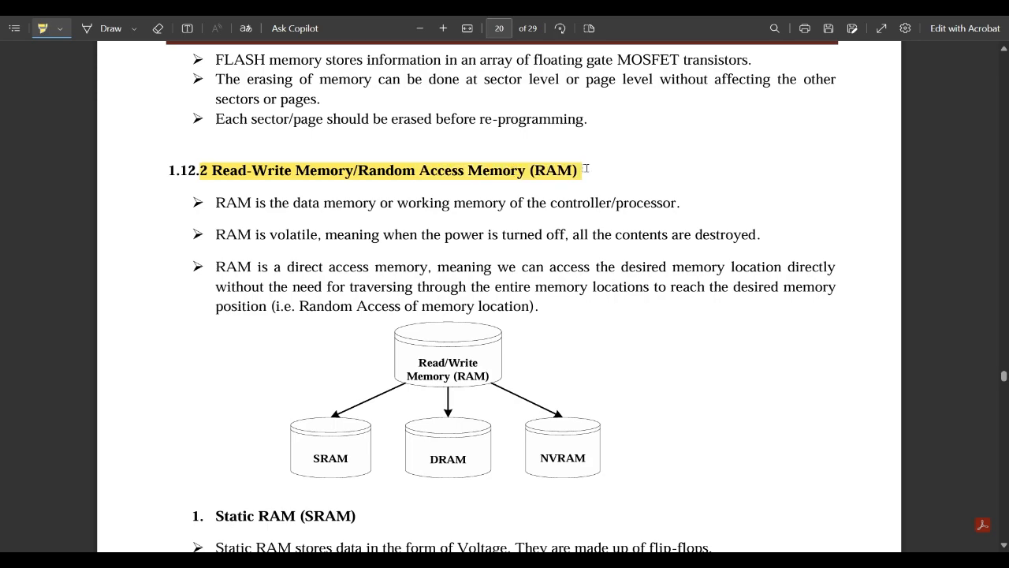
Step: Highlight 'turned off, all the contents are destroyed.' in the RAM-is-volatile bullet
scroll(down, 3)
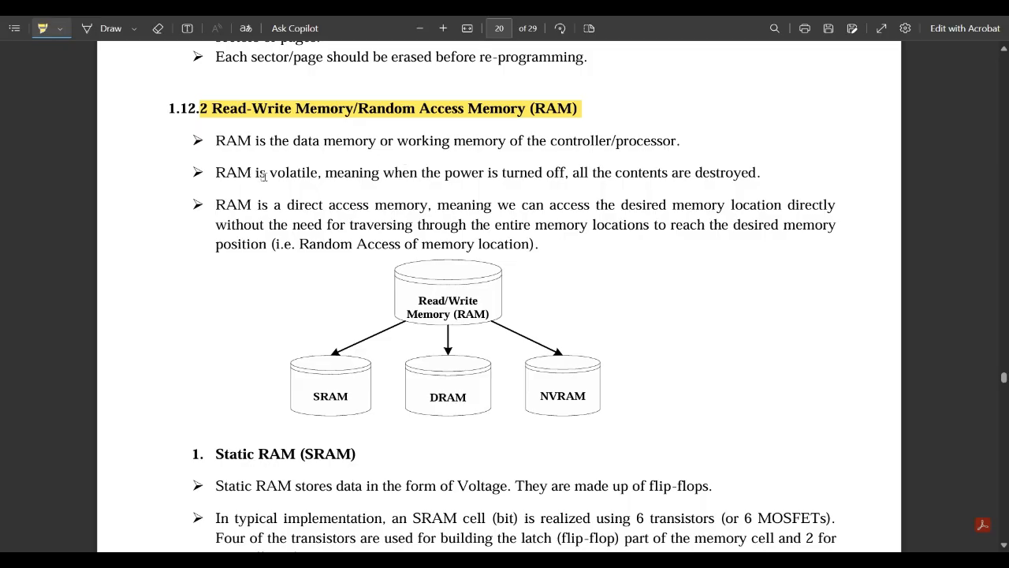
mouse_move(429, 183)
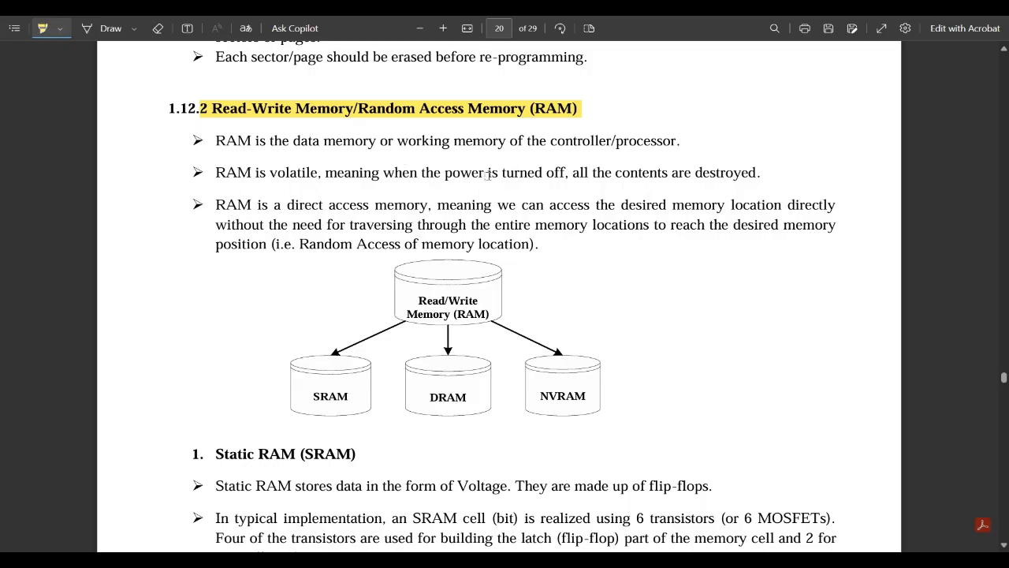
drag(502, 172, 760, 172)
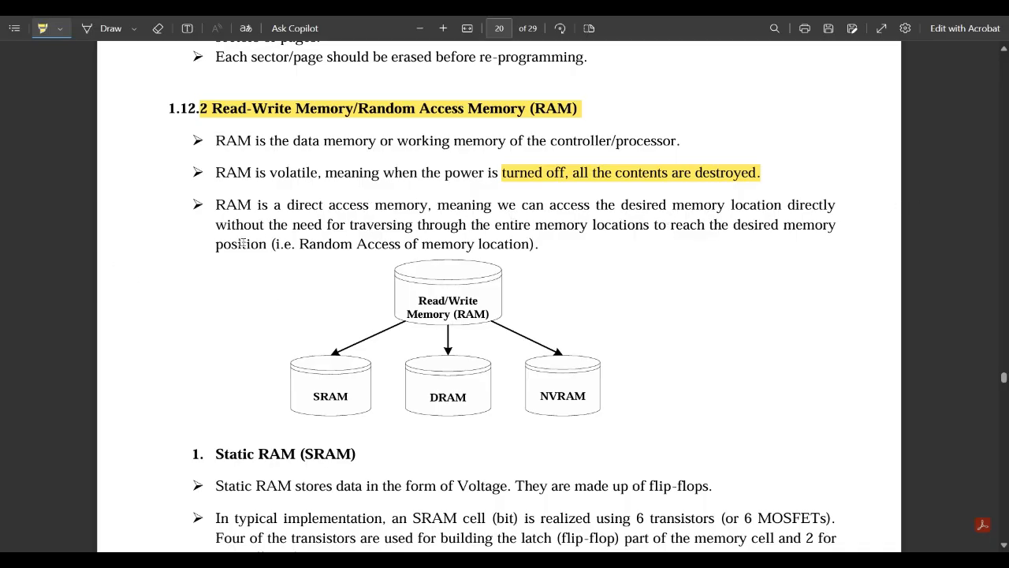
mouse_move(552, 233)
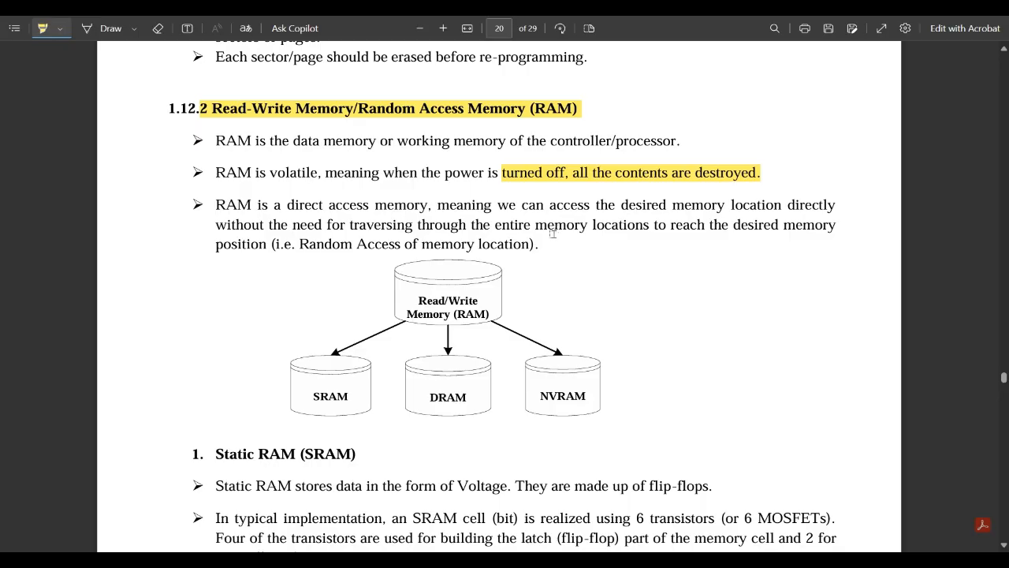
mouse_move(695, 236)
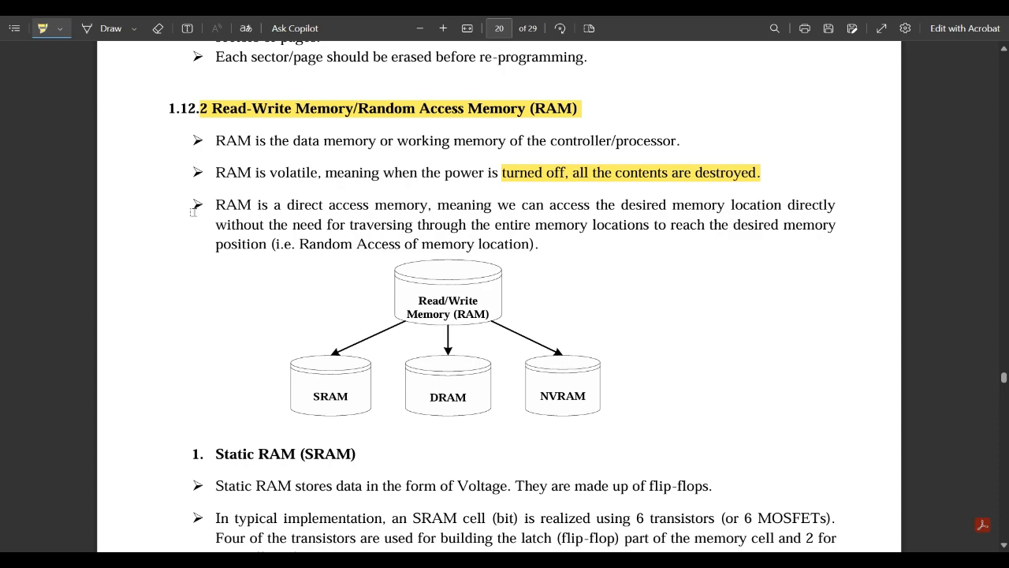
Step: Scroll to Static RAM and highlight 'They are made up of flip-flops.' and 'building the latch'
scroll(down, 3)
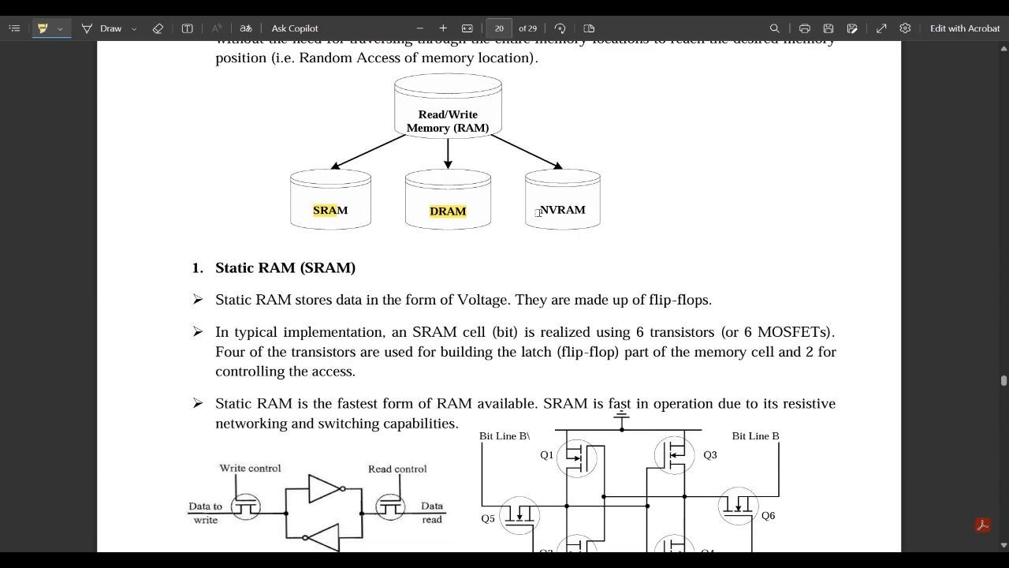
scroll(down, 3)
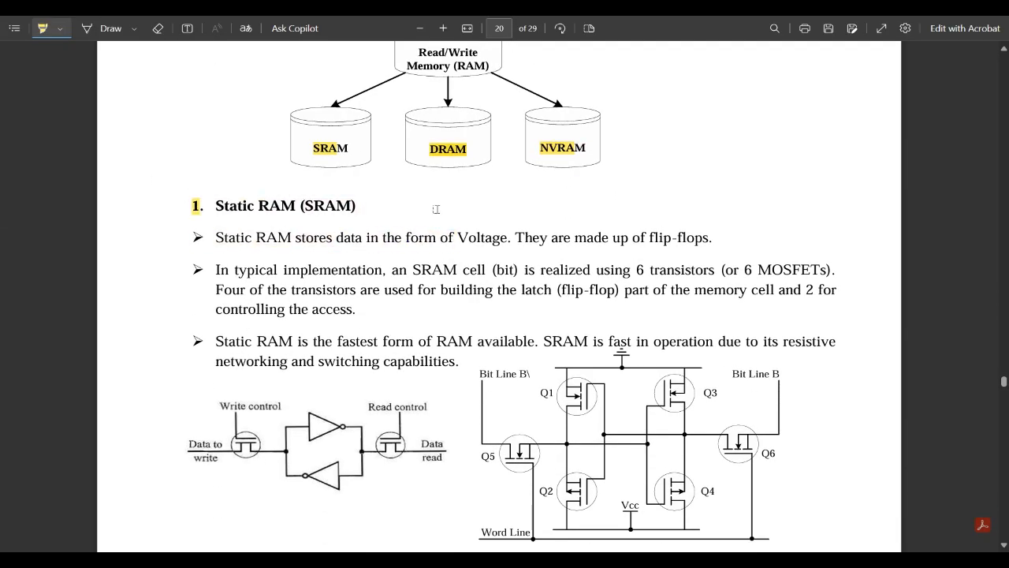
scroll(down, 3)
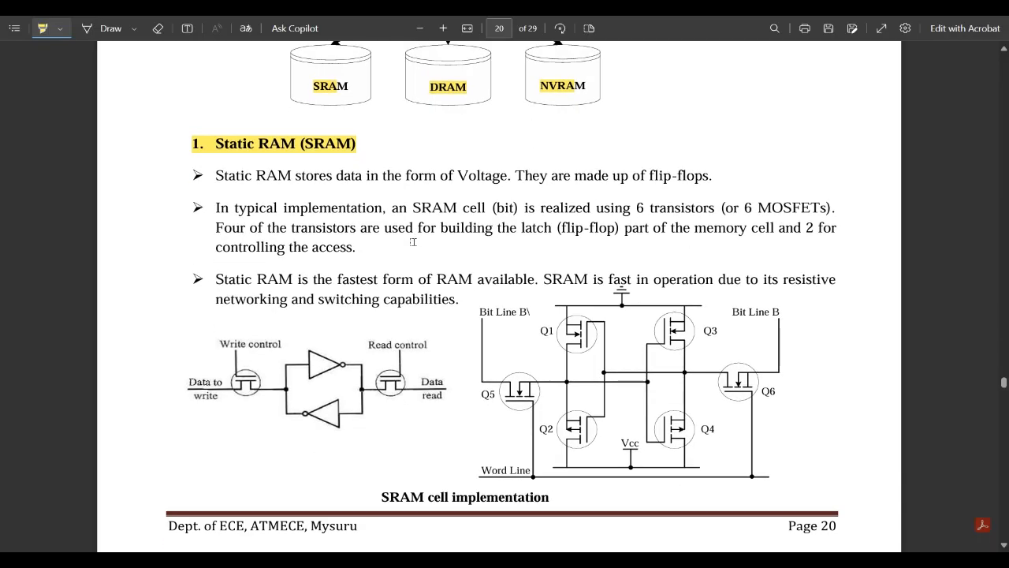
mouse_move(287, 201)
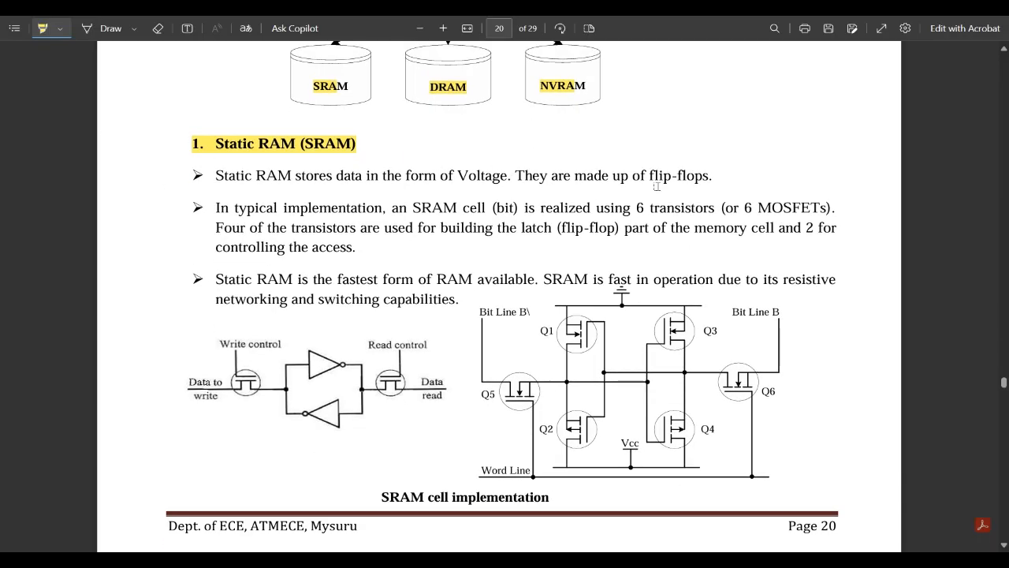
mouse_move(519, 176)
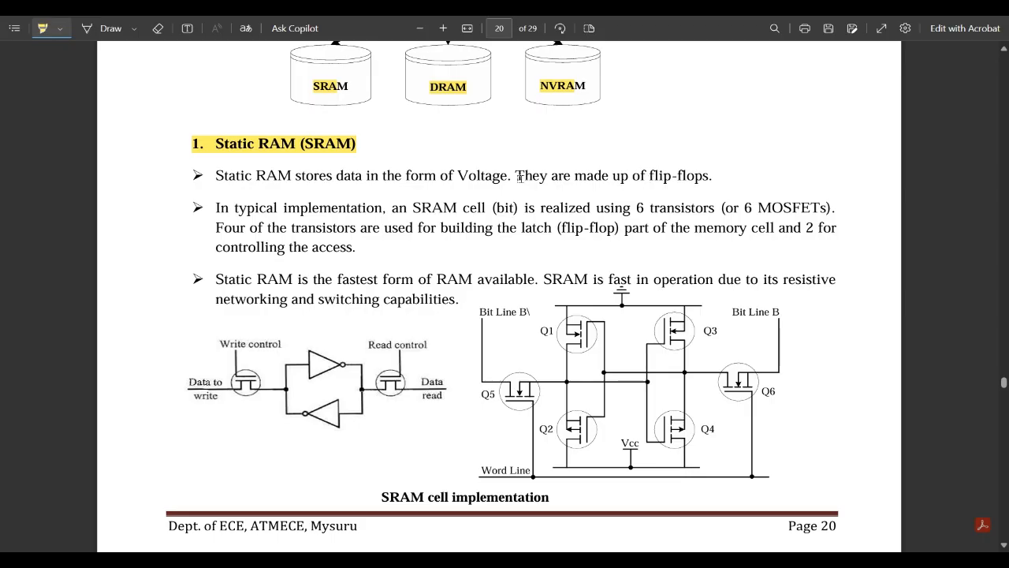
drag(518, 175, 713, 175)
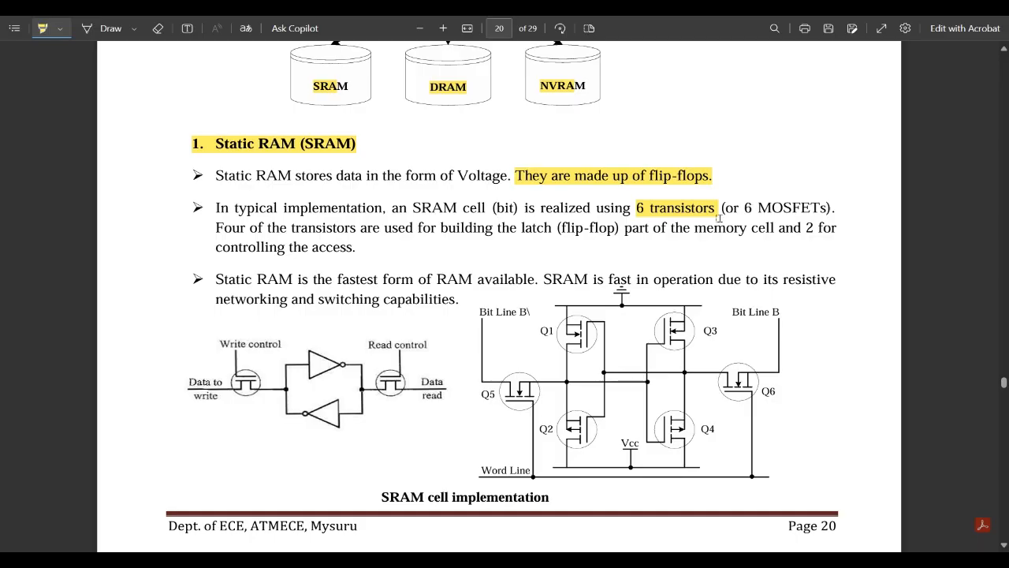
mouse_move(987, 287)
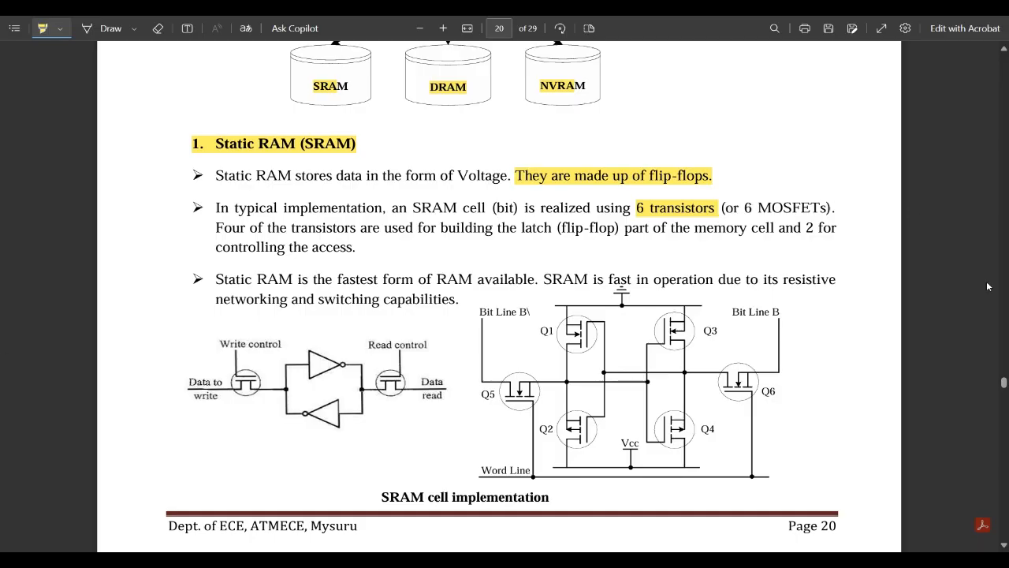
mouse_move(455, 237)
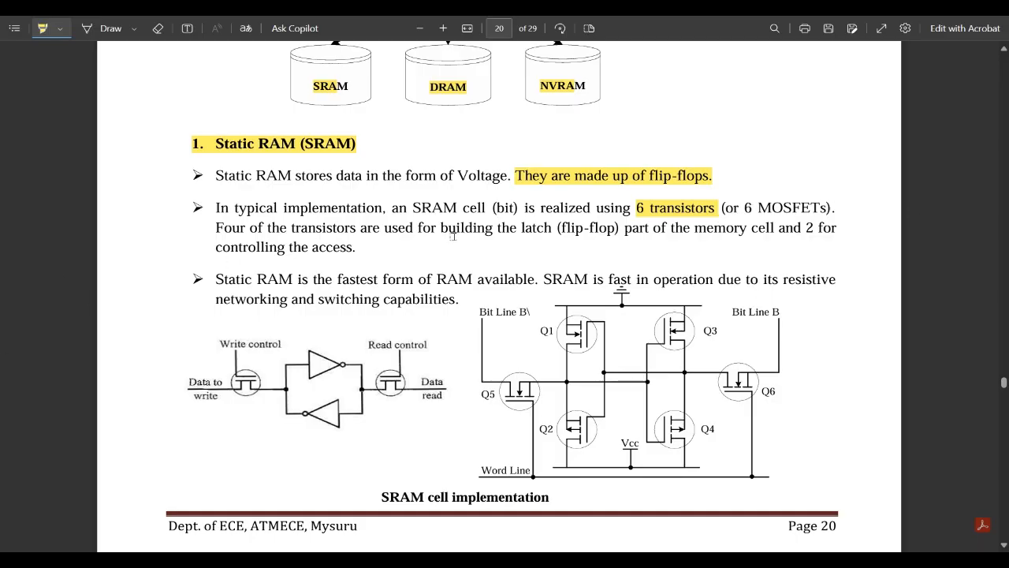
drag(442, 227, 555, 227)
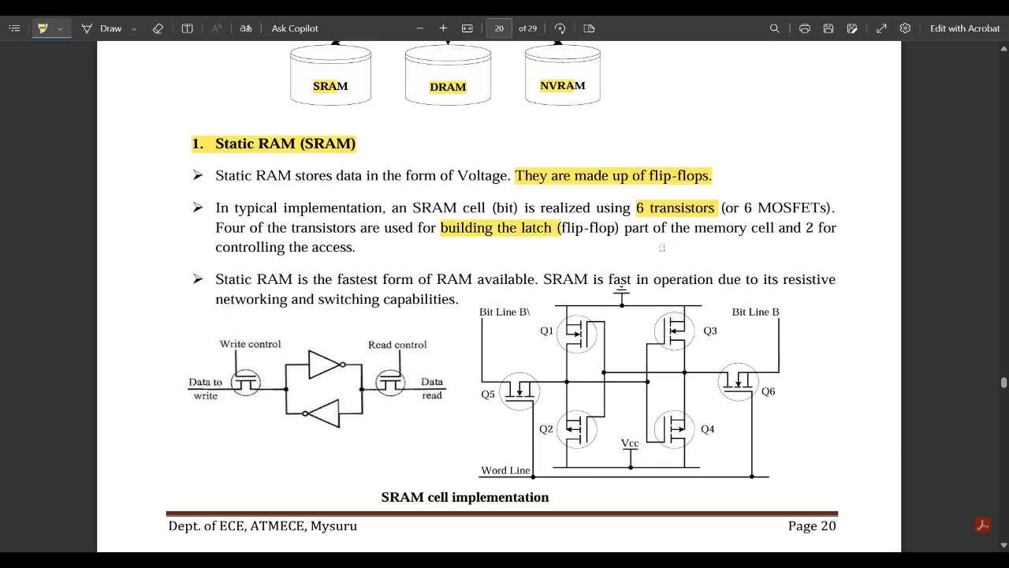
mouse_move(151, 295)
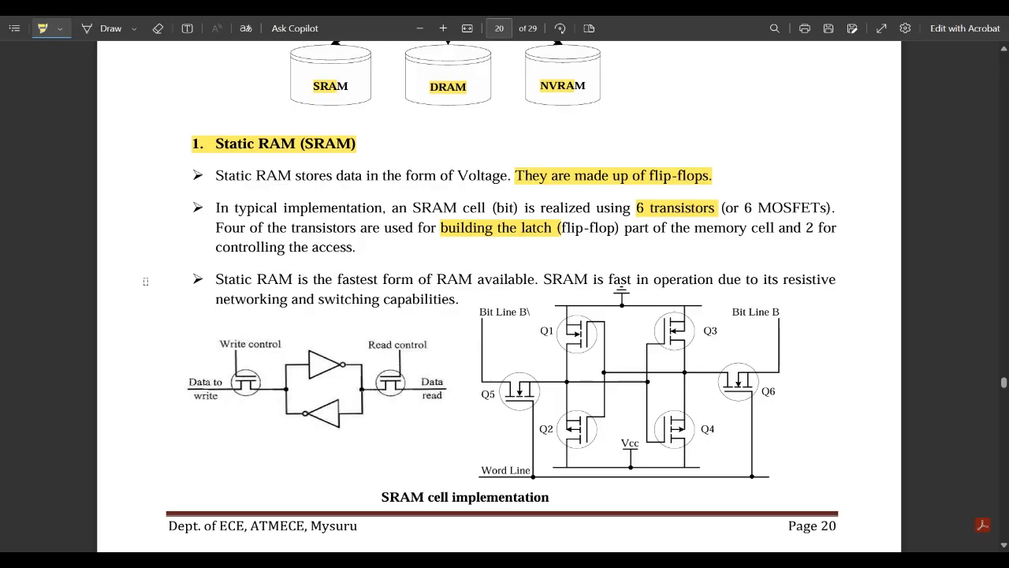
mouse_move(449, 270)
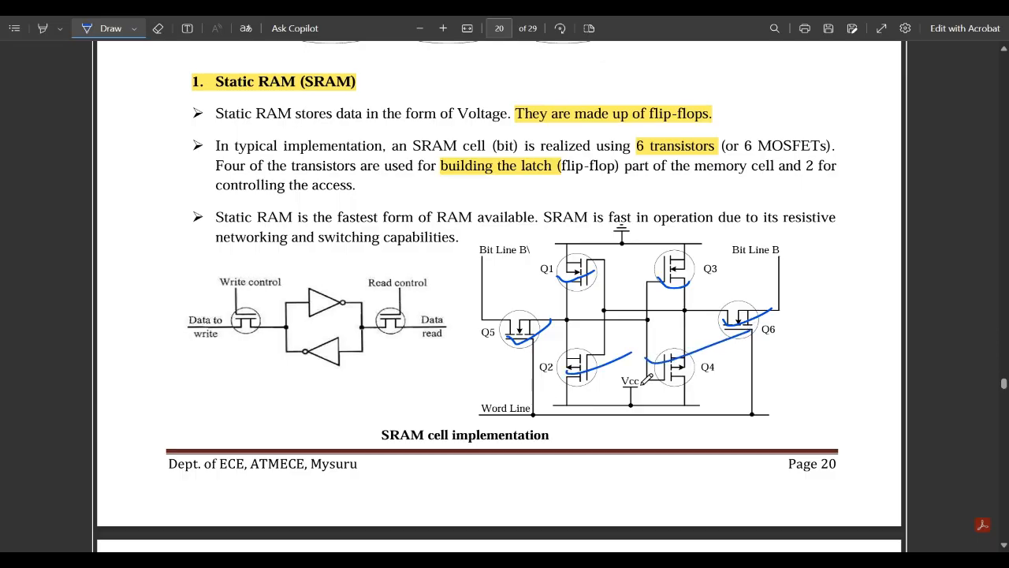
mouse_move(393, 271)
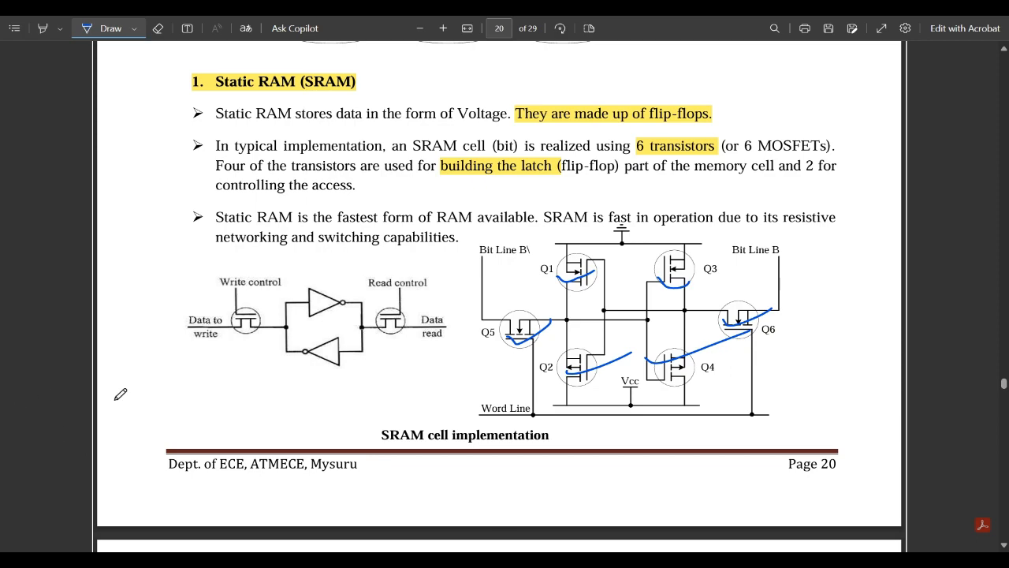
mouse_move(366, 256)
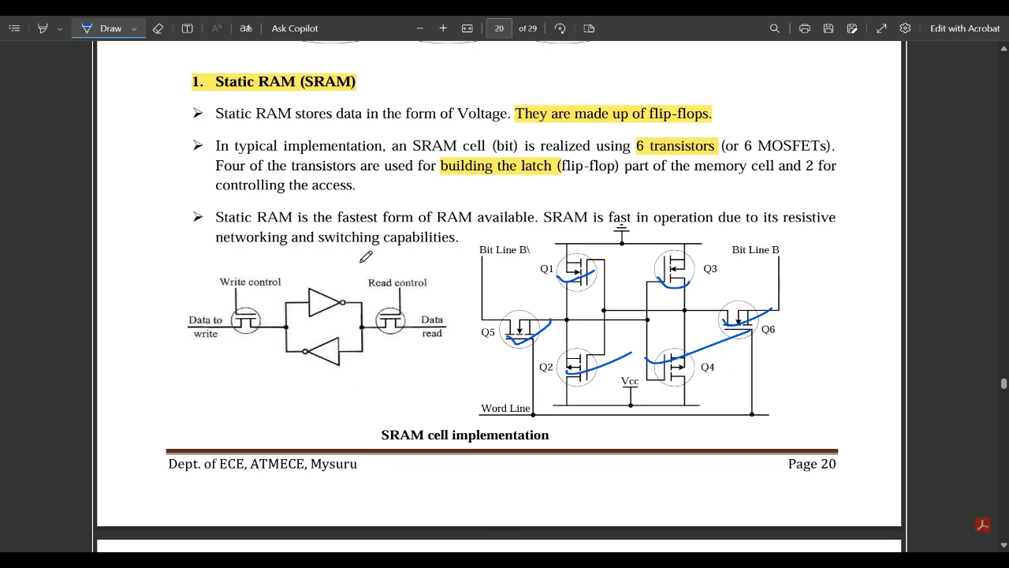
mouse_move(404, 436)
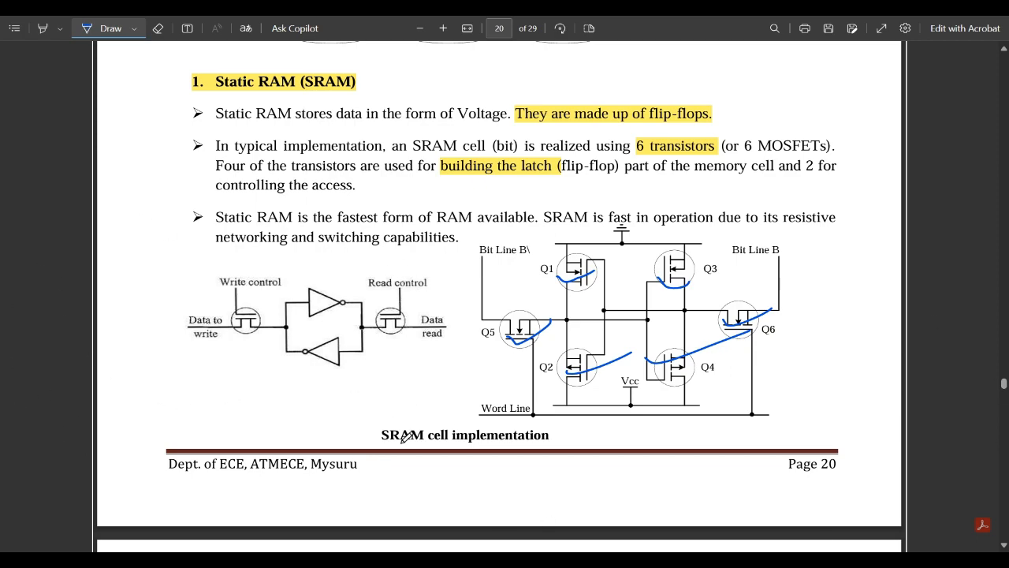
Step: Highlight 'MOS transistor gates.' and 'refreshing operation' in the Dynamic RAM description
scroll(down, 3)
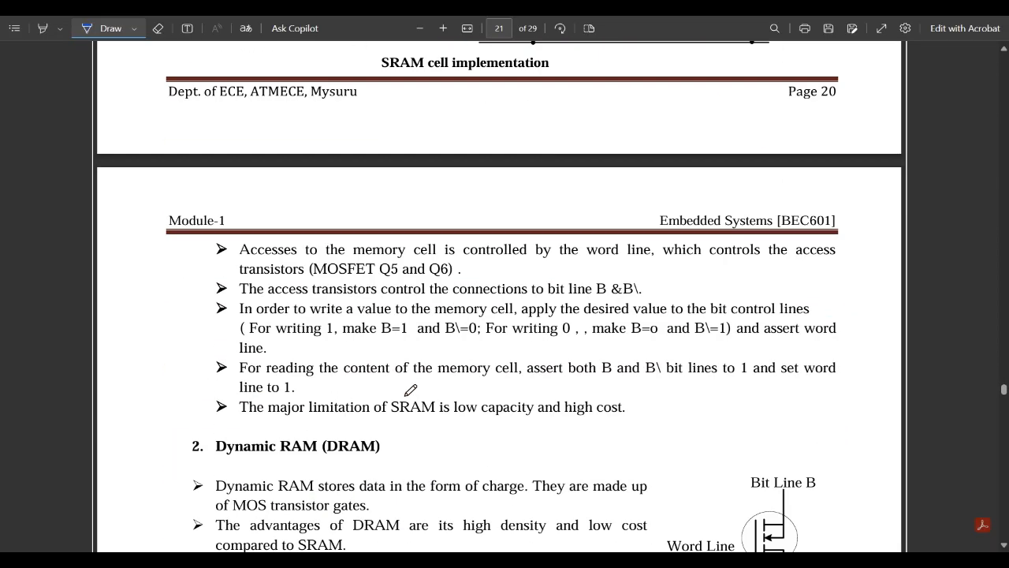
scroll(down, 3)
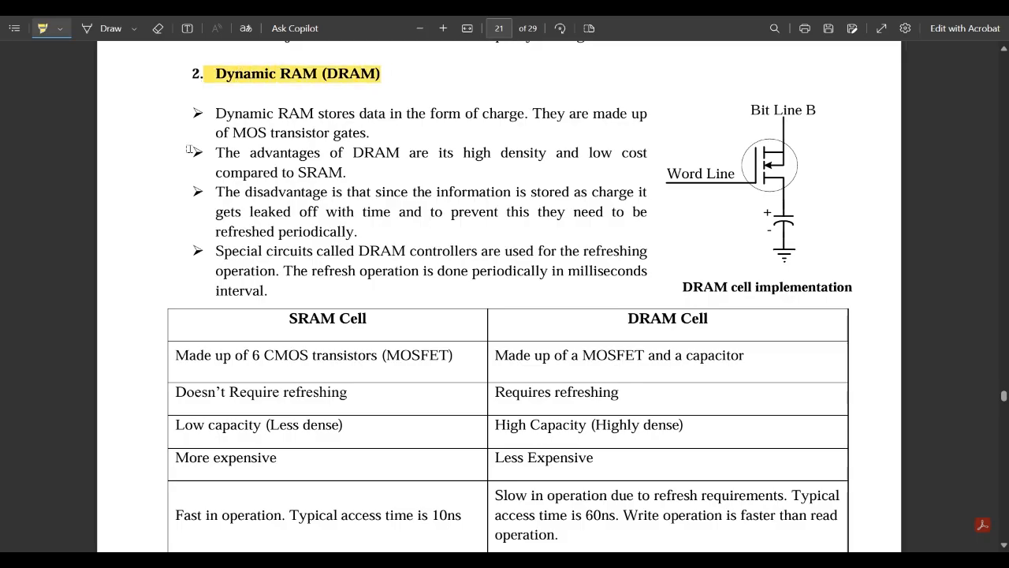
mouse_move(378, 136)
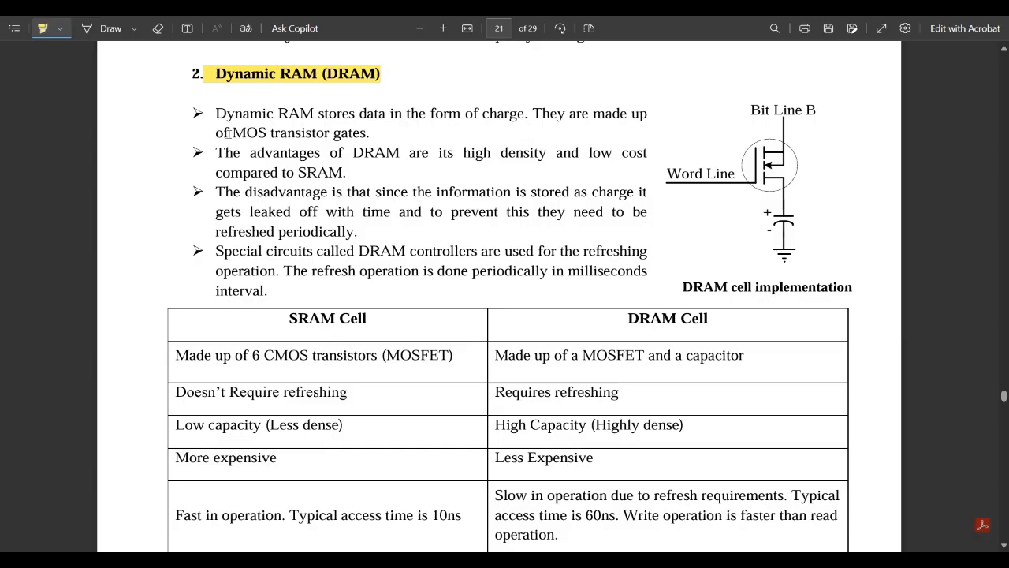
drag(233, 133, 369, 133)
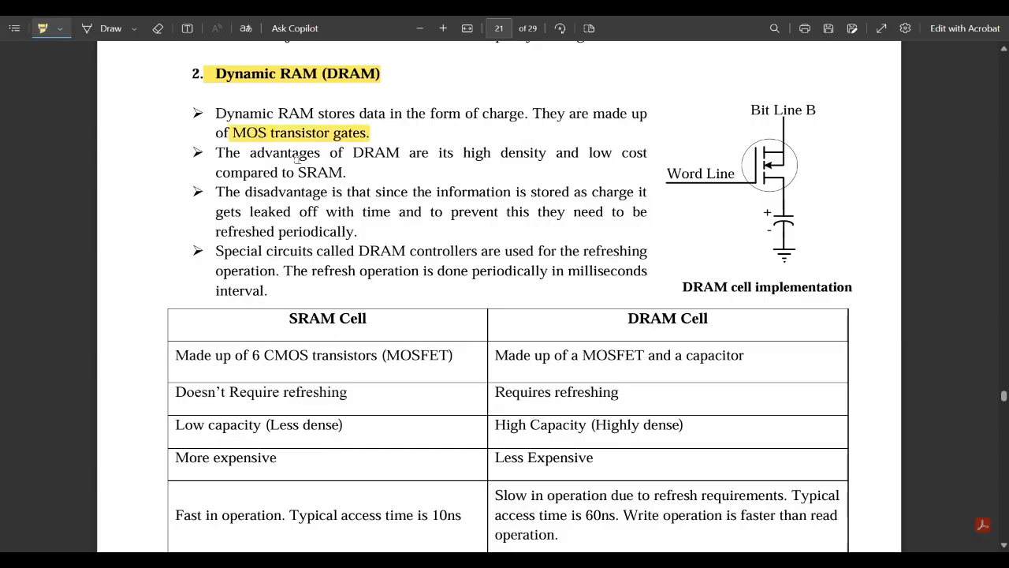
mouse_move(498, 173)
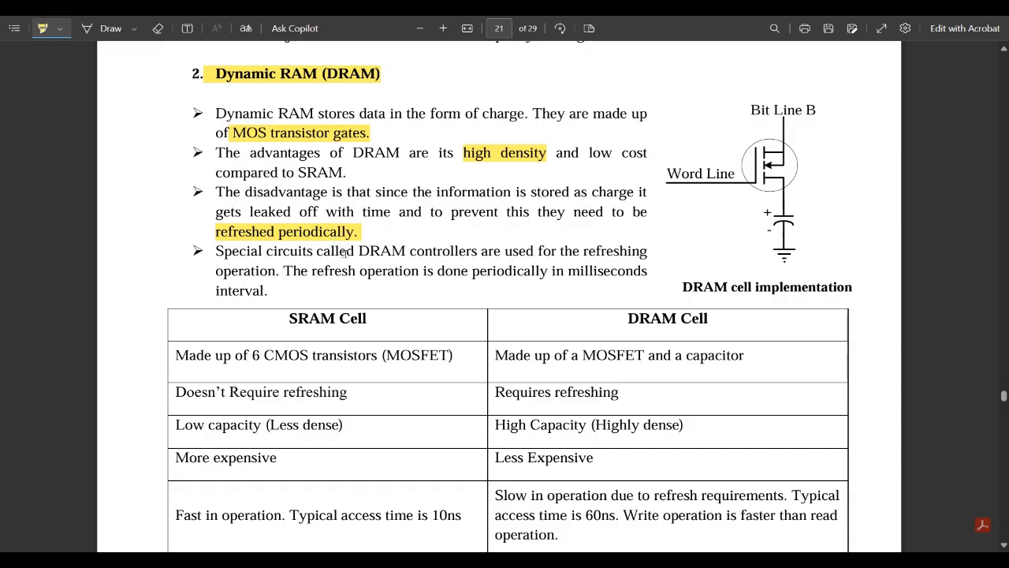
mouse_move(397, 281)
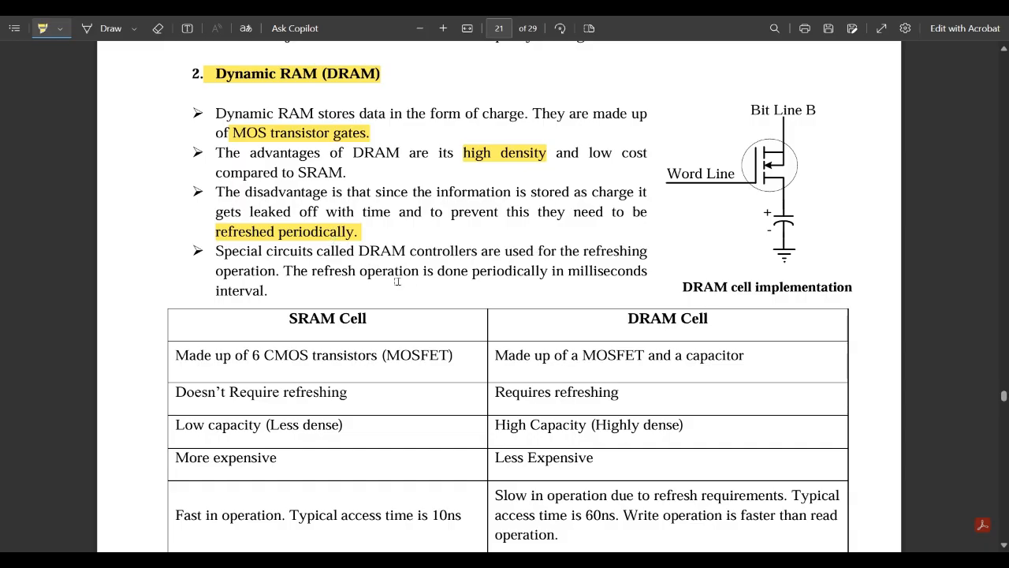
double_click(246, 271)
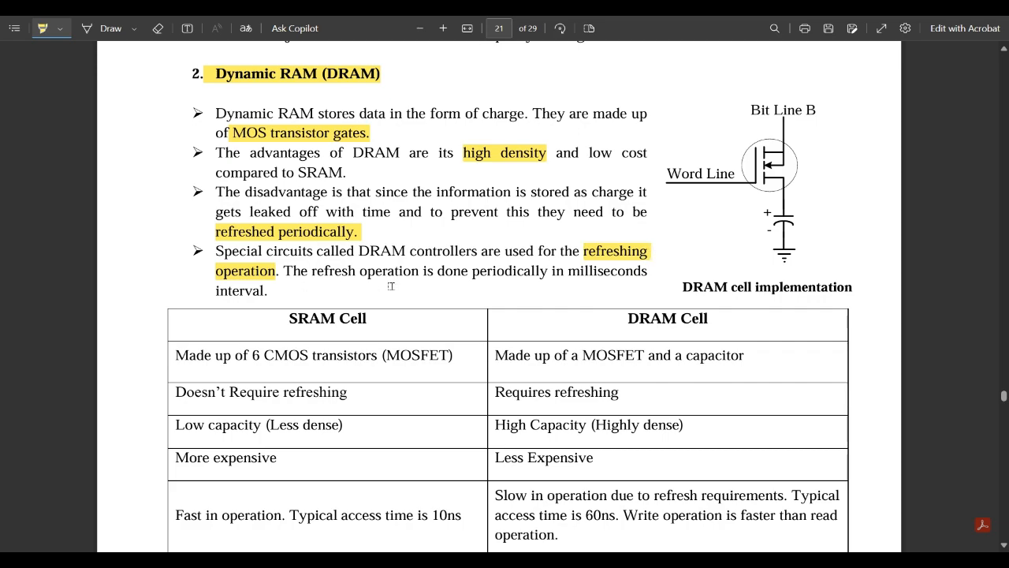
mouse_move(589, 292)
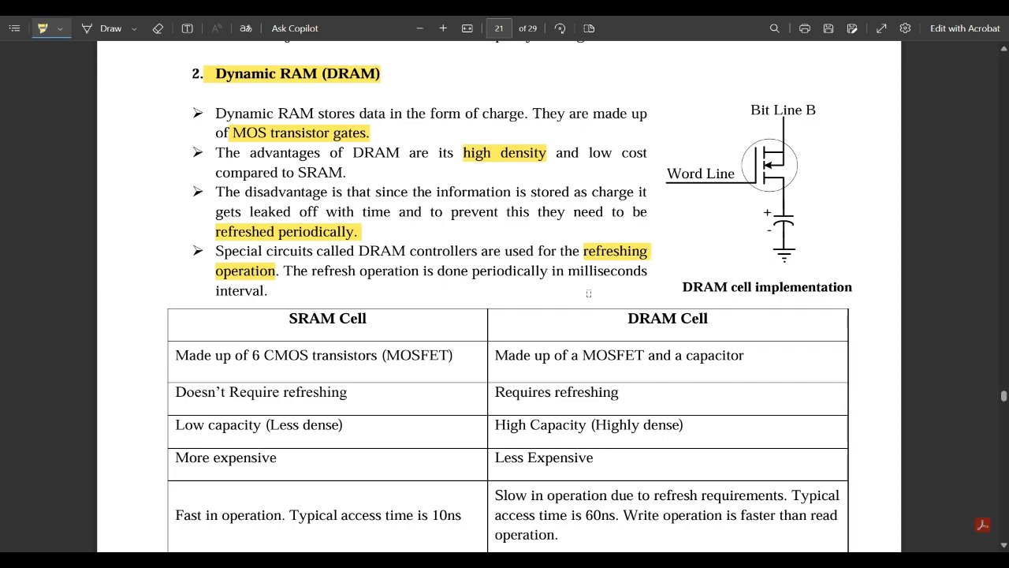
mouse_move(729, 150)
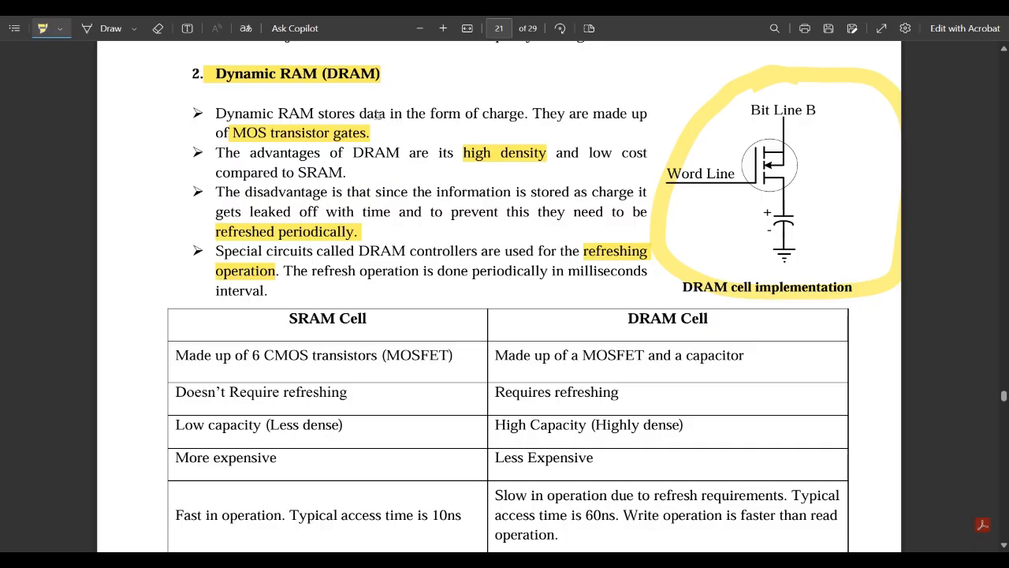
Step: Scroll down through the SRAM Cell versus DRAM Cell comparison table
scroll(down, 3)
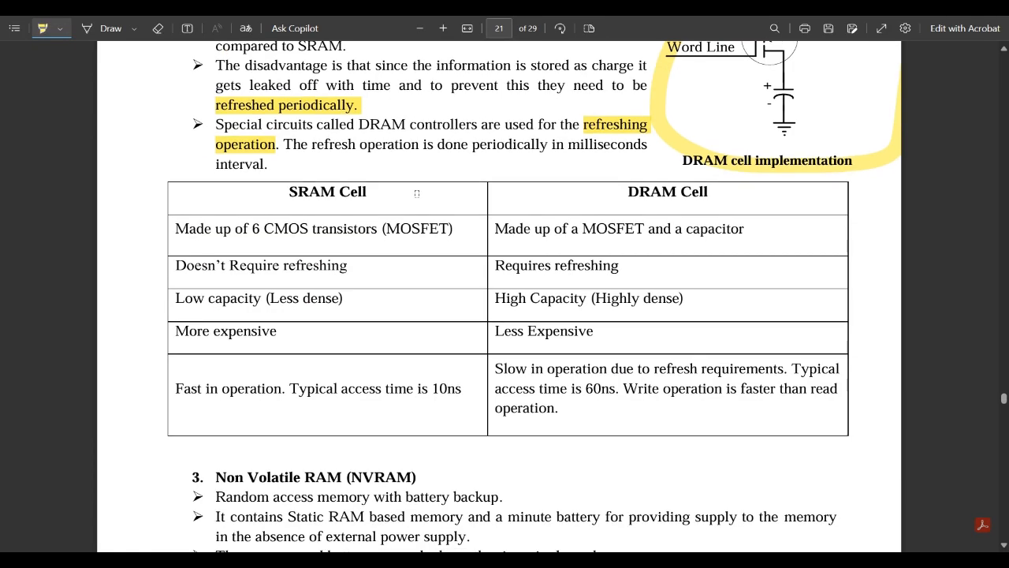
scroll(down, 3)
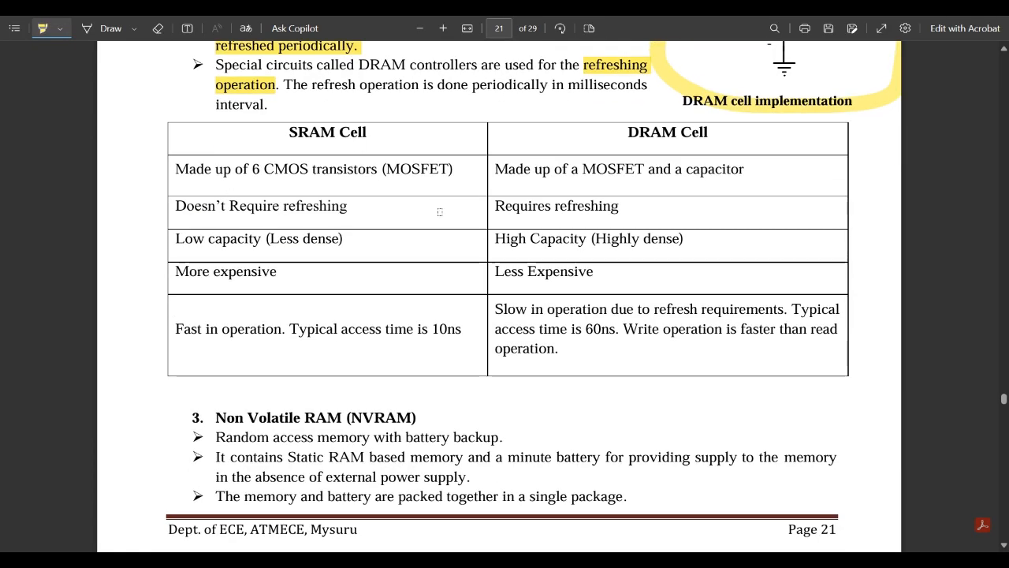
mouse_move(315, 126)
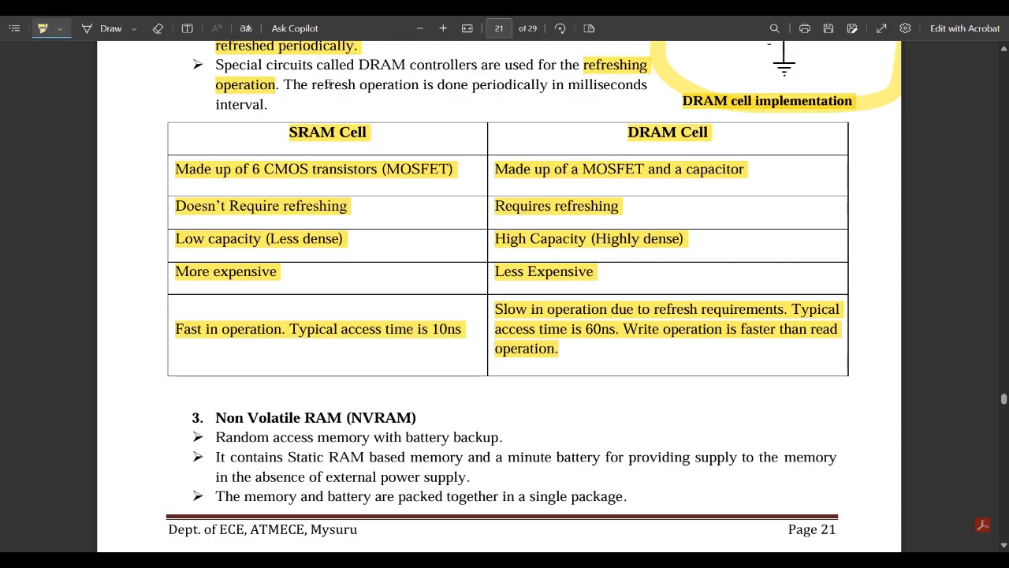
scroll(down, 3)
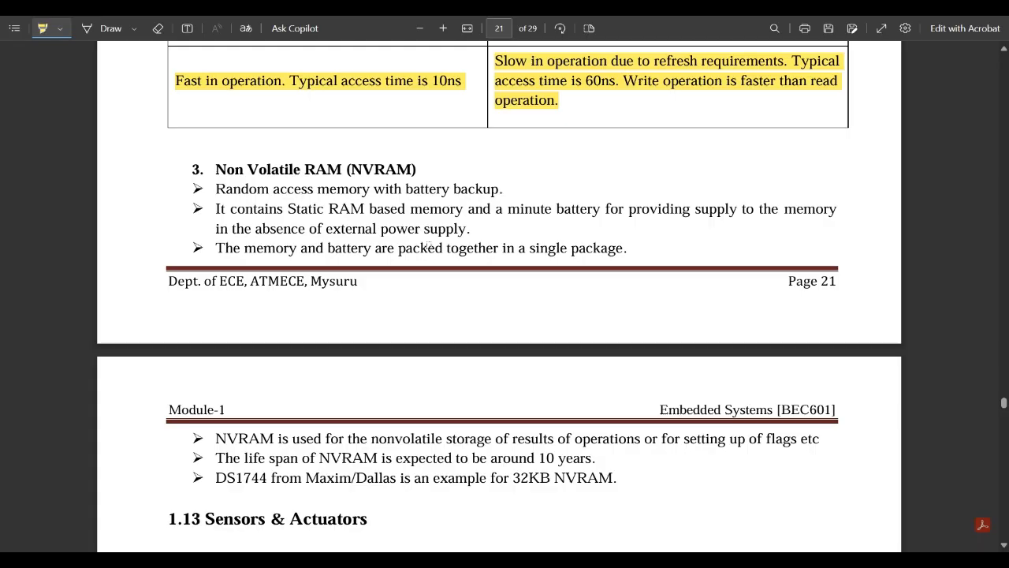
mouse_move(71, 73)
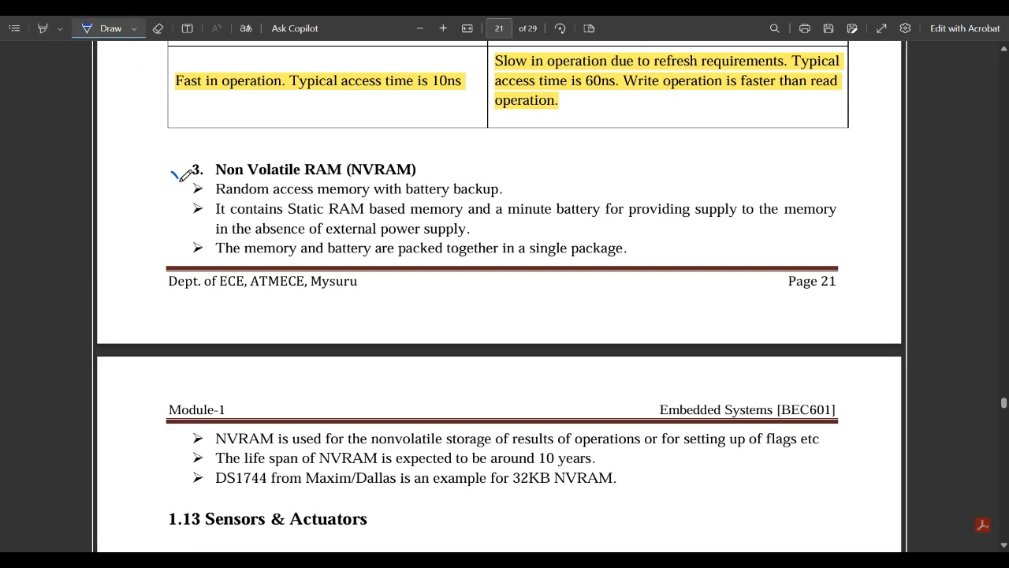
Step: Draw a blue tick by the NVRAM heading and underline the nonvolatile storage sentence
drag(177, 175, 284, 140)
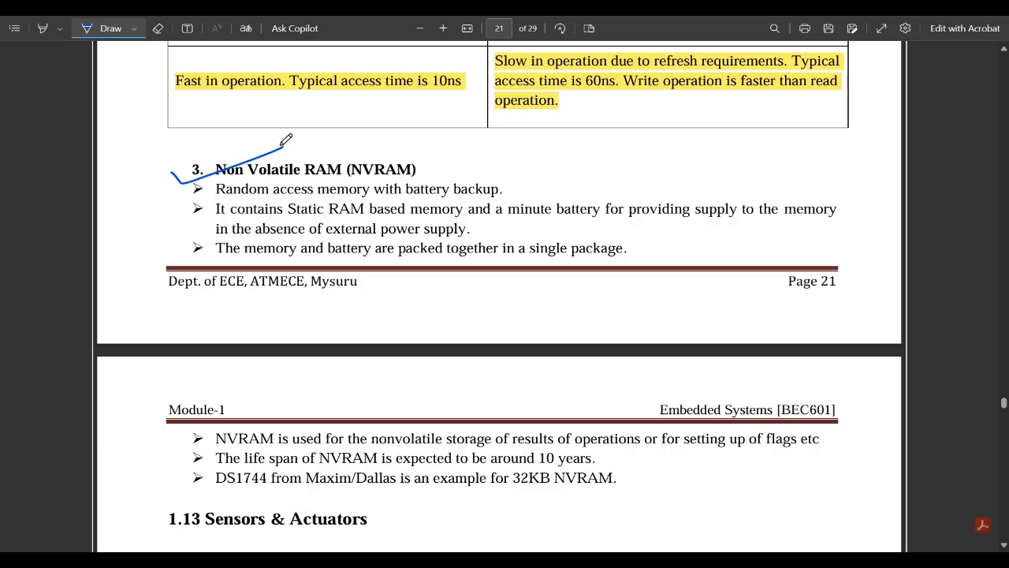
mouse_move(271, 136)
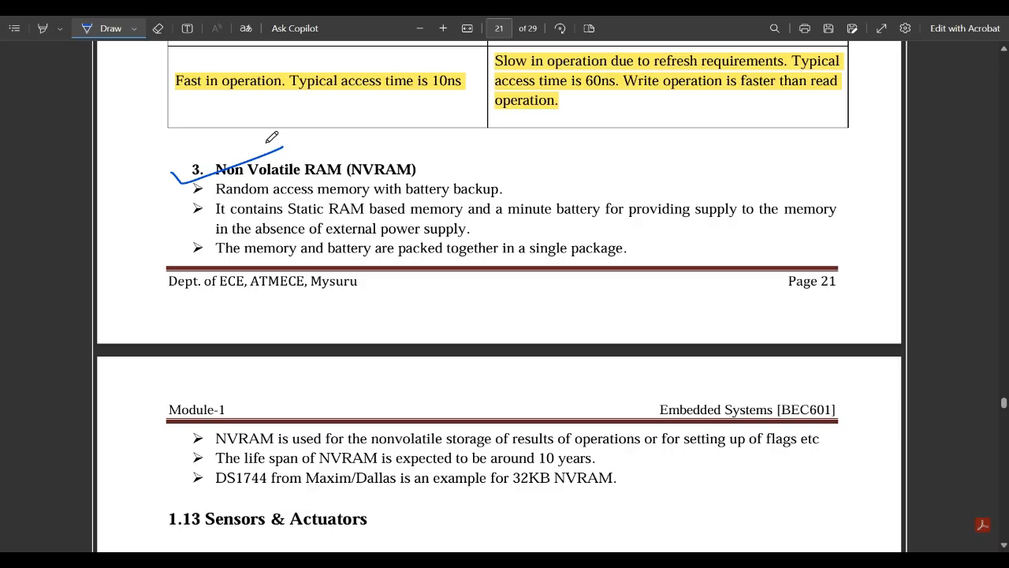
mouse_move(363, 164)
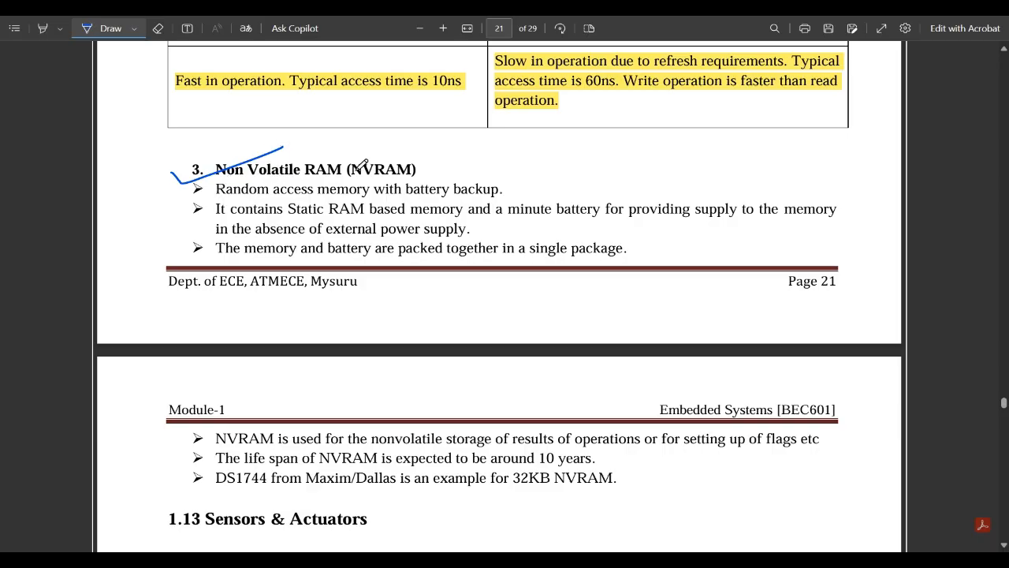
mouse_move(221, 189)
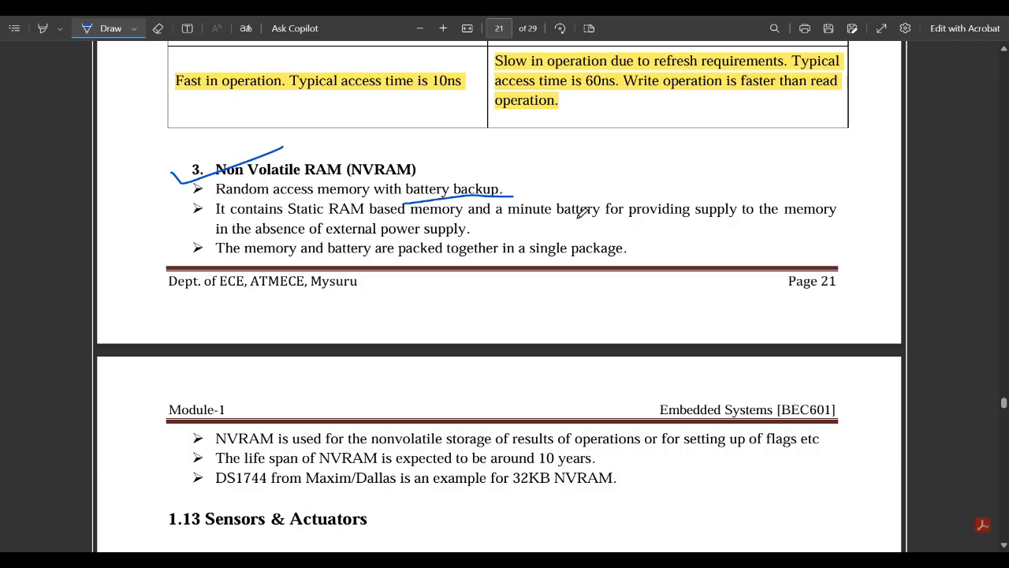
mouse_move(296, 230)
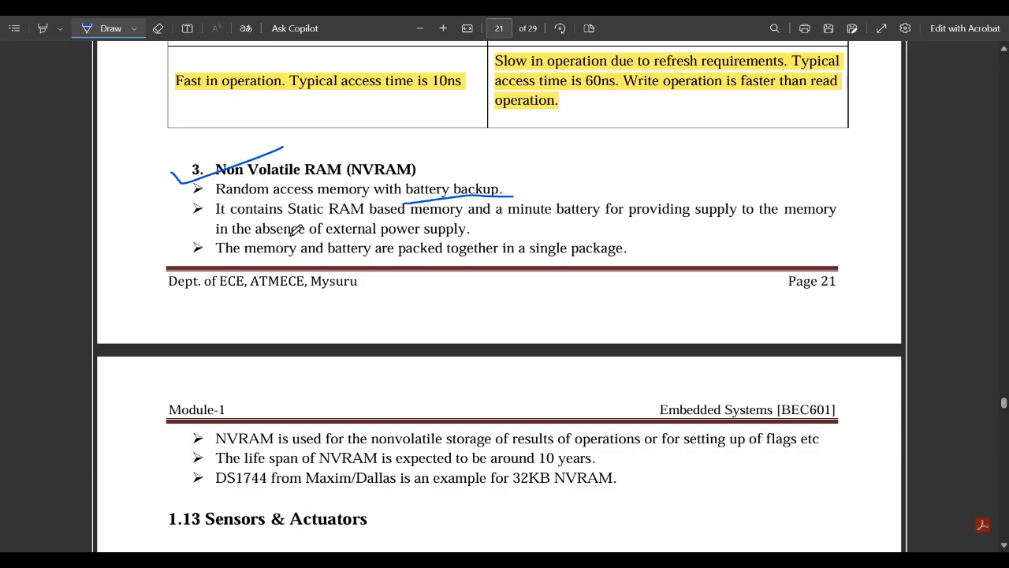
mouse_move(470, 232)
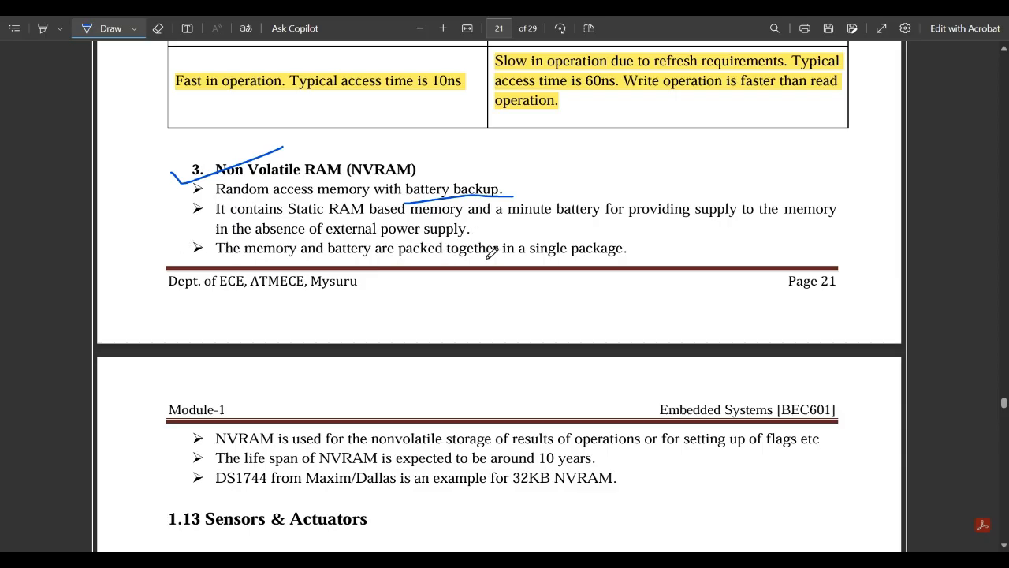
mouse_move(268, 394)
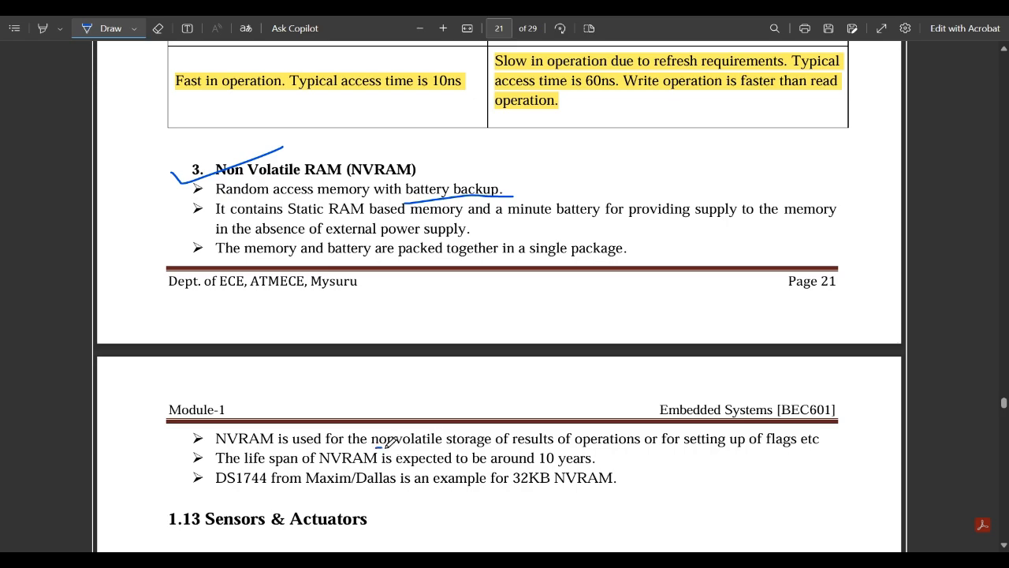
drag(379, 446, 628, 446)
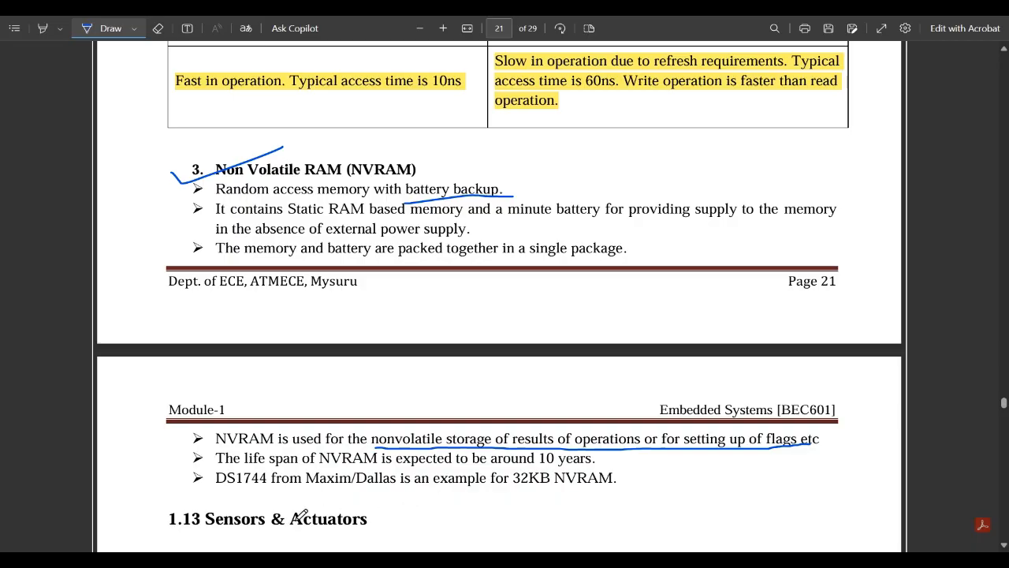
mouse_move(187, 357)
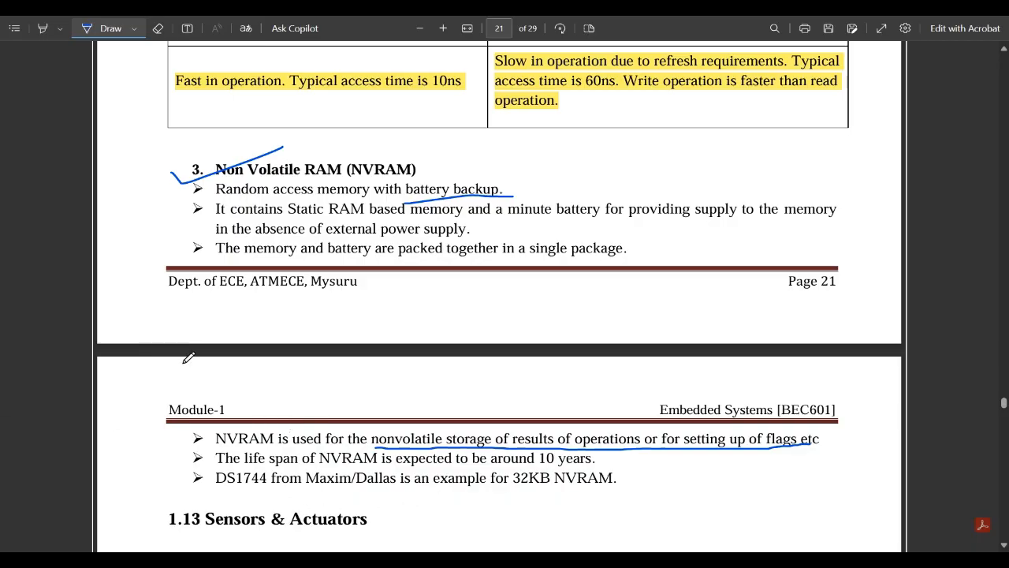
Step: Scroll up through the earlier highlighted pages, then down to page 22's 1.13 Sensors & Actuators section
scroll(up, 3)
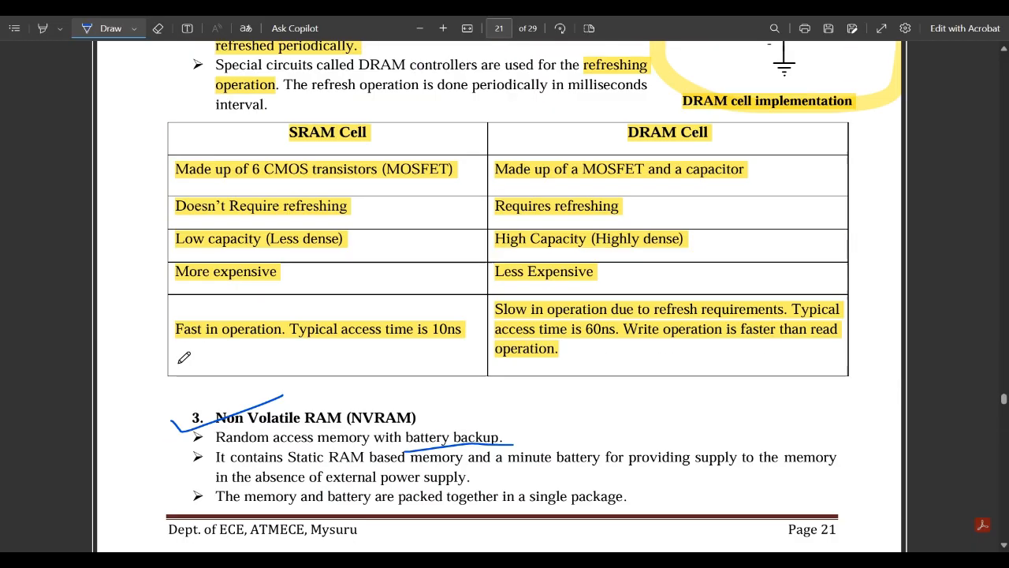
scroll(up, 3)
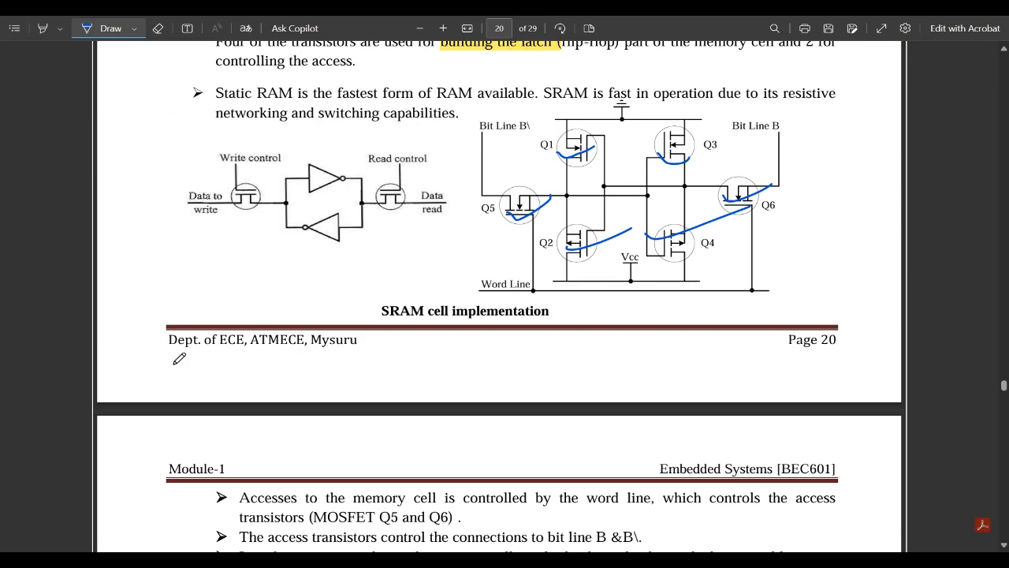
scroll(up, 3)
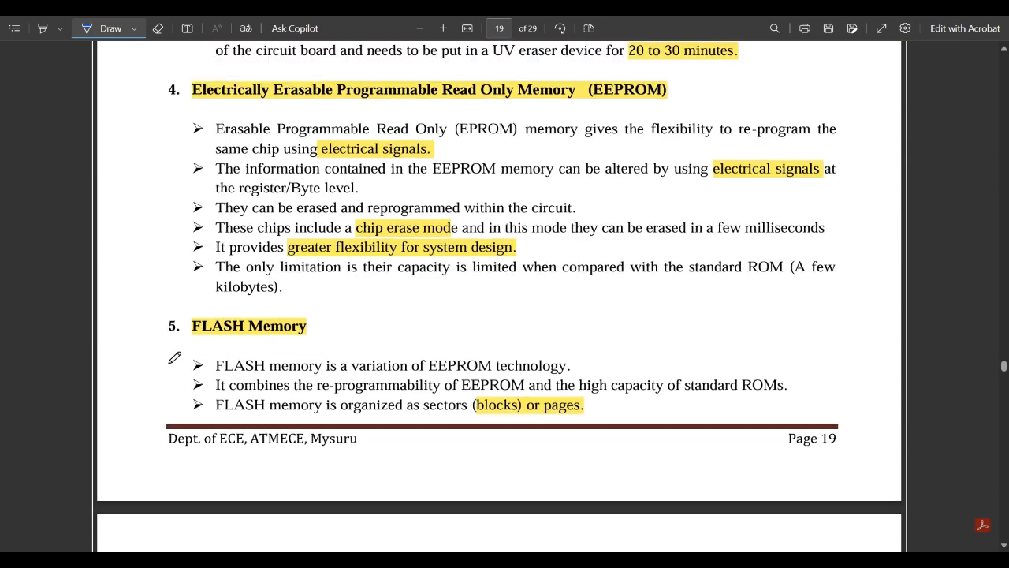
scroll(up, 3)
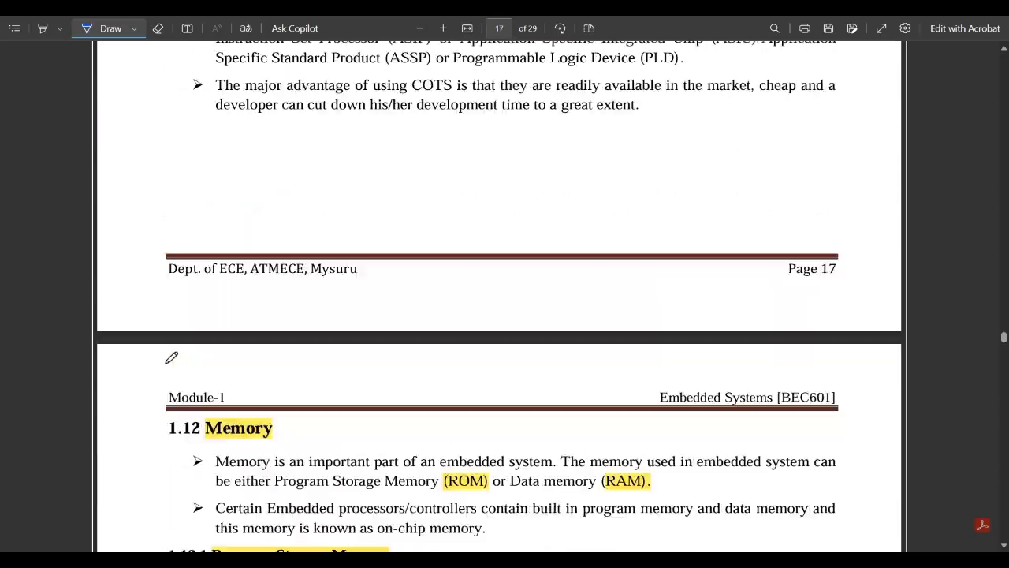
scroll(up, 3)
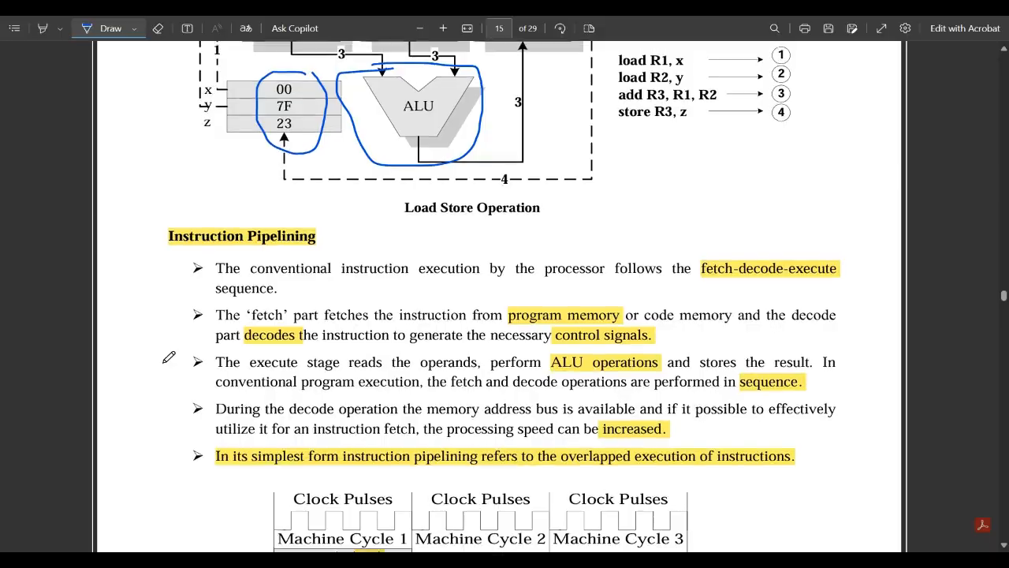
scroll(up, 3)
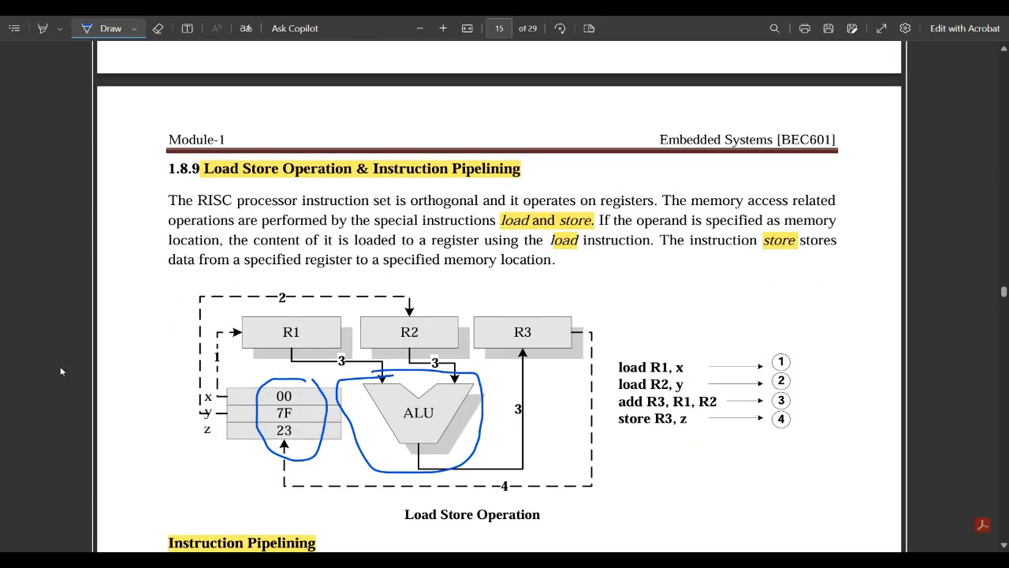
scroll(down, 3)
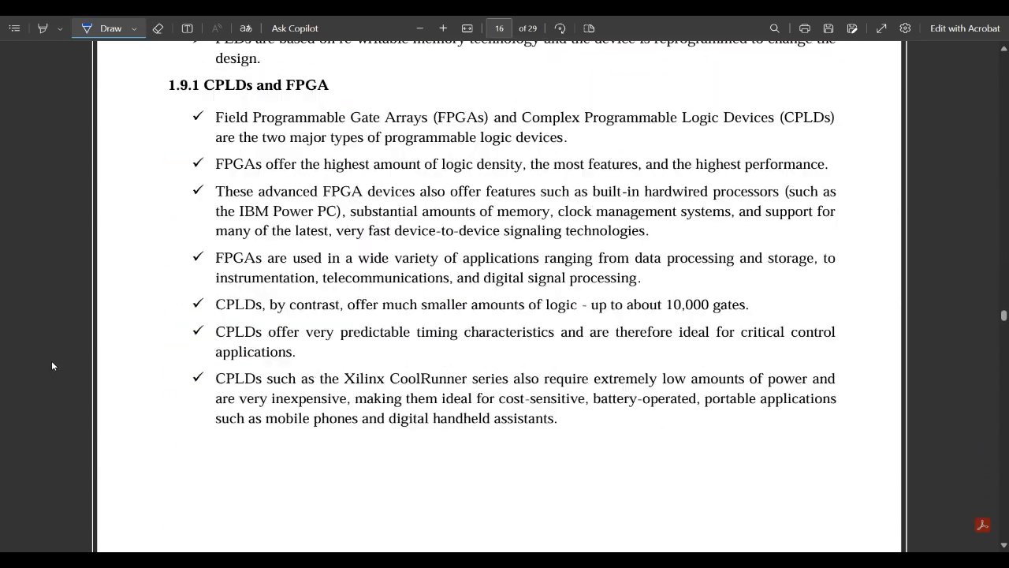
scroll(down, 3)
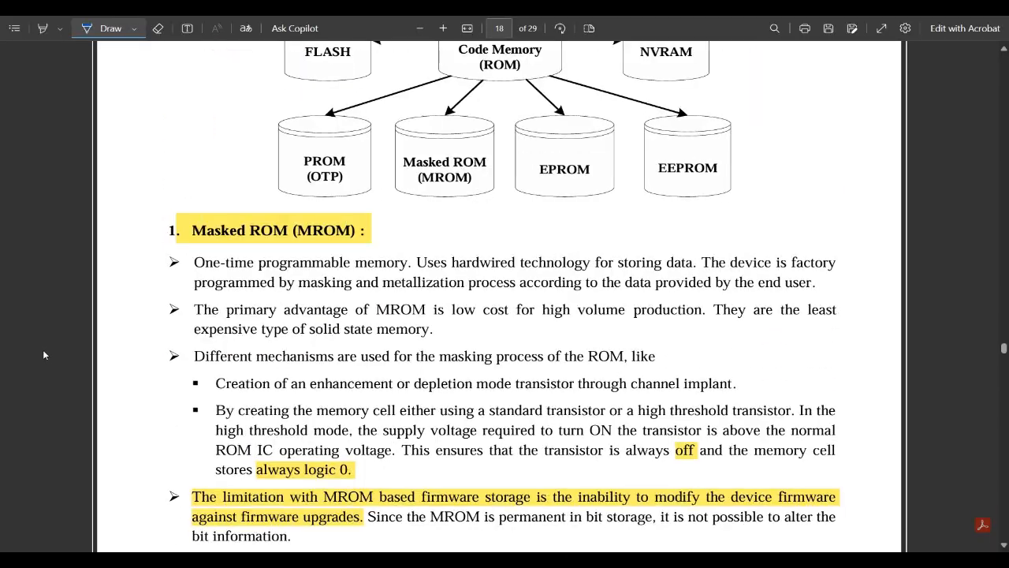
scroll(up, 3)
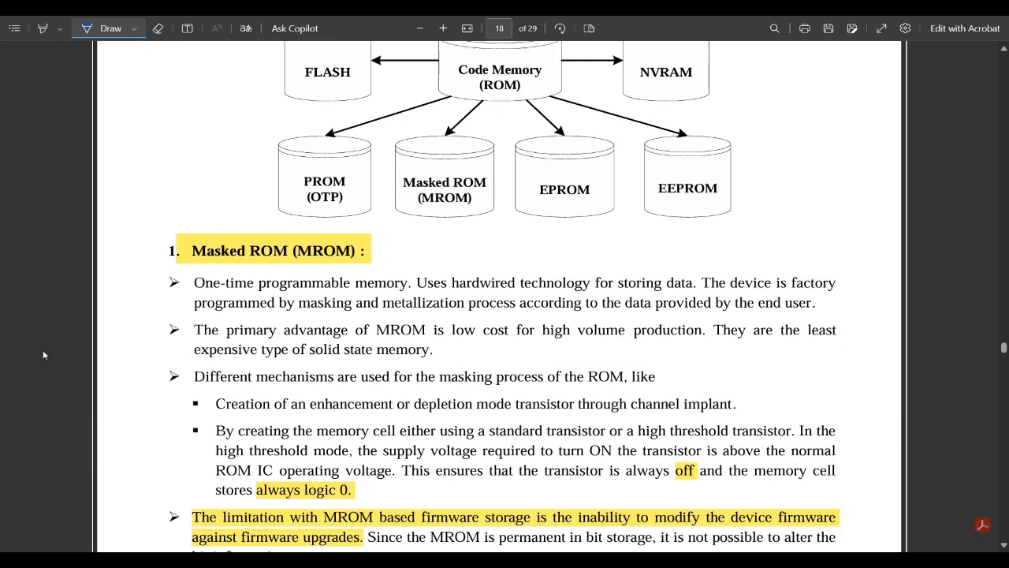
scroll(down, 3)
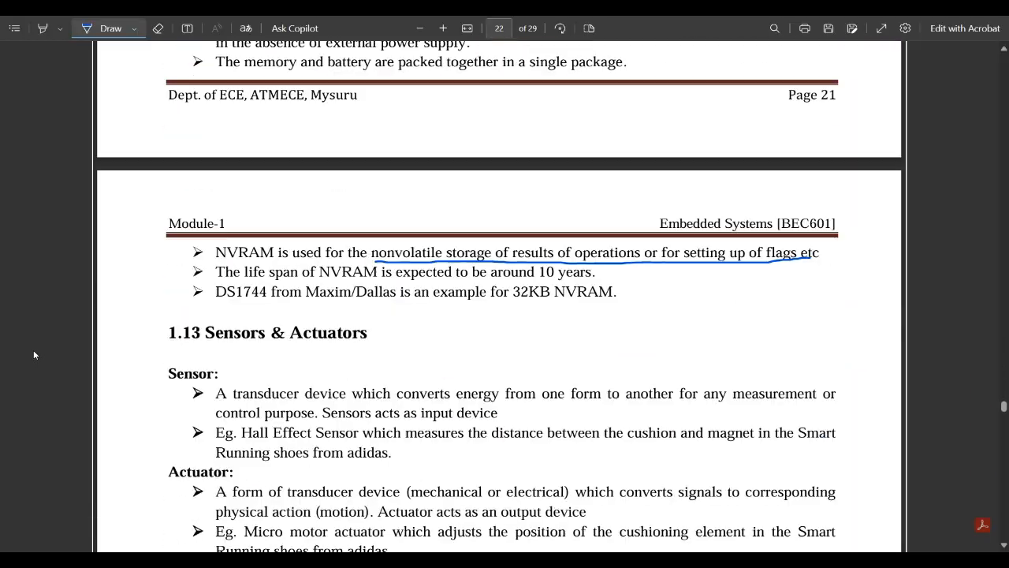
scroll(down, 3)
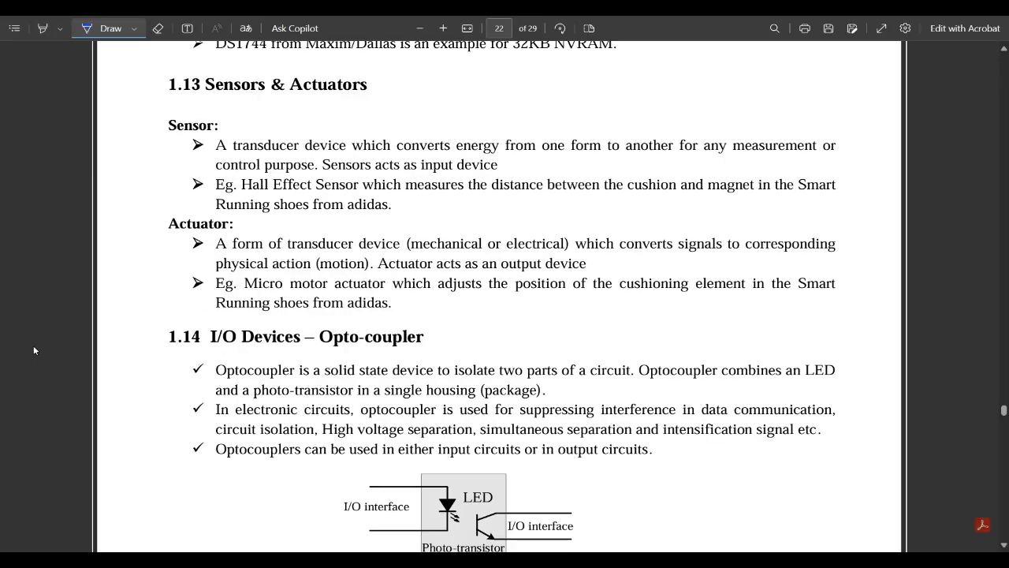